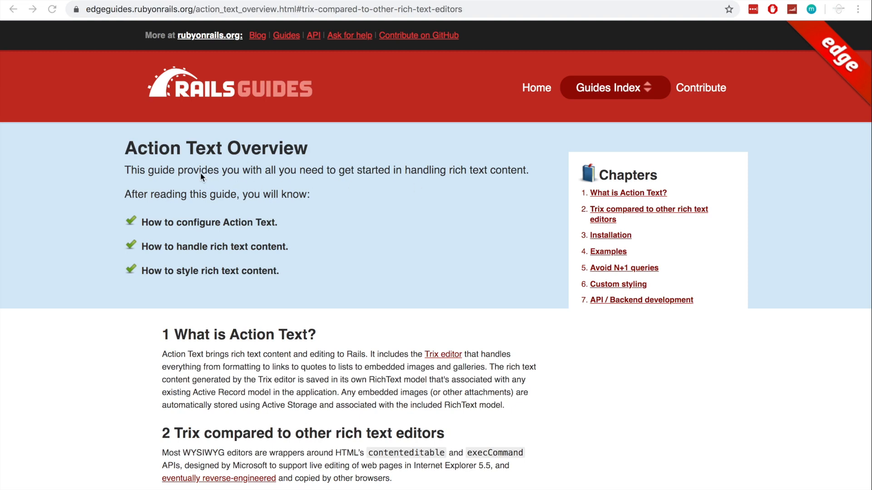
mouse_move(224, 171)
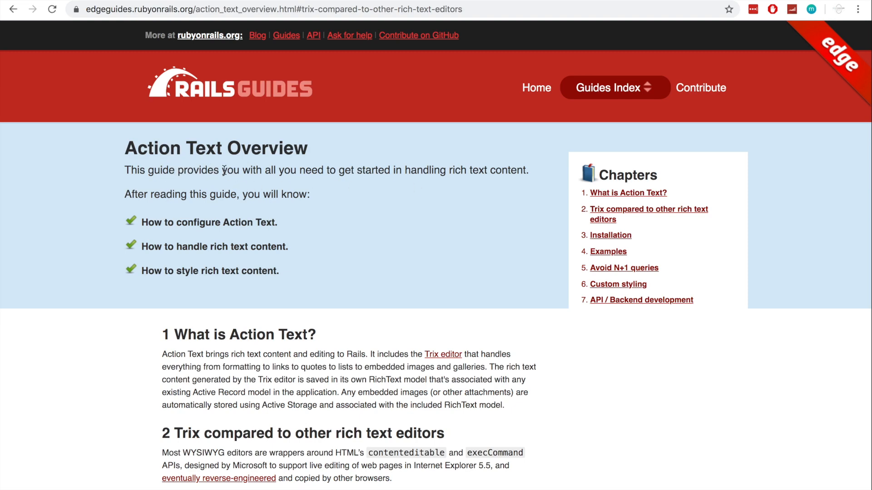
mouse_move(255, 248)
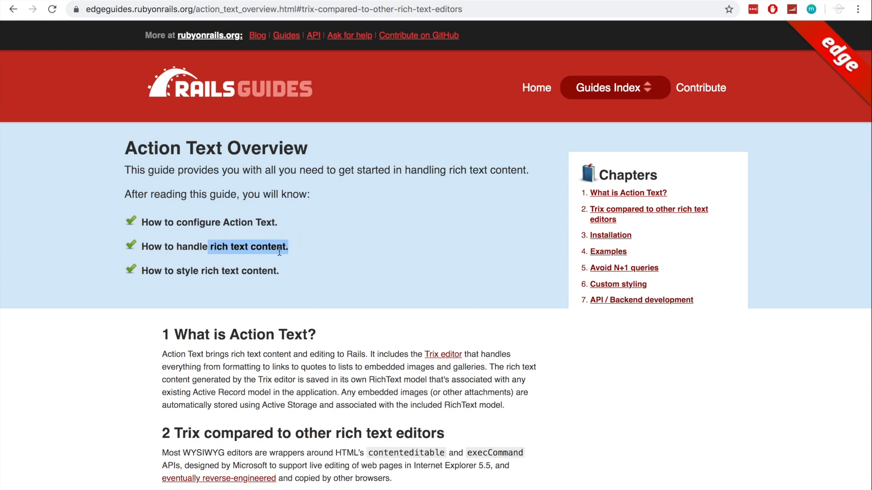
Step: Read down the Action Text Overview guide, highlighting the word WYSIWYG along the way
scroll("down", 3)
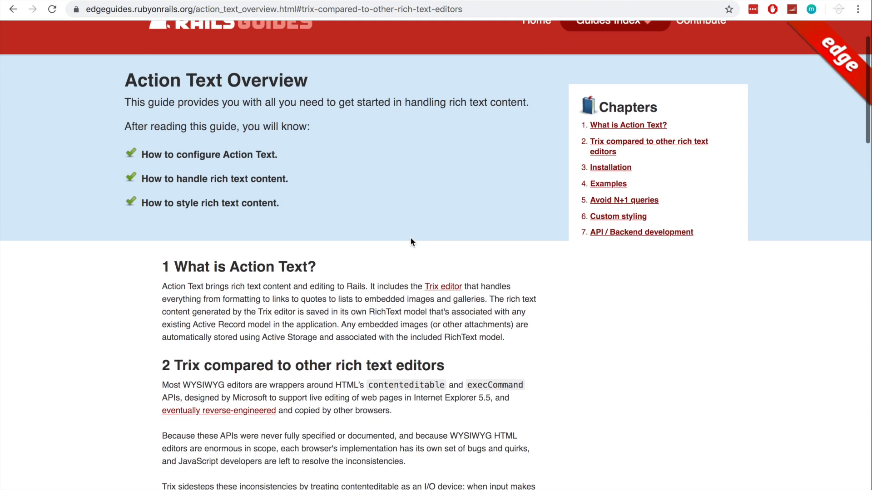
scroll("down", 3)
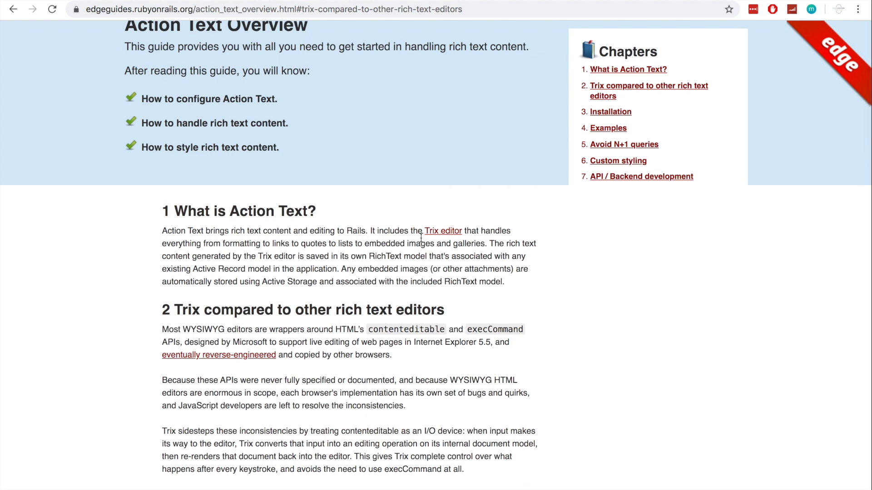
scroll("down", 3)
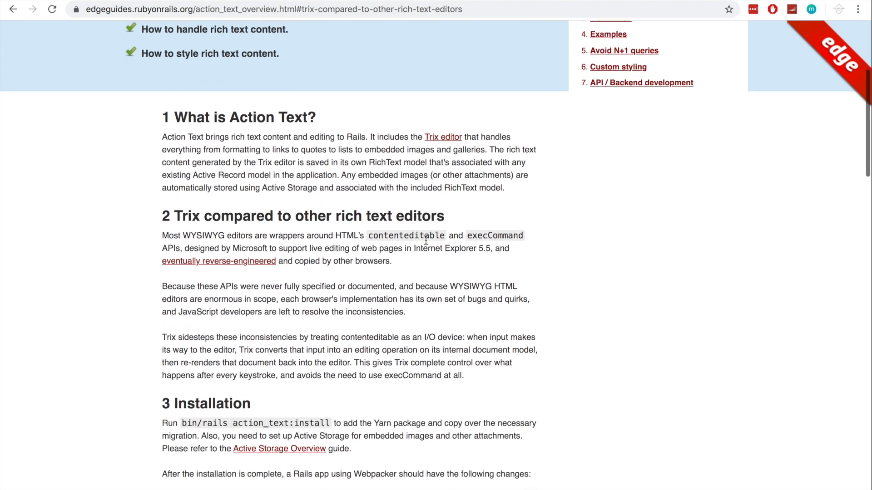
double_click(471, 286)
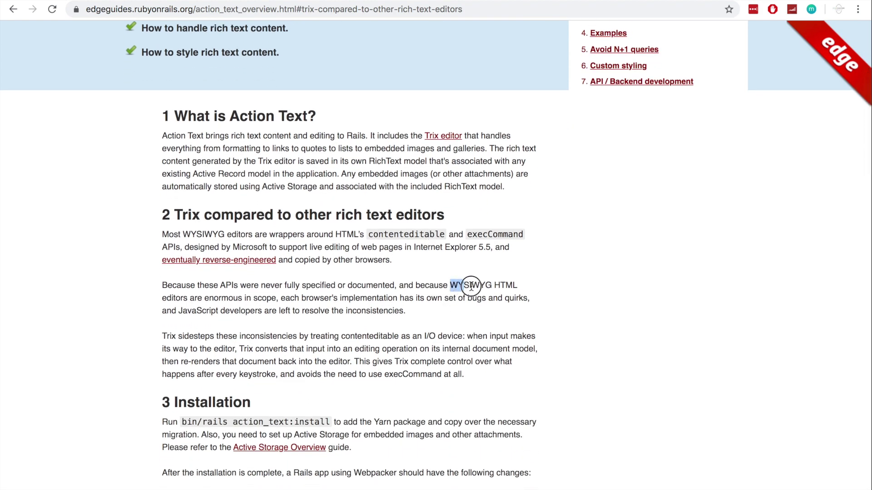
double_click(472, 285)
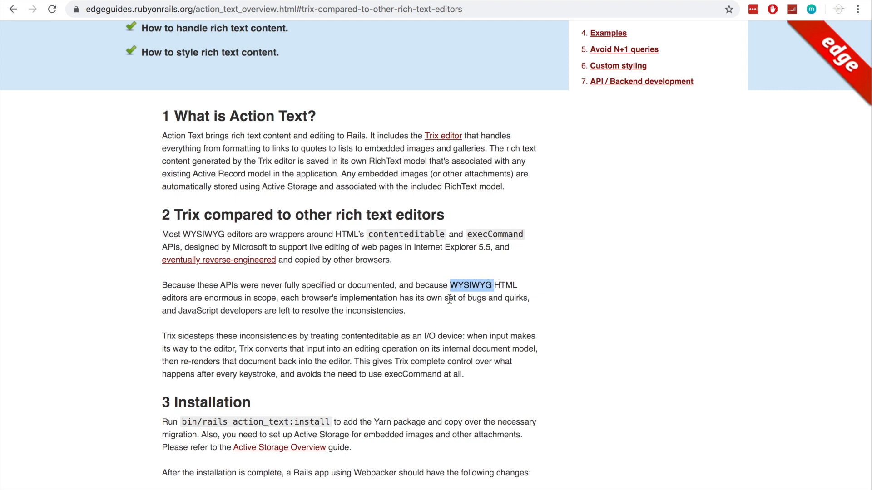
mouse_move(451, 292)
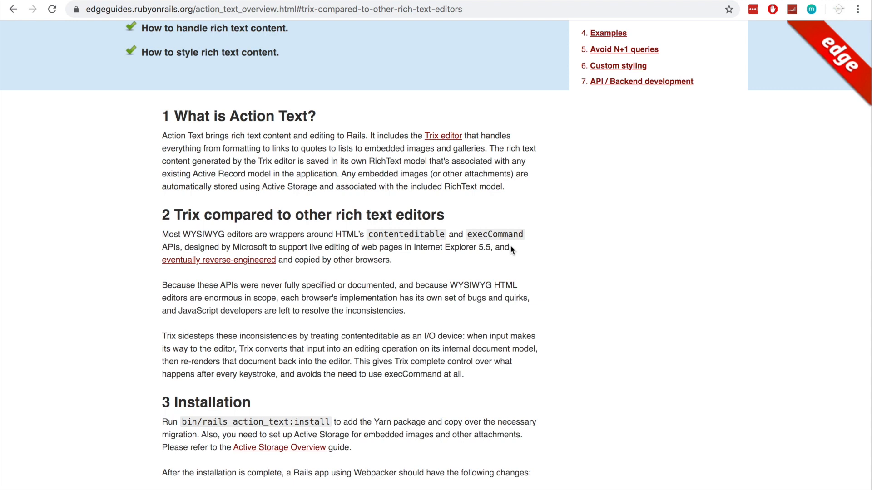
scroll("down", 3)
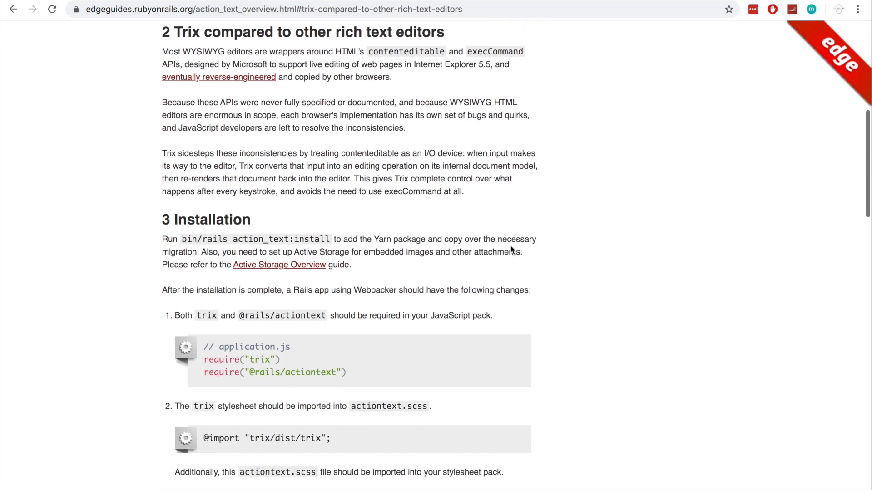
scroll("down", 3)
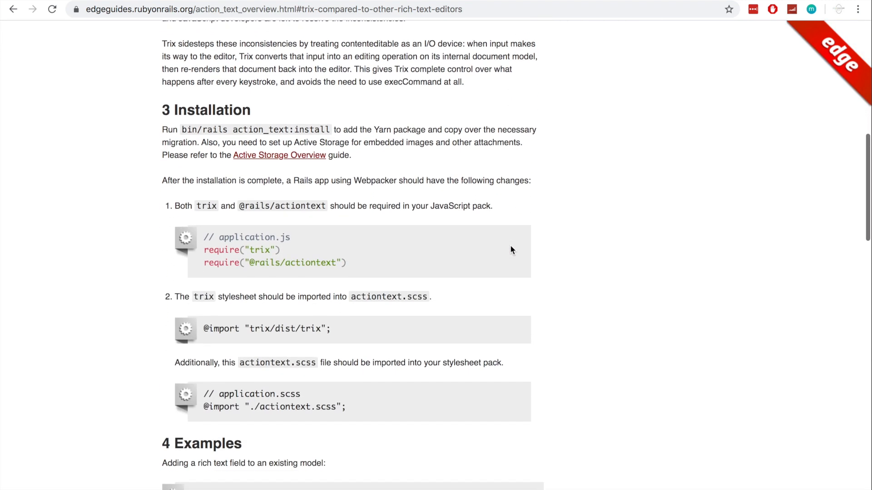
scroll("down", 3)
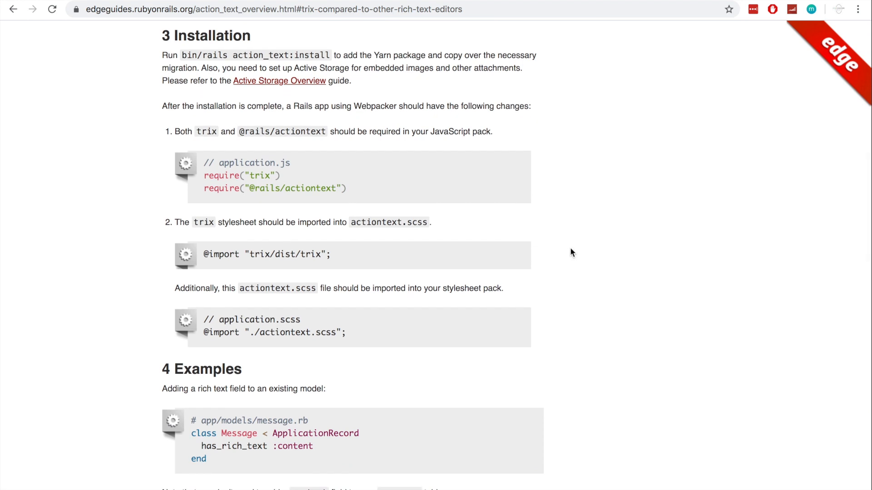
mouse_move(628, 247)
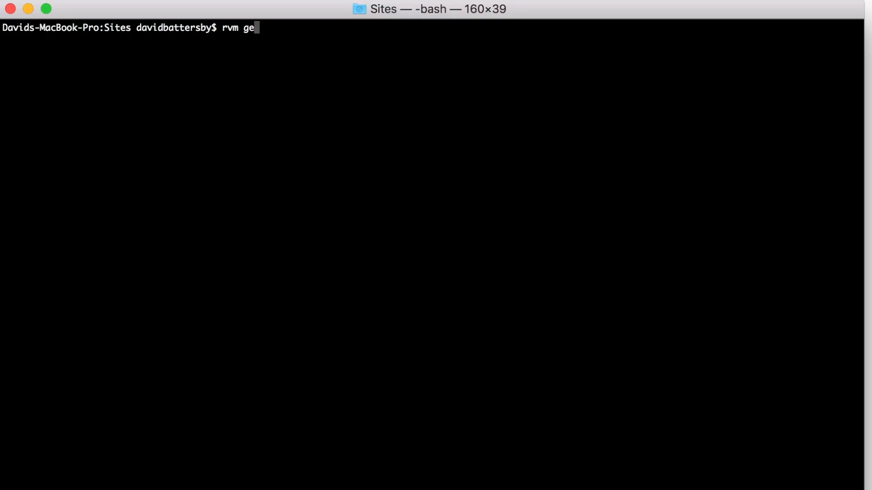
Step: Check the gemset with `rvm gemset name`, then generate the Rails app action_text_demo and let bundle install run
type("mset name")
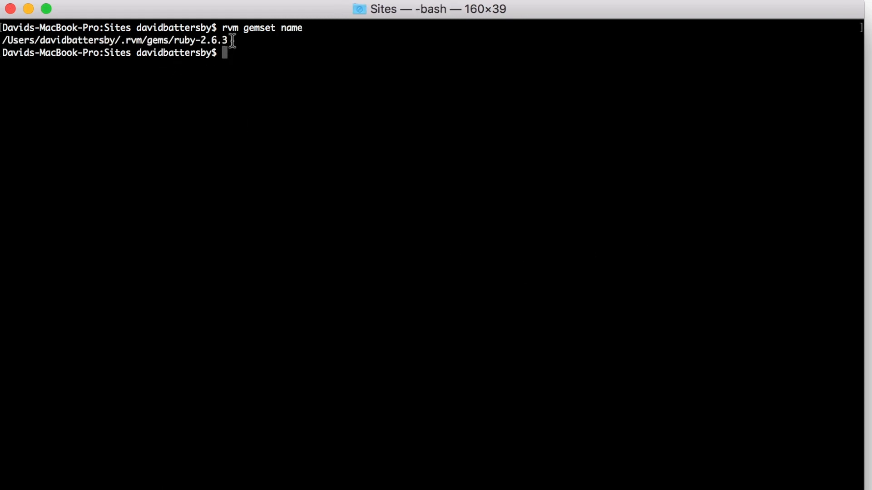
mouse_move(262, 54)
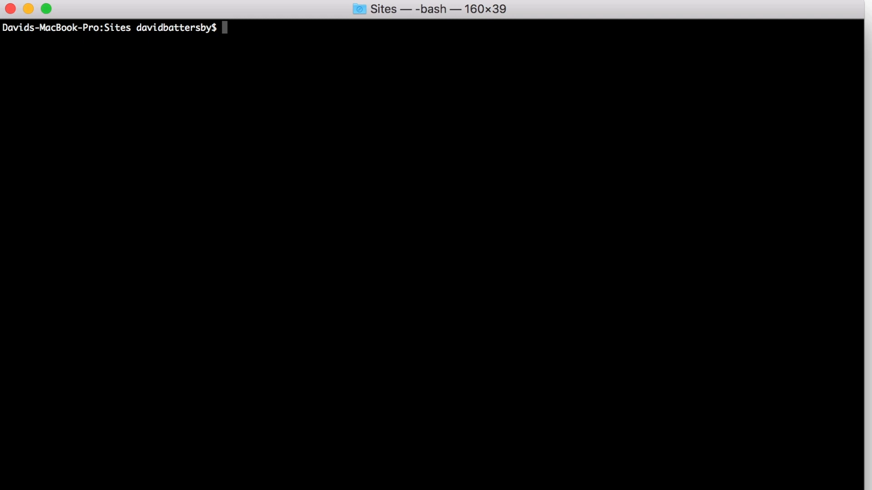
type("rails new ac")
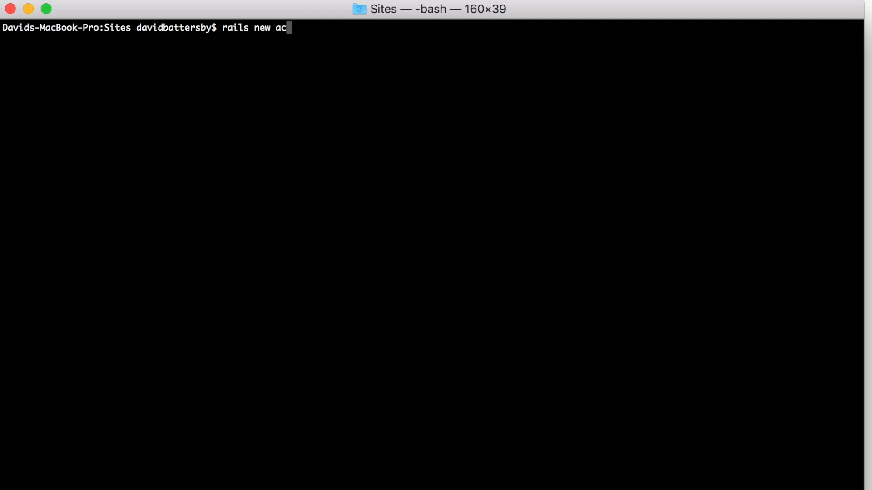
type("tion_text")
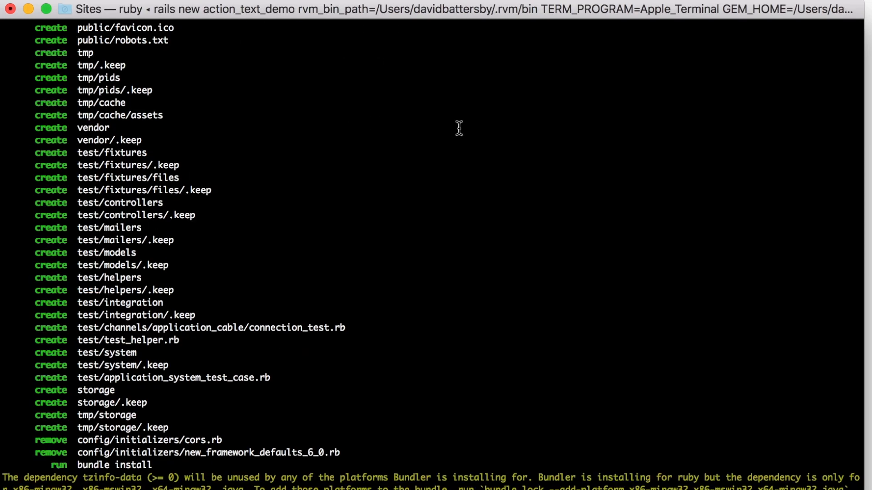
mouse_move(481, 136)
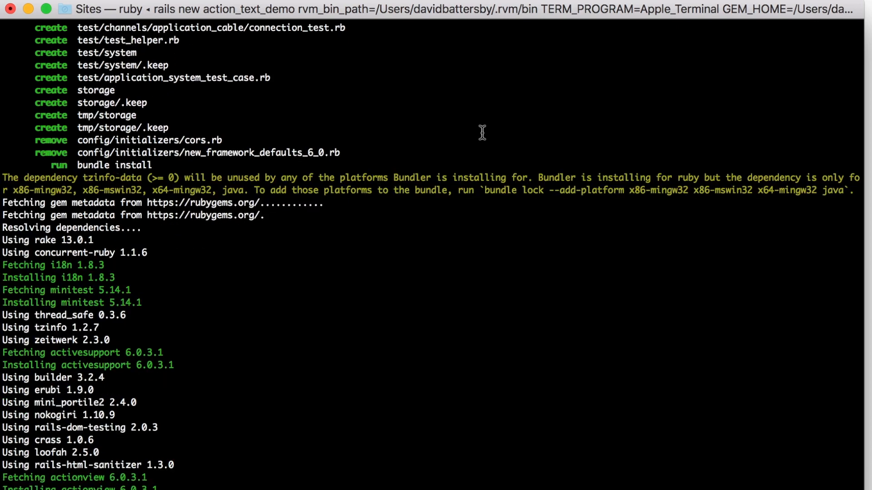
scroll("down", 3)
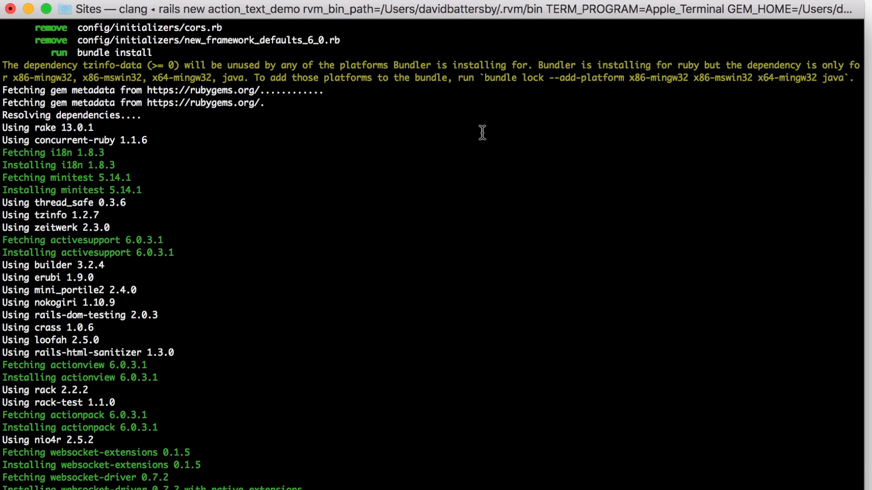
scroll("down", 3)
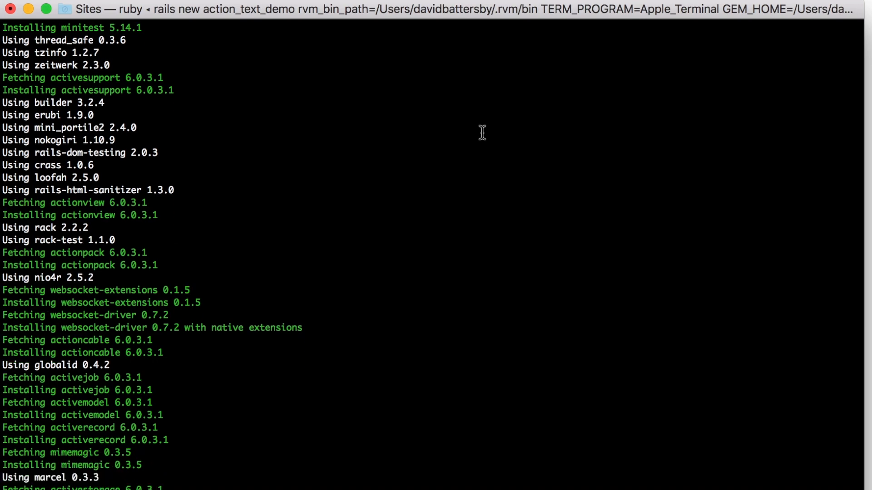
scroll("down", 3)
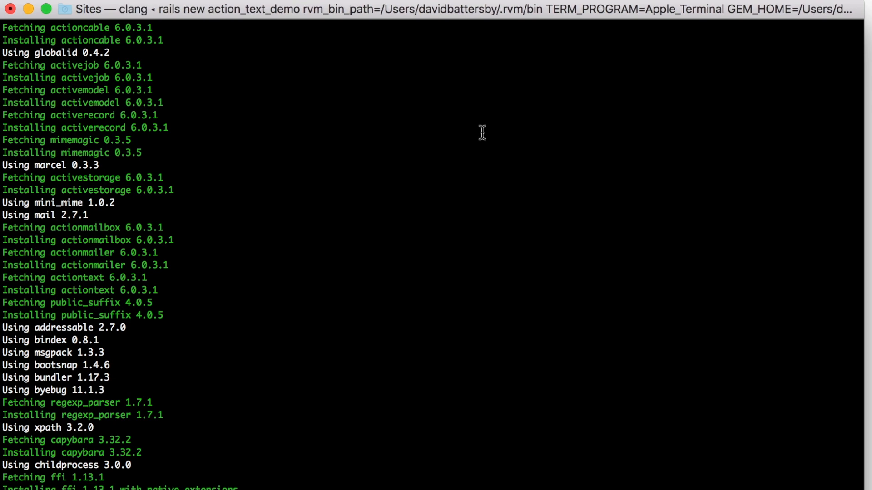
scroll("down", 3)
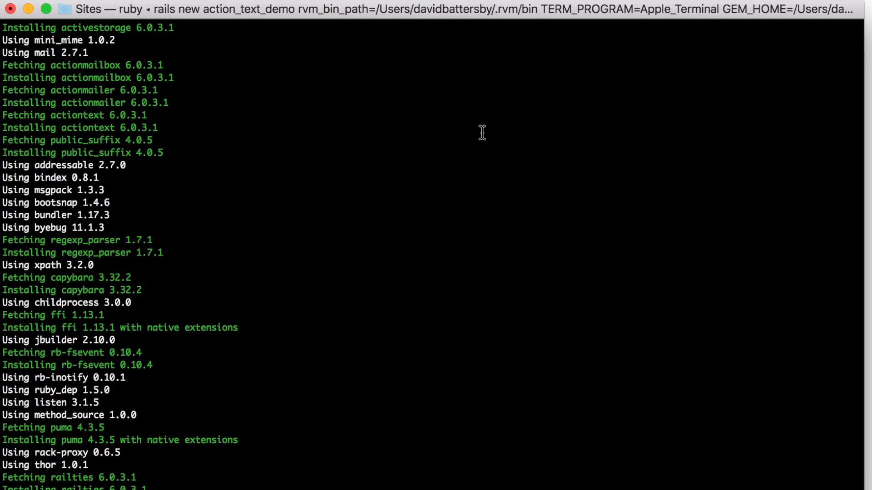
scroll("down", 3)
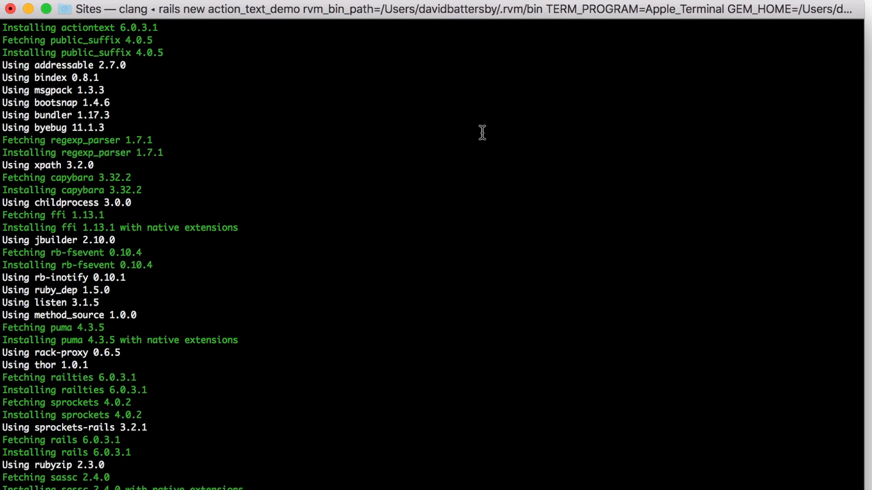
Step: Move into action_text_demo, launch it in Atom, and list the untracked files with git status
type("cd actio")
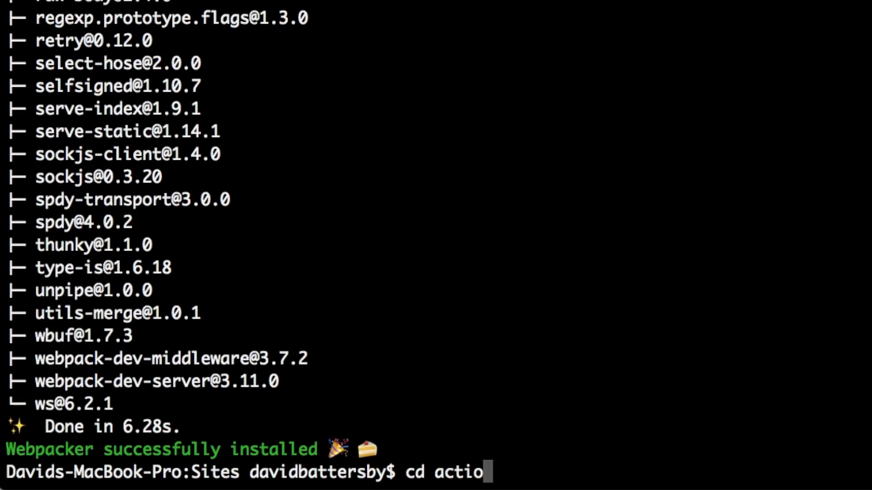
key("Enter")
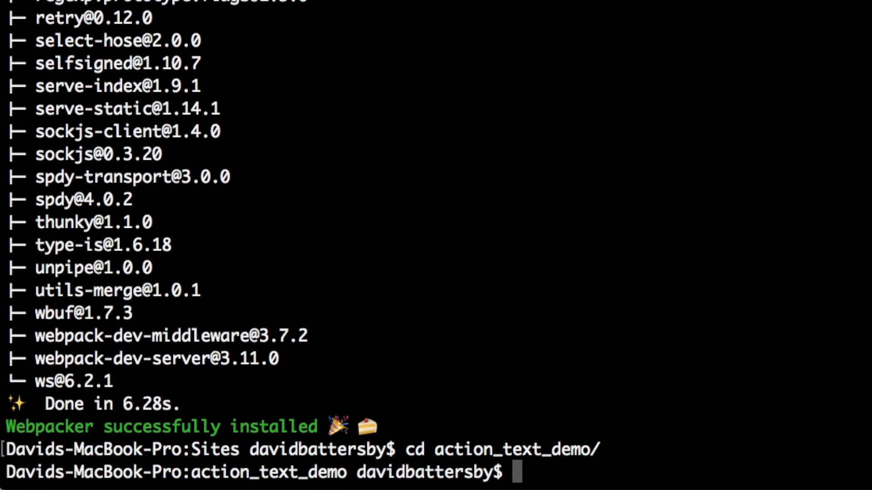
type("atom ./")
type("git st")
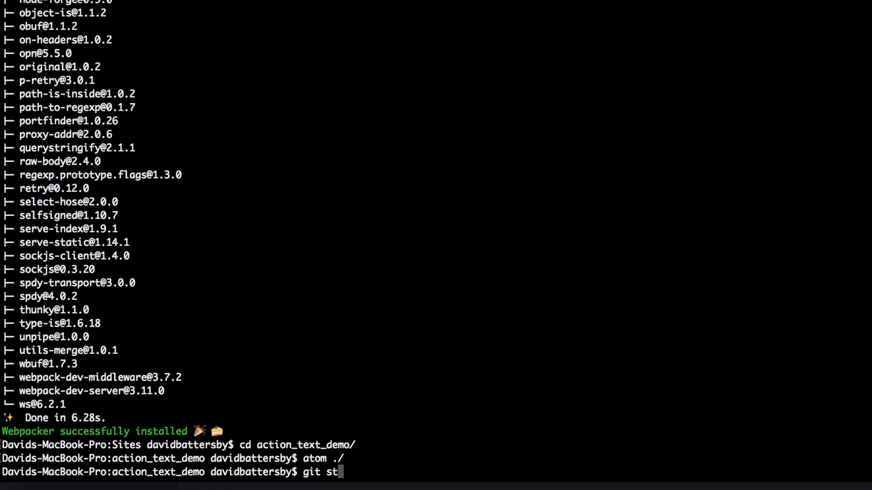
key("Return")
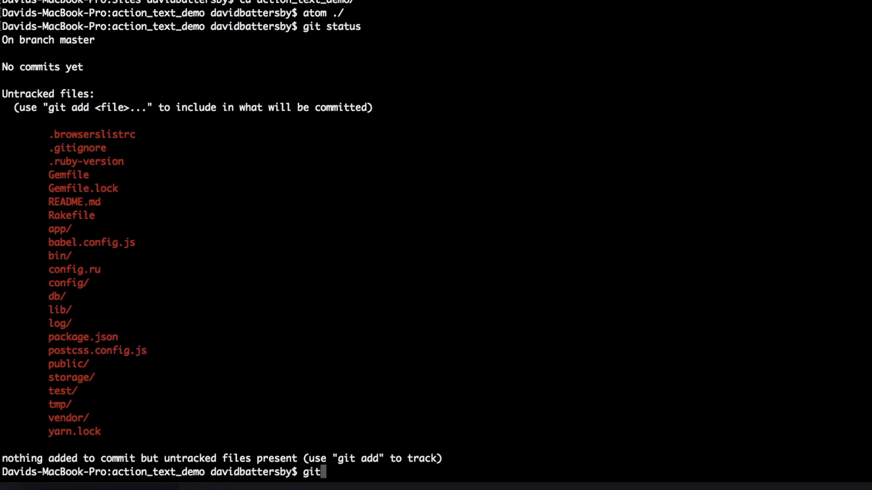
Step: Stage all files with `git add .` and start the first commit with message "init repo"
type("\" \"")
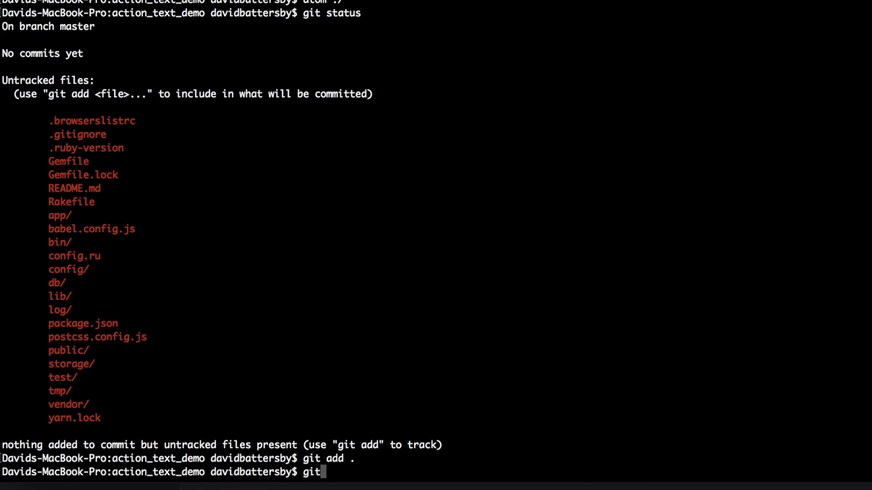
type("commit -m \"")
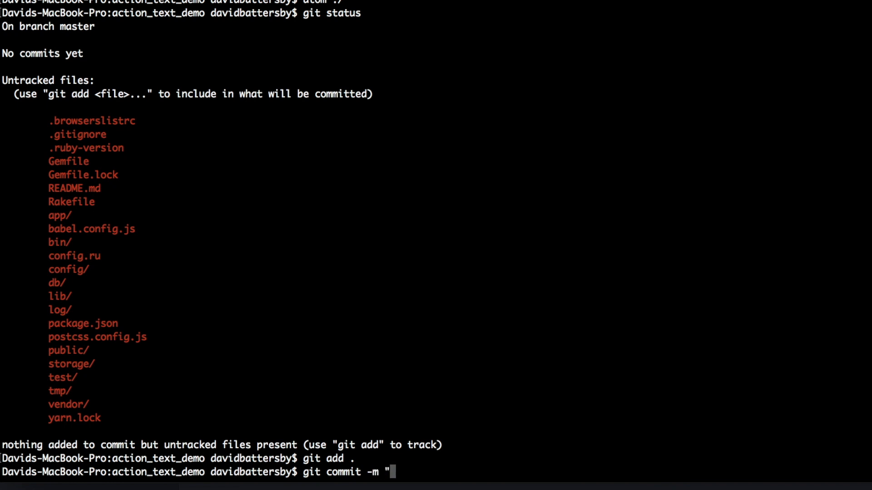
type("i")
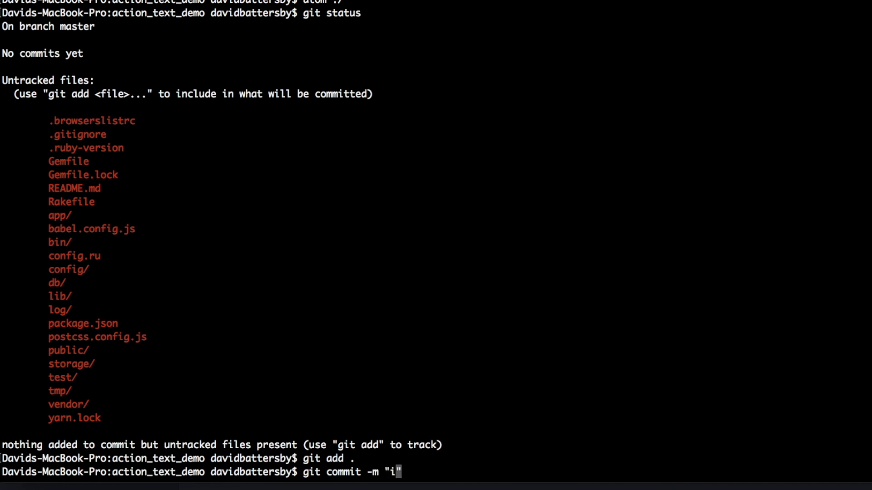
type("nit repo")
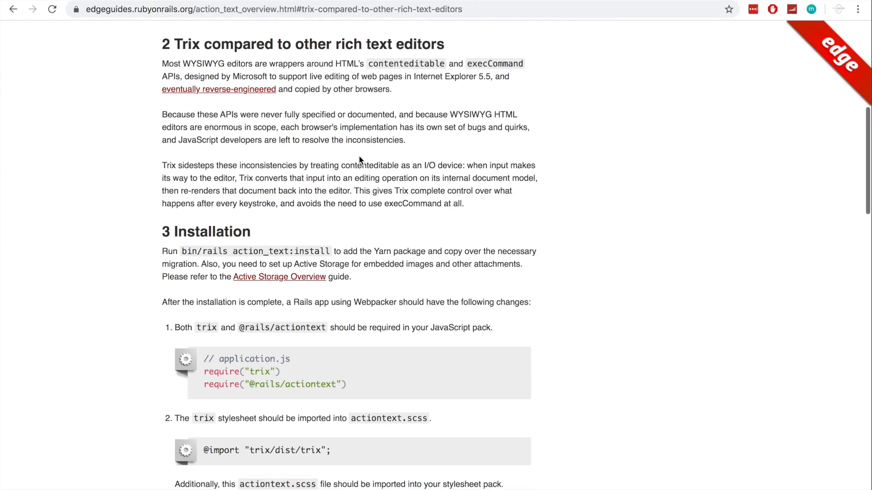
Step: Scroll the Action Text Overview page down to its Installation section
scroll("down", 3)
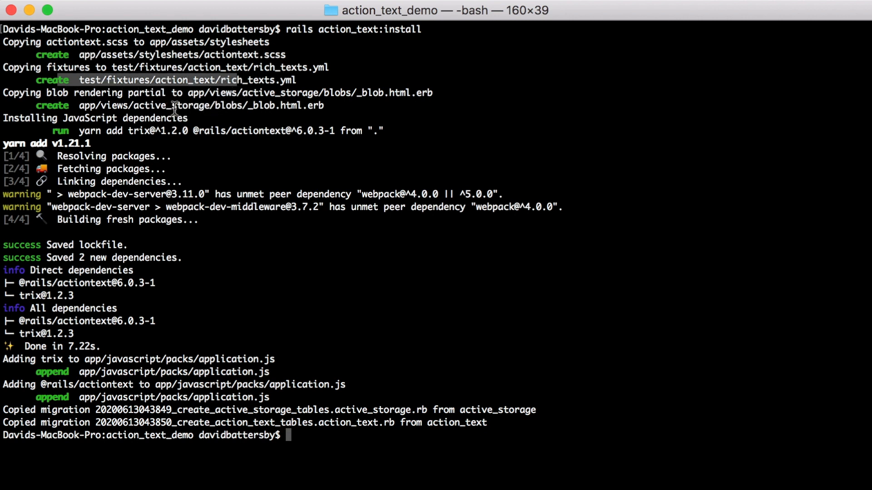
mouse_move(65, 105)
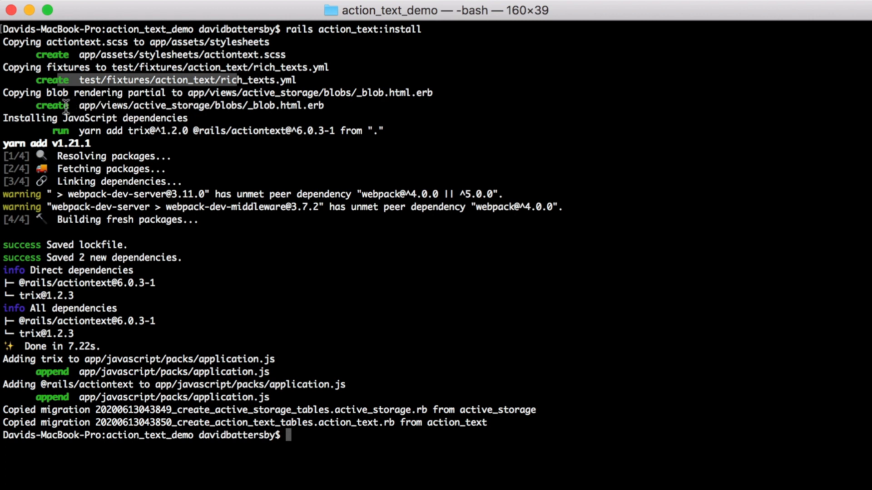
mouse_move(242, 106)
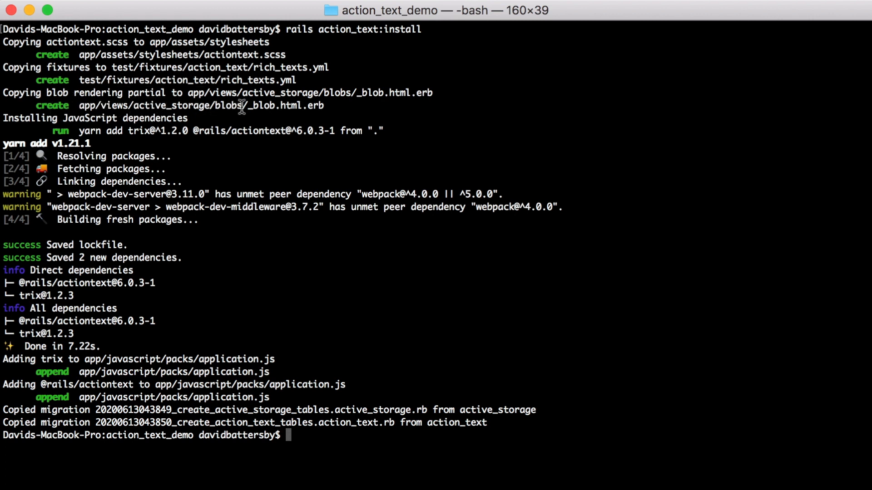
mouse_move(129, 265)
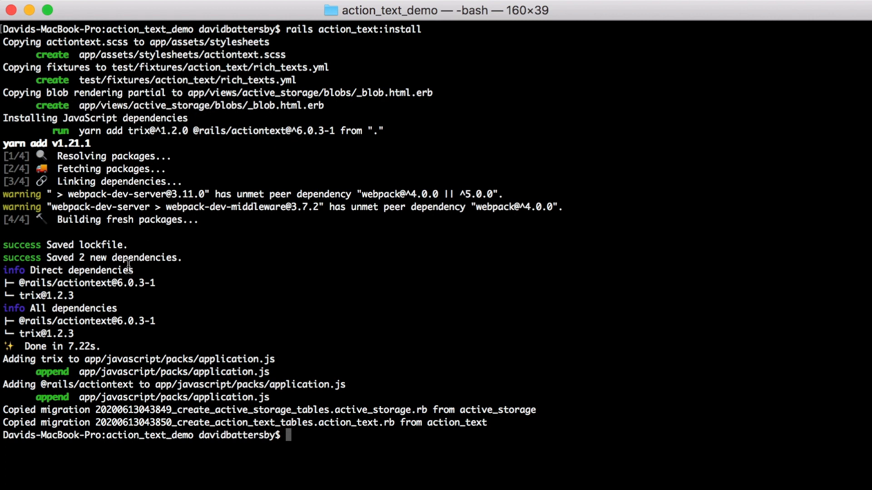
mouse_move(141, 130)
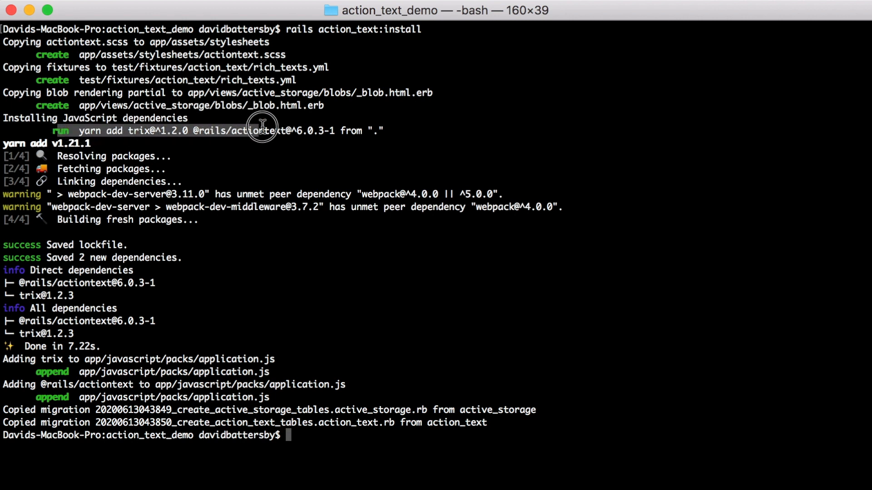
mouse_move(324, 131)
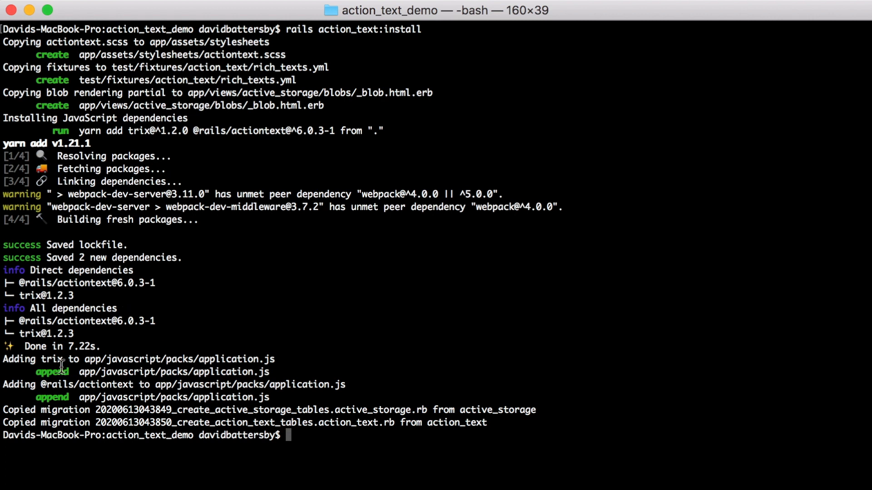
double_click(241, 372)
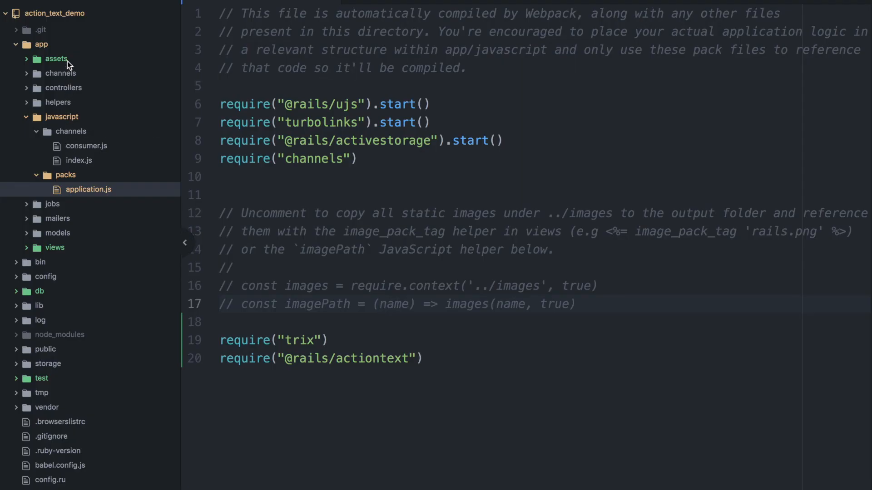
Step: Look over the generated actiontext.scss under app/assets/stylesheets, then view the application.css manifest
left_click(55, 58)
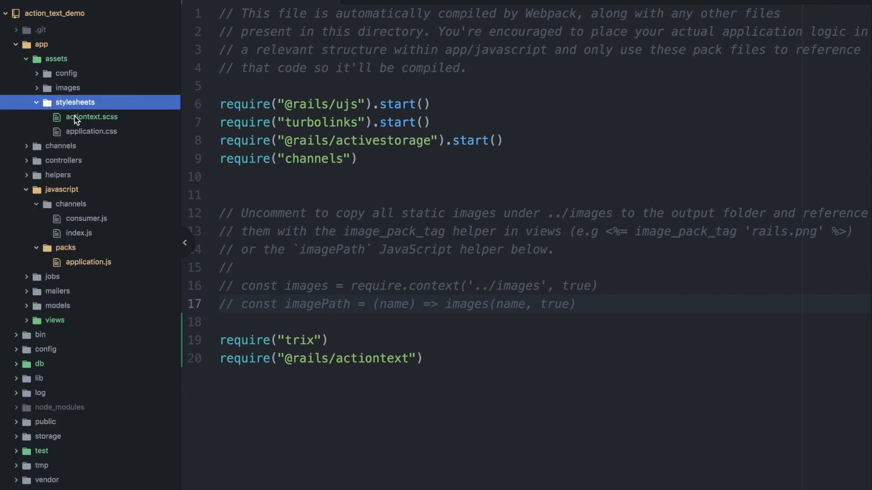
left_click(91, 116)
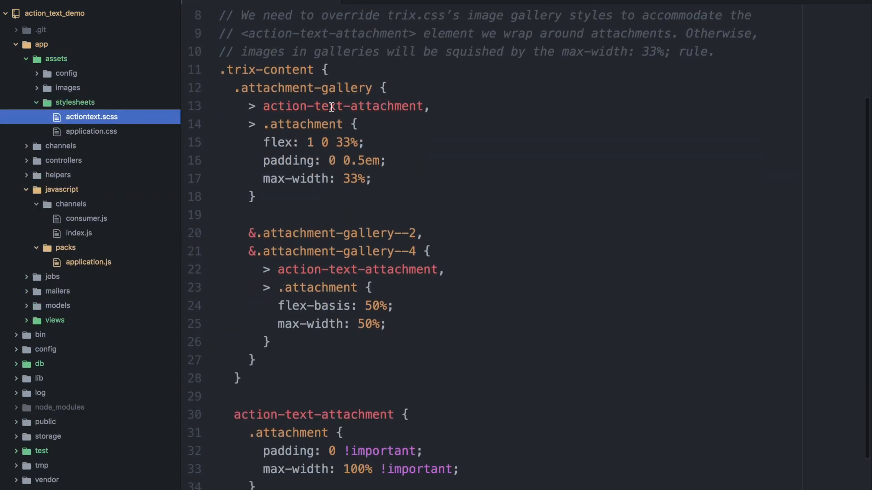
scroll("down", 3)
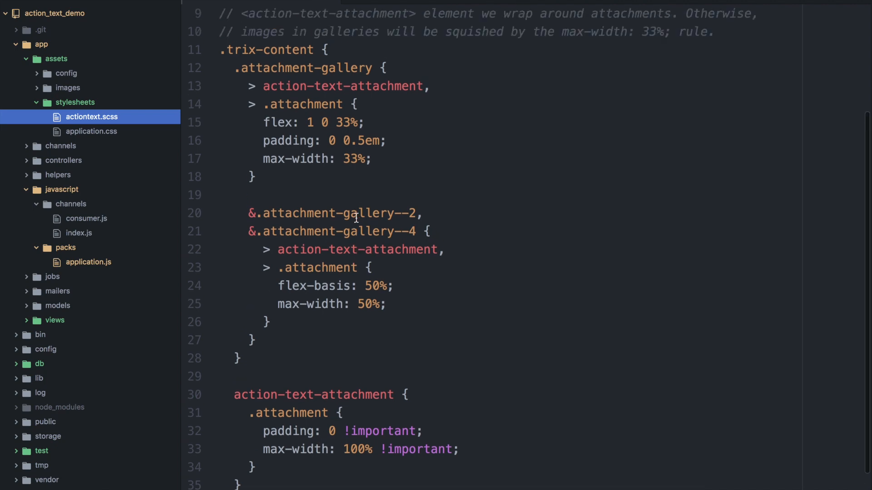
left_click(91, 131)
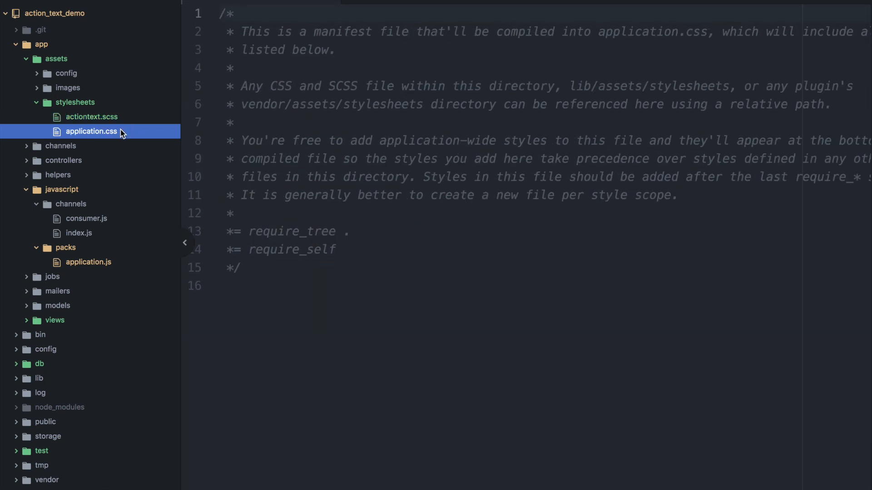
left_click(92, 116)
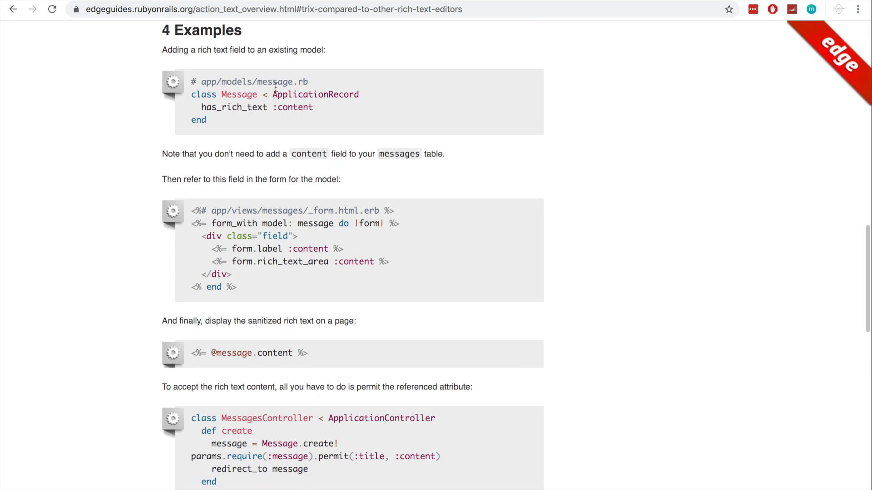
left_click_drag(199, 49, 255, 49)
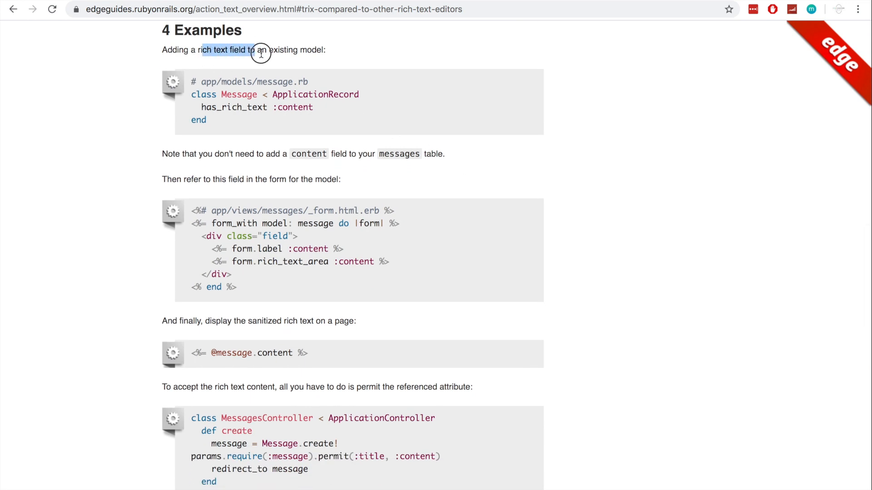
left_click(239, 107)
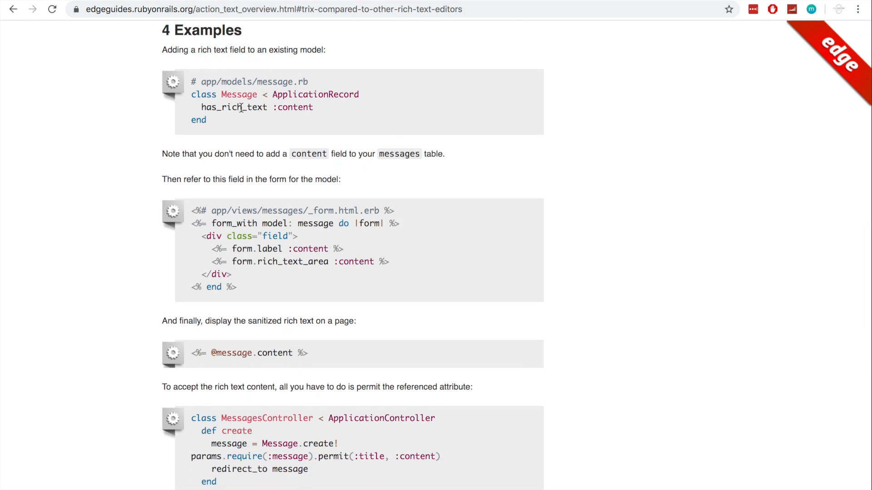
left_click_drag(199, 107, 313, 107)
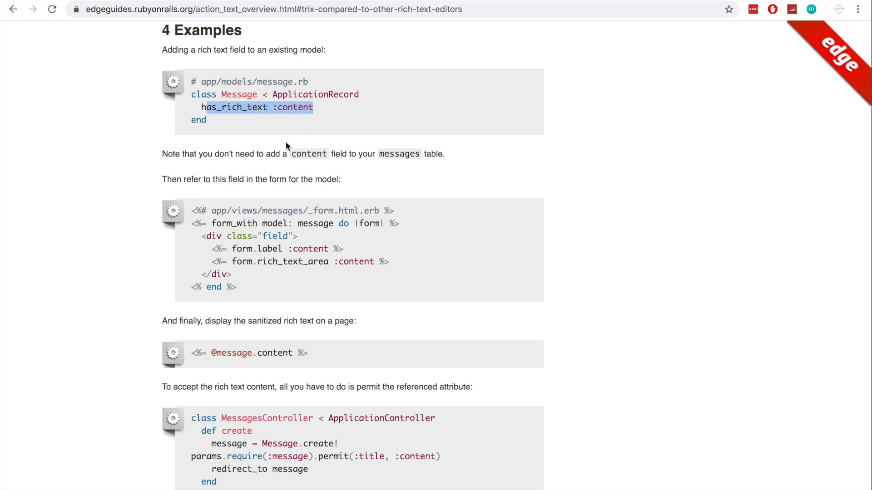
mouse_move(293, 166)
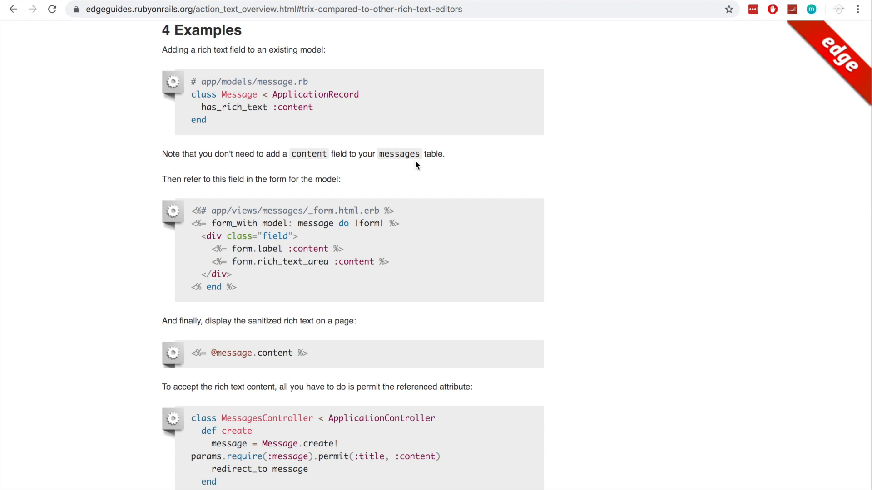
mouse_move(313, 167)
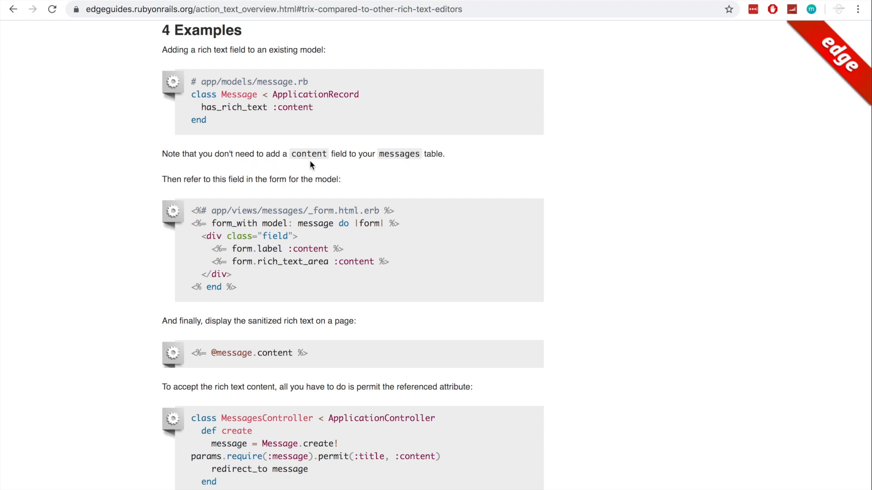
double_click(308, 154)
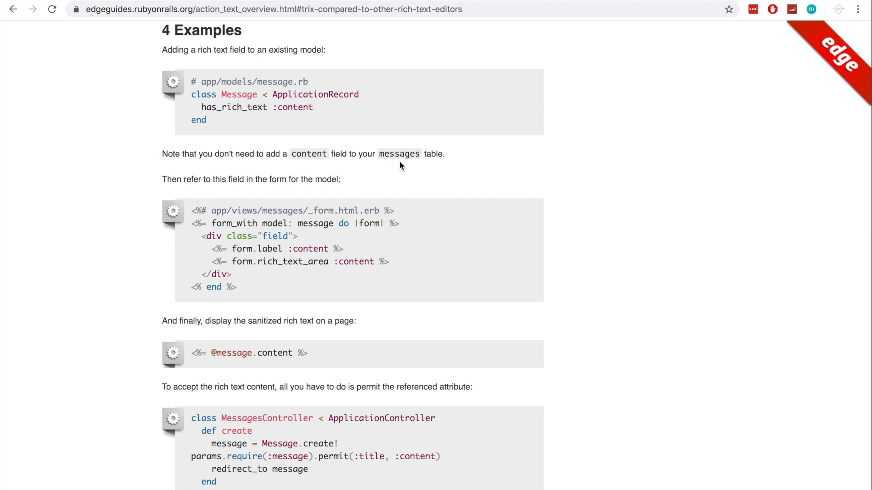
mouse_move(499, 174)
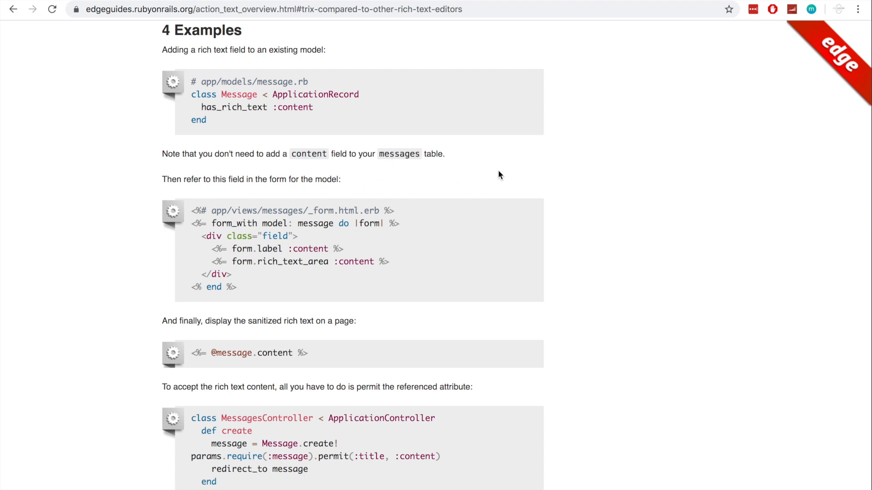
mouse_move(530, 186)
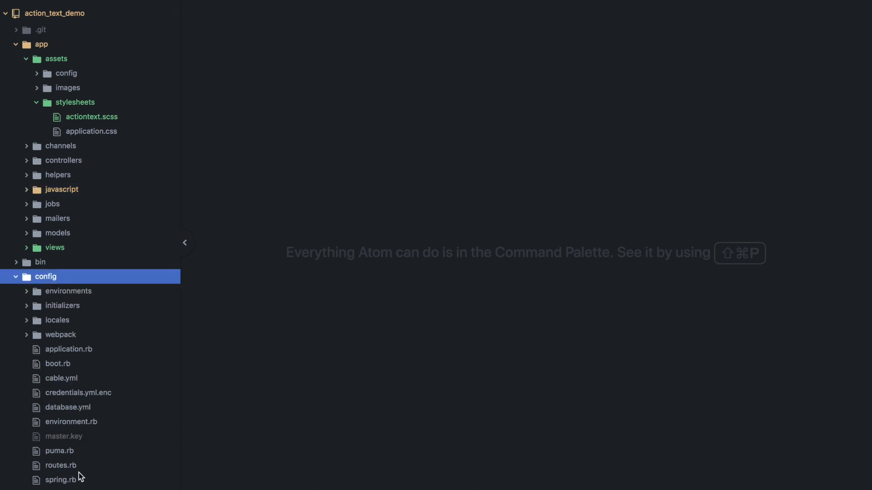
Step: Add `root to: "public#home"` in config/routes.rb
left_click(62, 465)
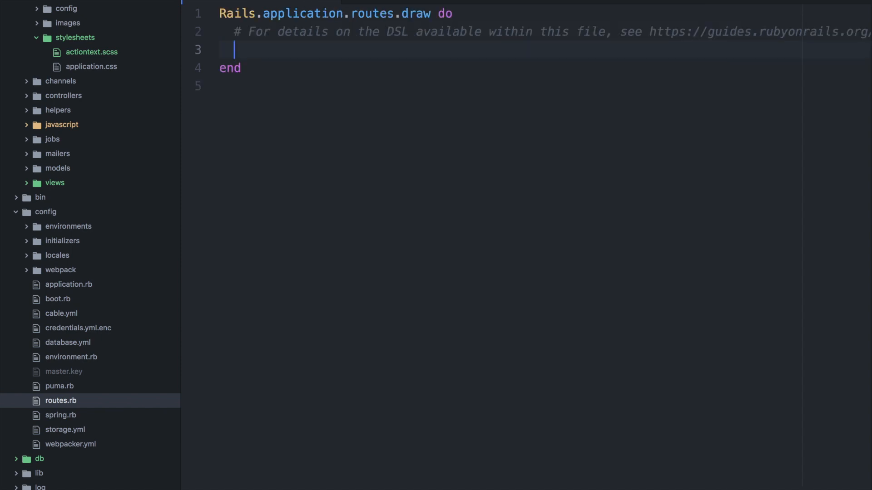
type("root to: \"public#{")
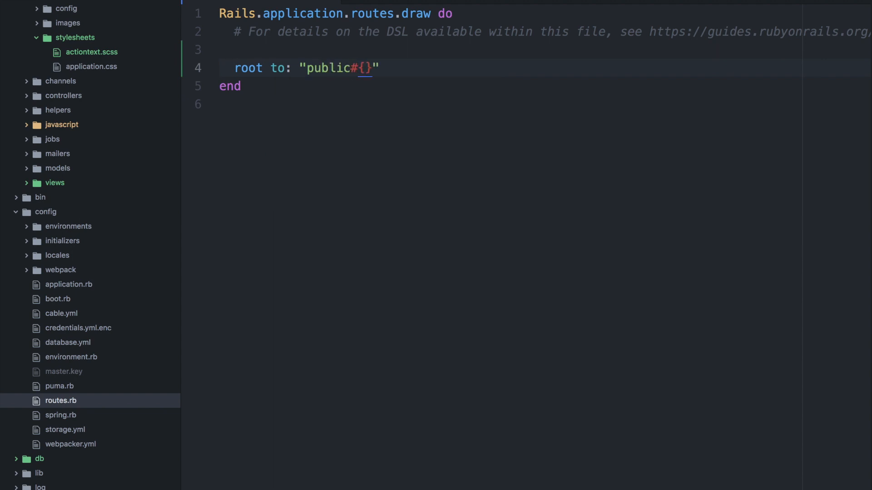
type("home")
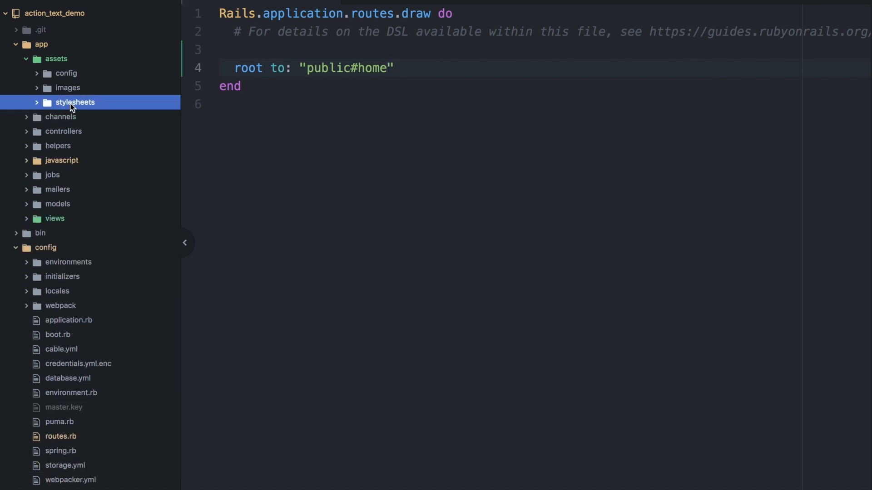
Step: Collapse stylesheets, expand app/controllers and bring up application_controller.rb
left_click(62, 131)
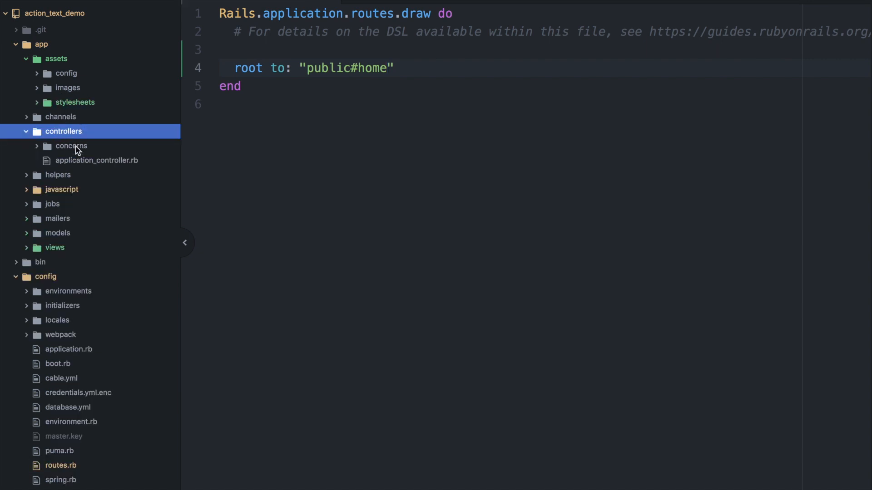
left_click(96, 160)
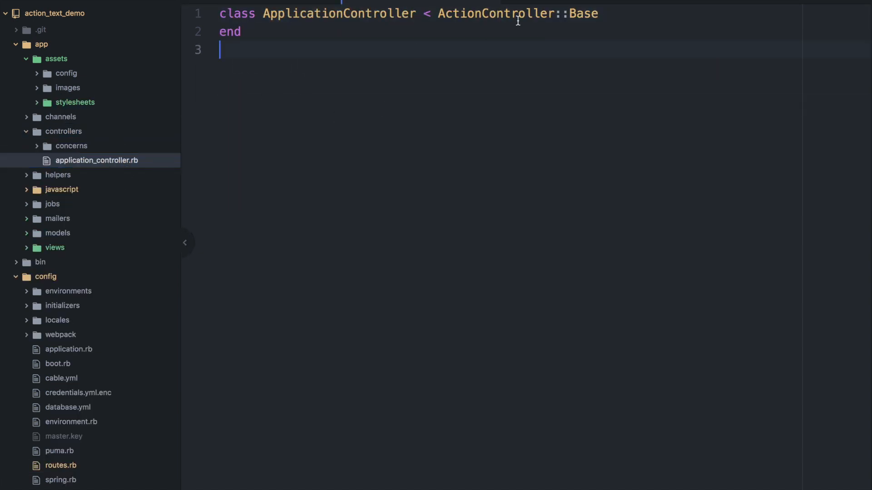
left_click(60, 465)
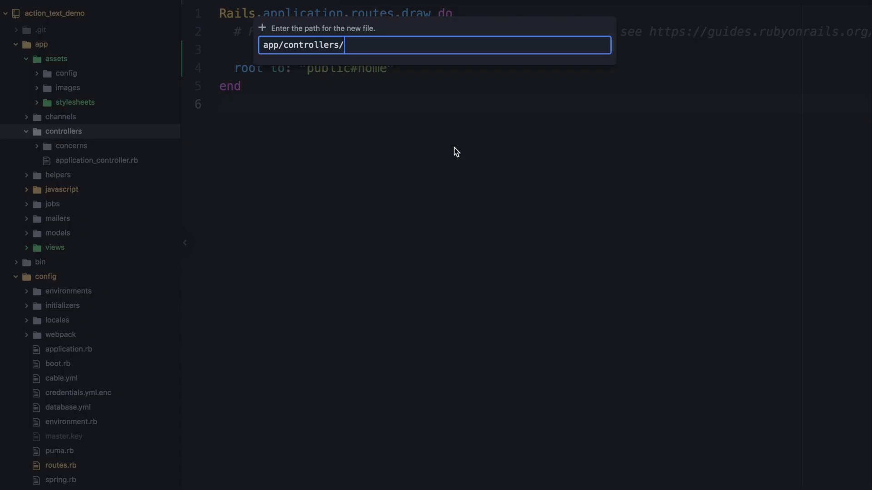
Step: Create a new public_controller.rb file under app/controllers
type("publi")
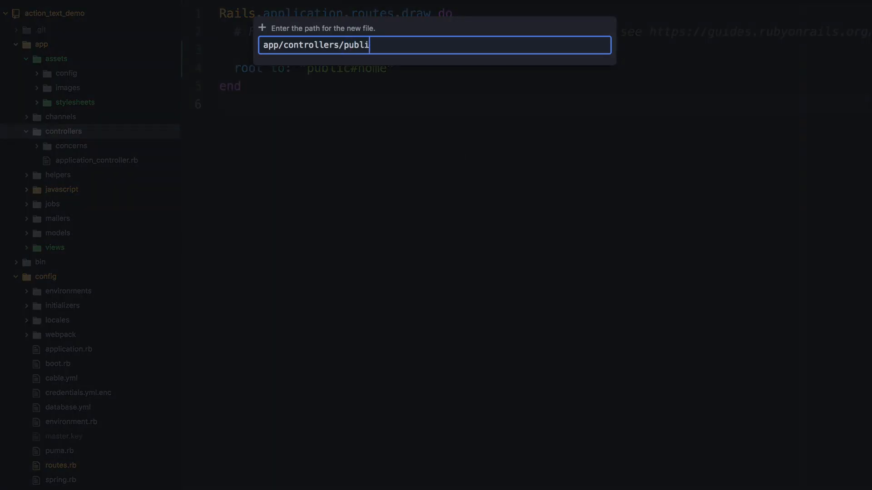
type("c_controller.")
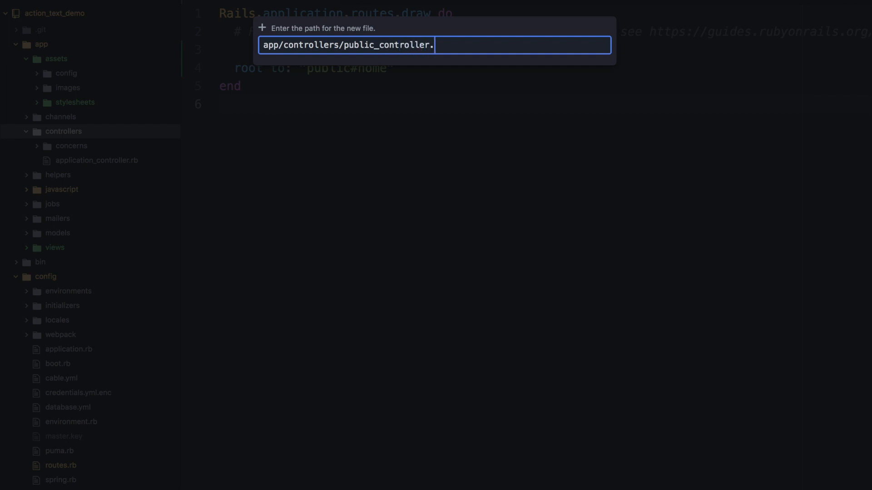
key("Enter")
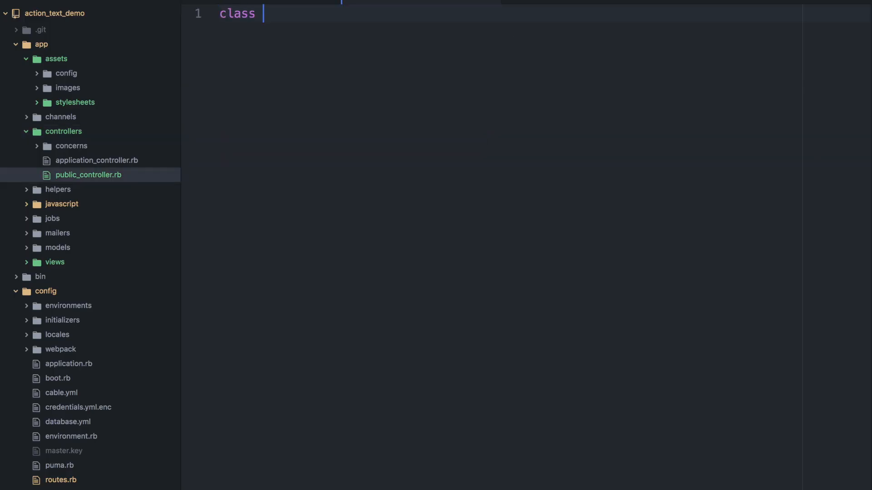
Step: Define PublicController < ApplicationController with an empty home action, then reveal layouts under app/views
type("PublicCo")
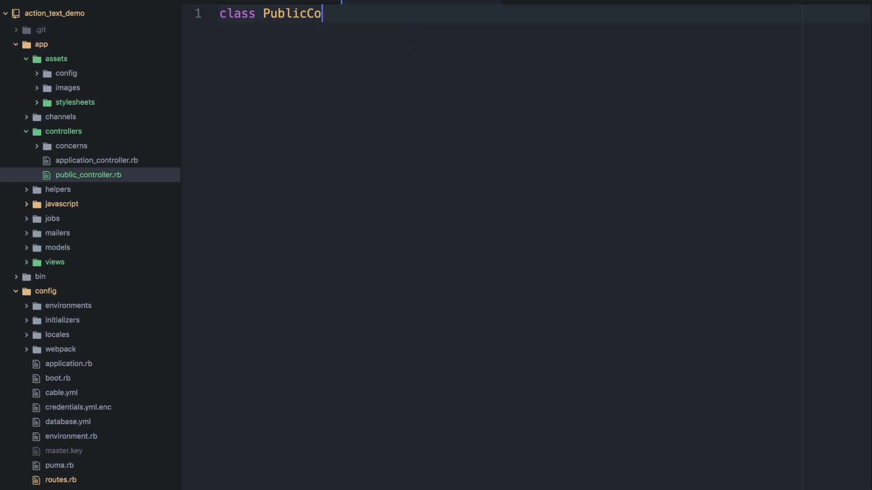
type("ntroller < Applica")
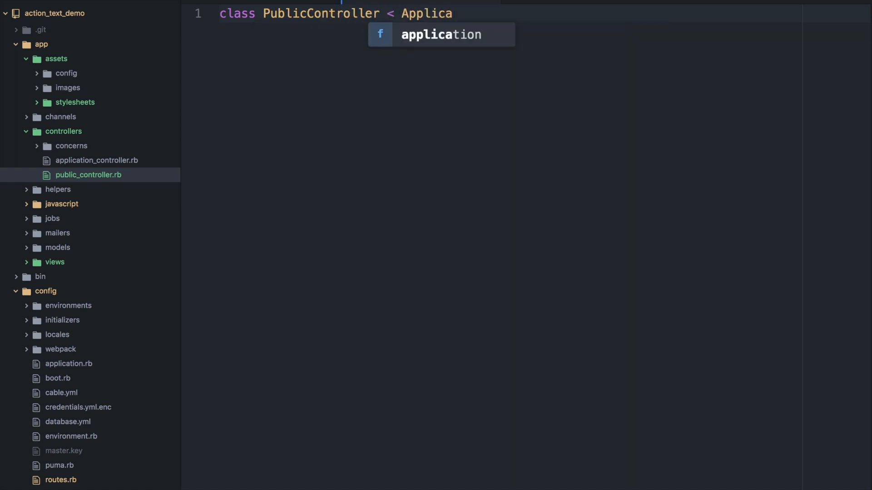
key("Tab")
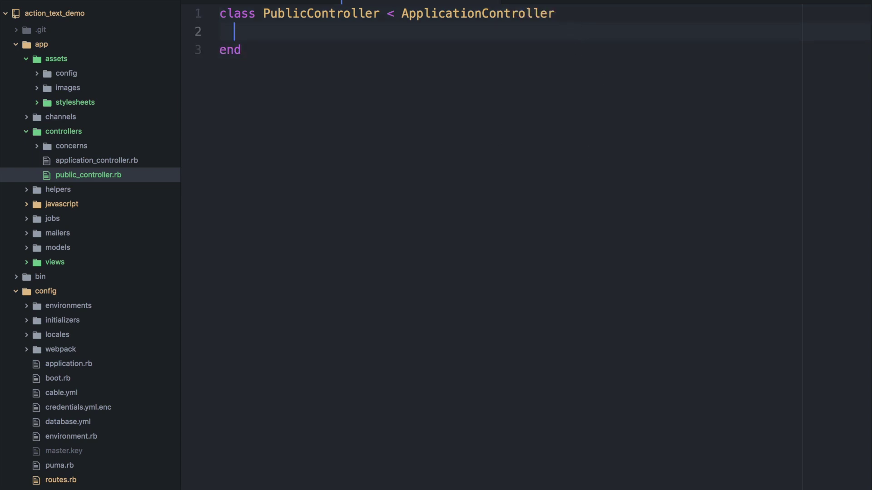
type("def home")
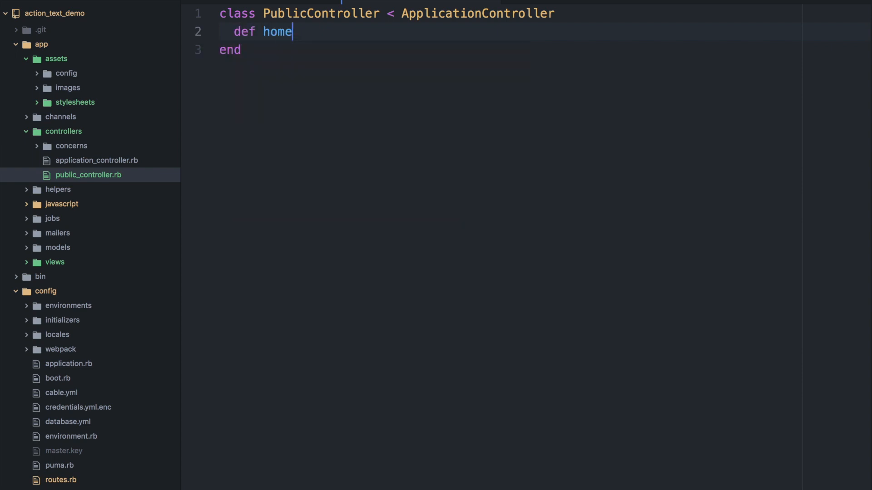
key("Enter")
type("end")
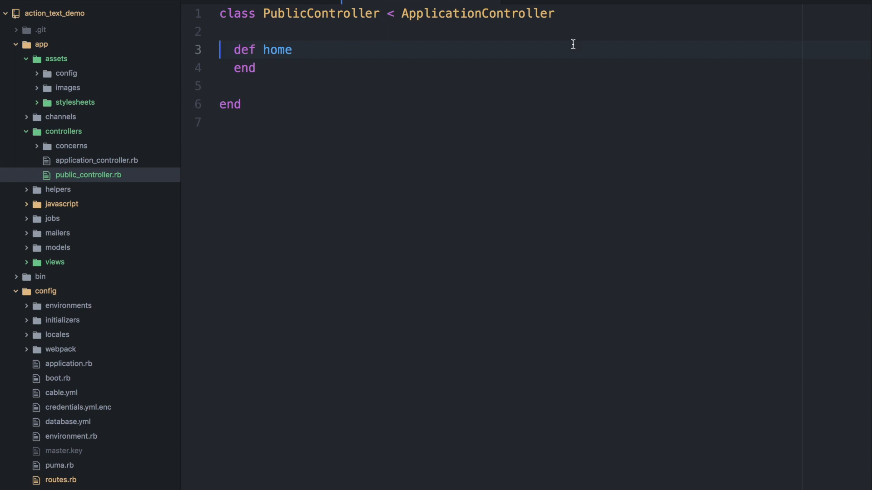
left_click(46, 291)
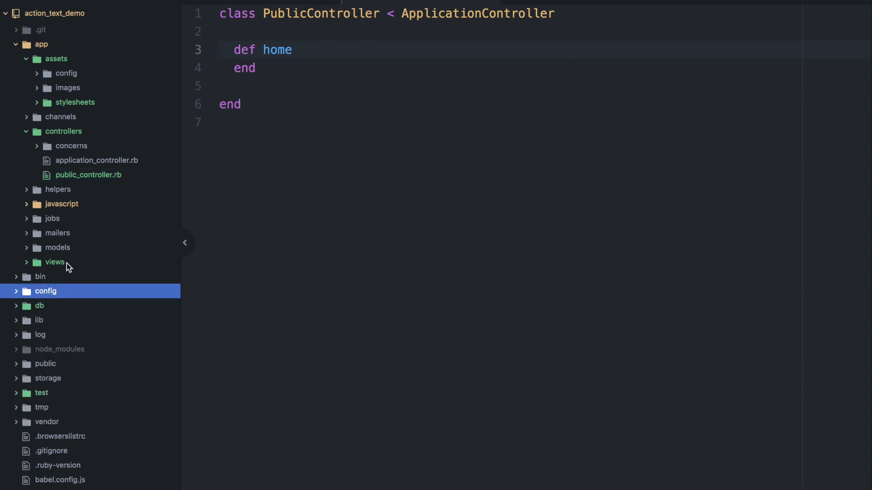
left_click(55, 261)
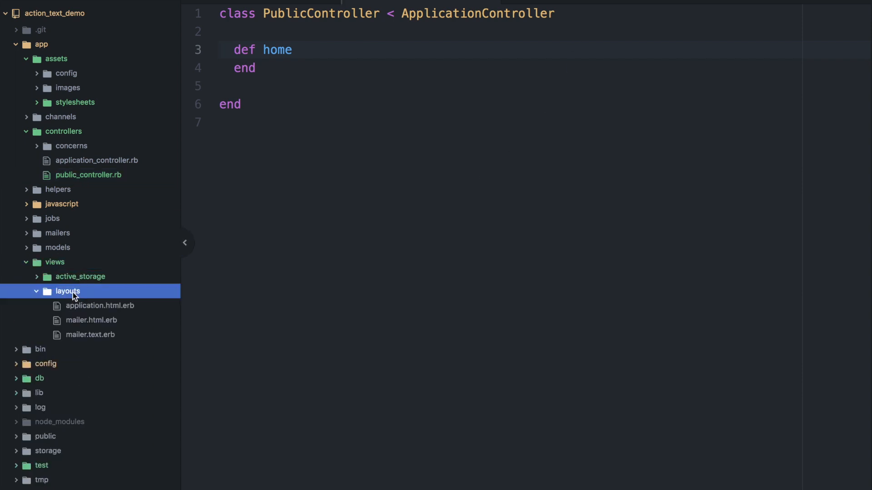
Step: Create a public folder in views with a new home.html.erb containing the text "homepage"
right_click(55, 262)
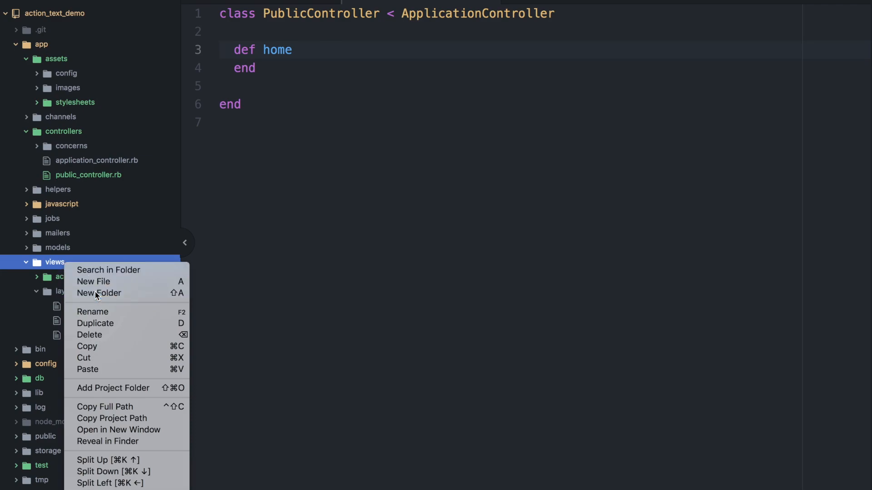
left_click(98, 292)
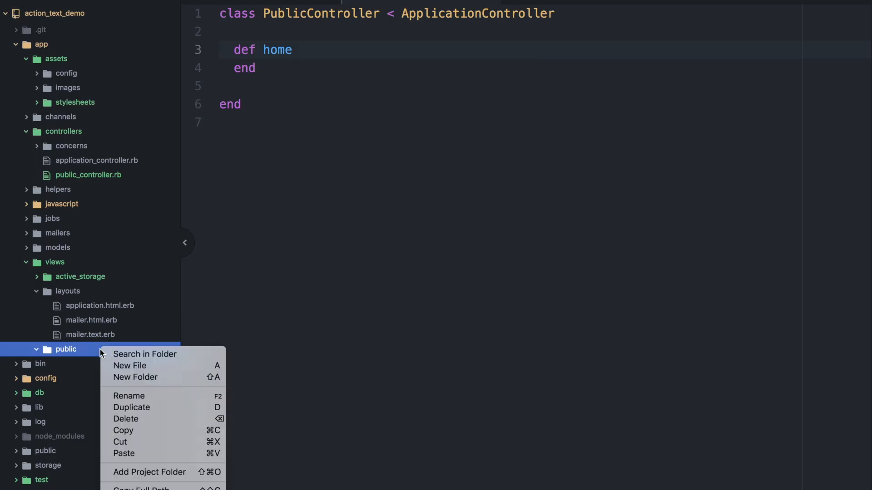
left_click(130, 365)
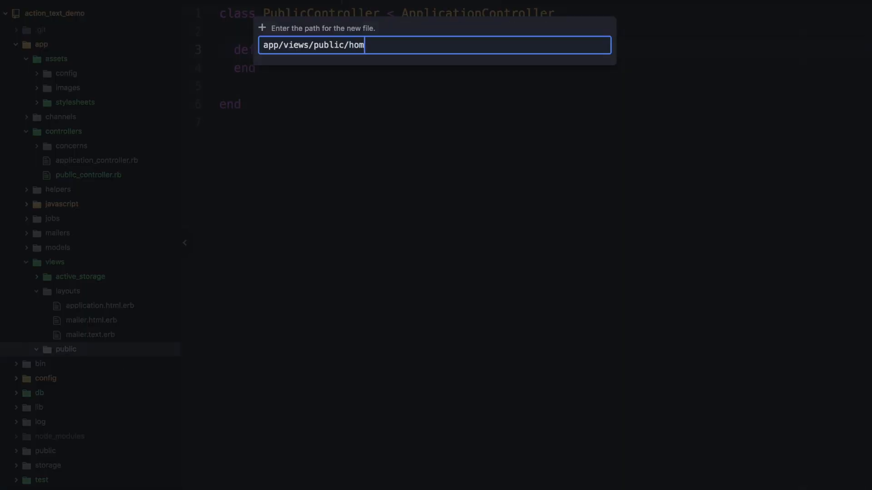
type("e.html.er")
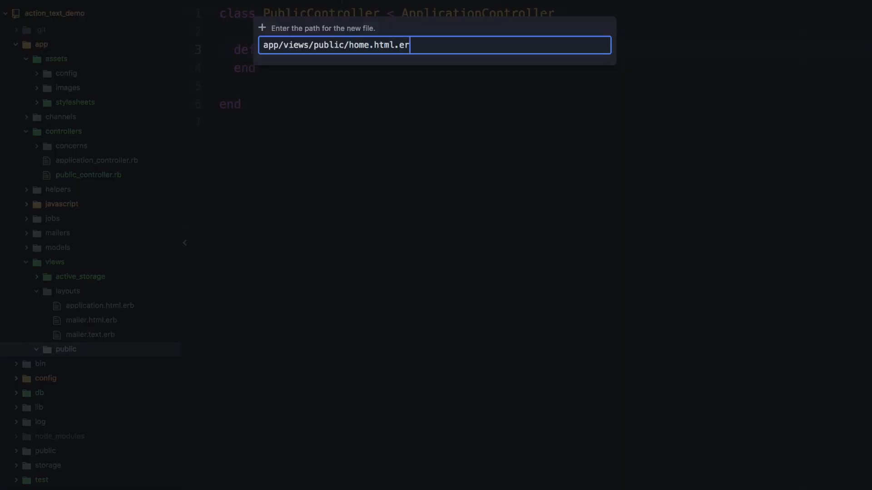
key("Enter")
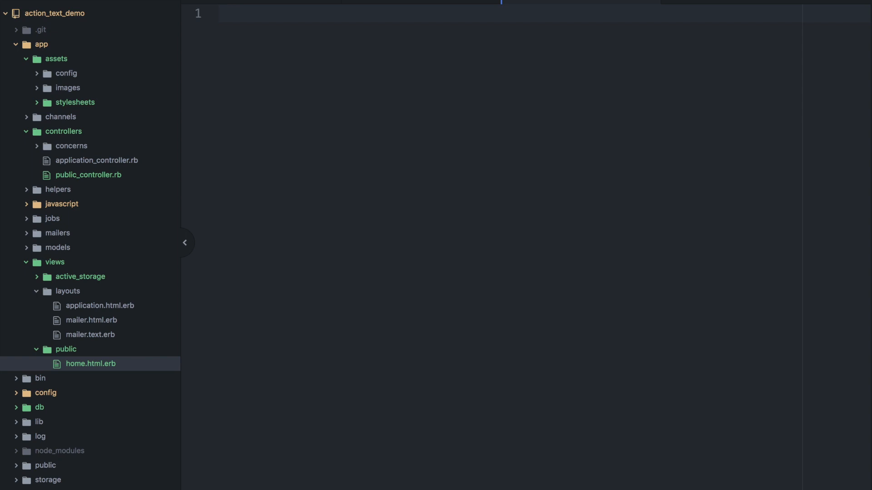
type("homepage")
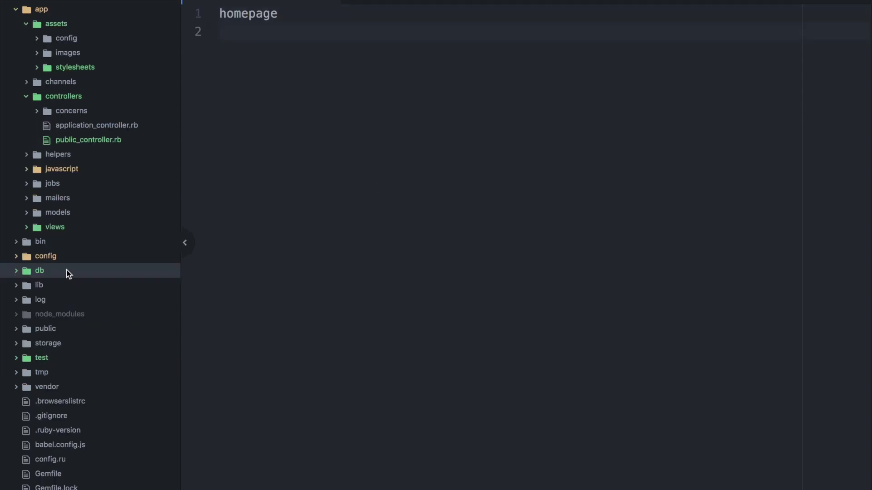
Step: Expand db/migrate and review the CreateActiveStorageTables and CreateActionTextTables migrations
left_click(40, 271)
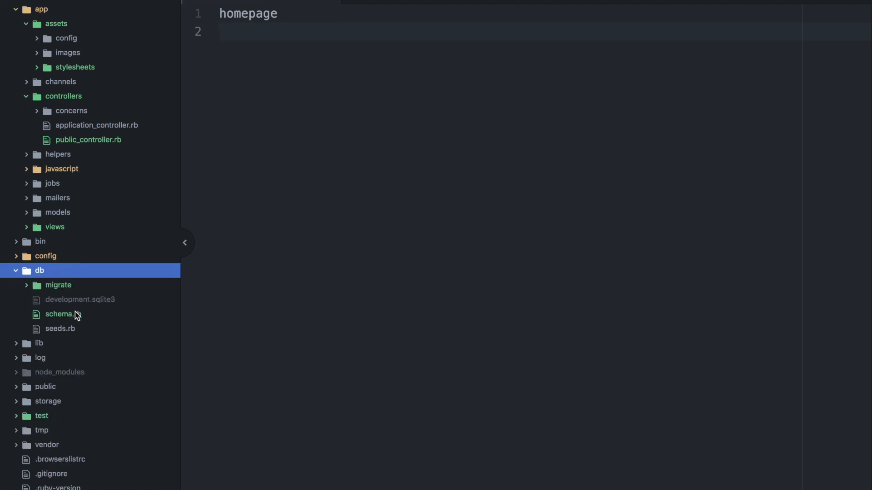
left_click(58, 285)
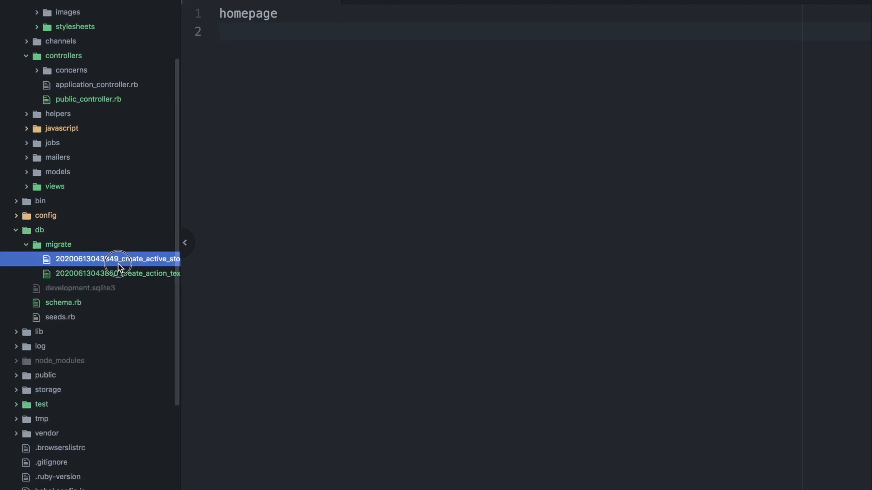
left_click(118, 258)
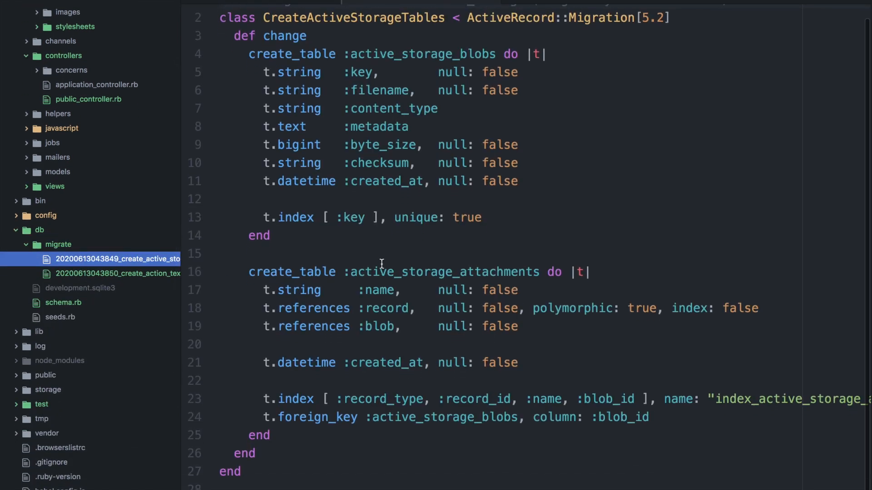
left_click(117, 273)
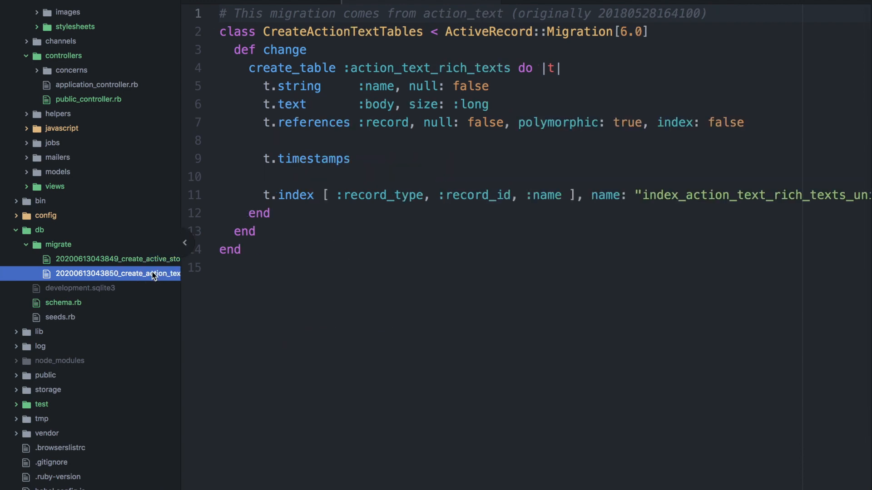
left_click(430, 196)
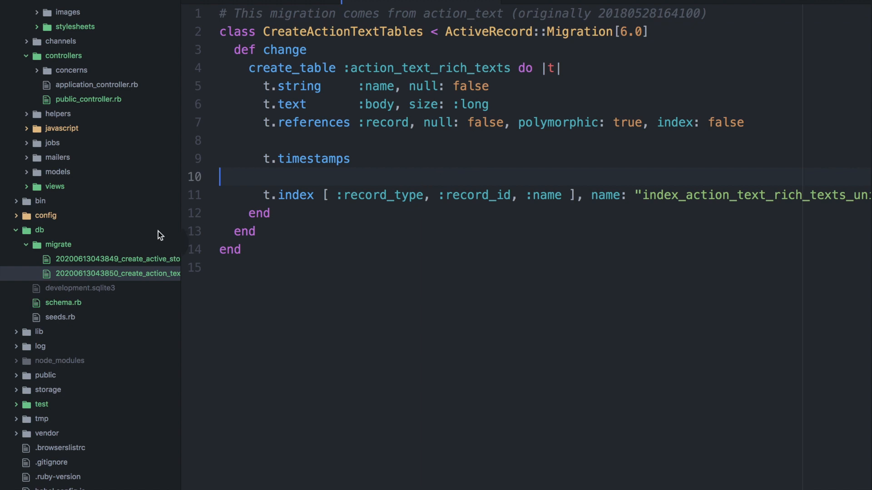
mouse_move(425, 189)
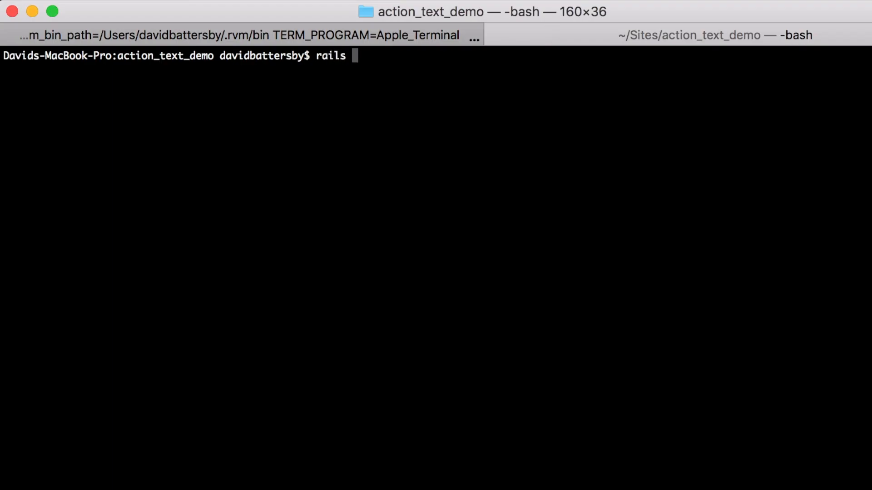
Step: Generate the Posts scaffold with `rails g scaffold Posts title:string`
type("g")
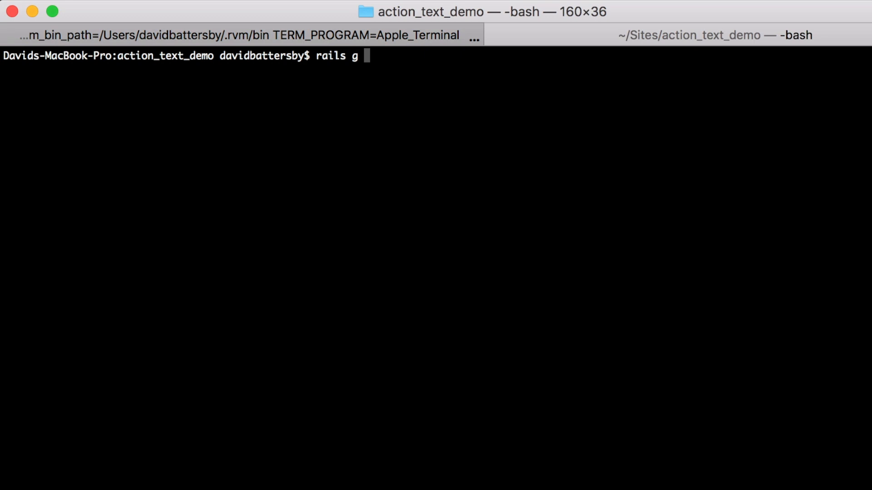
type("scaffo")
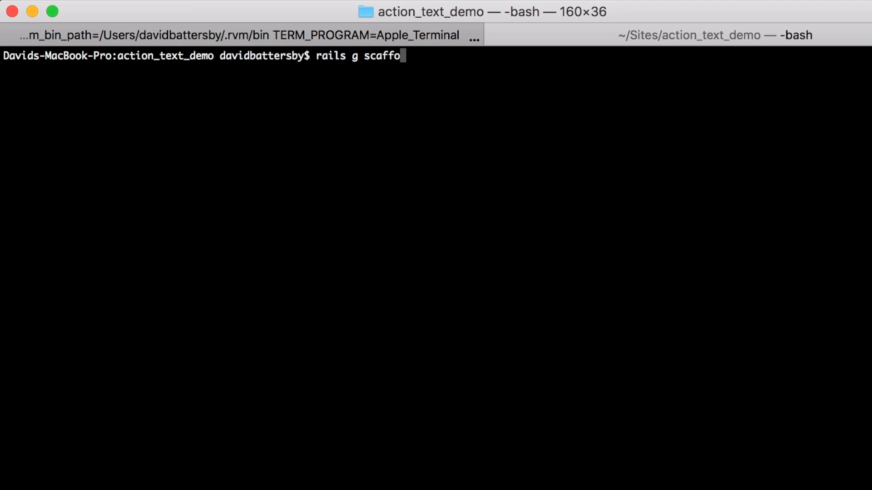
type("ld")
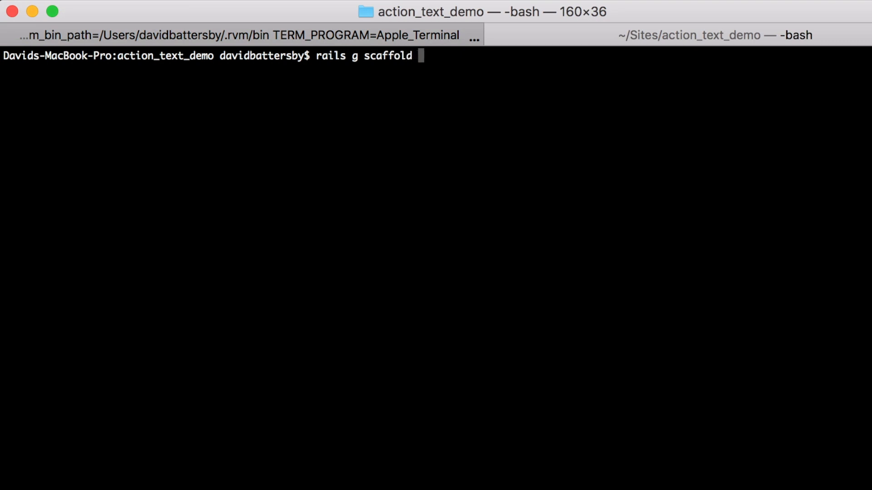
type("Po")
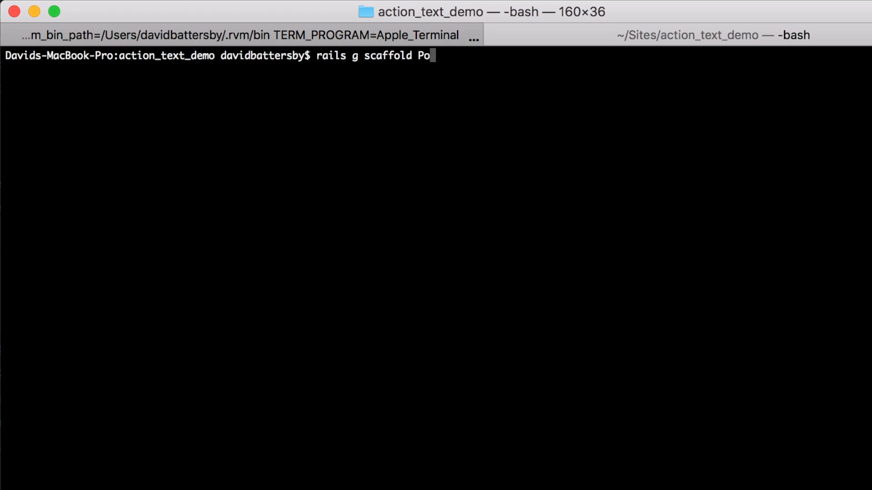
type("sts")
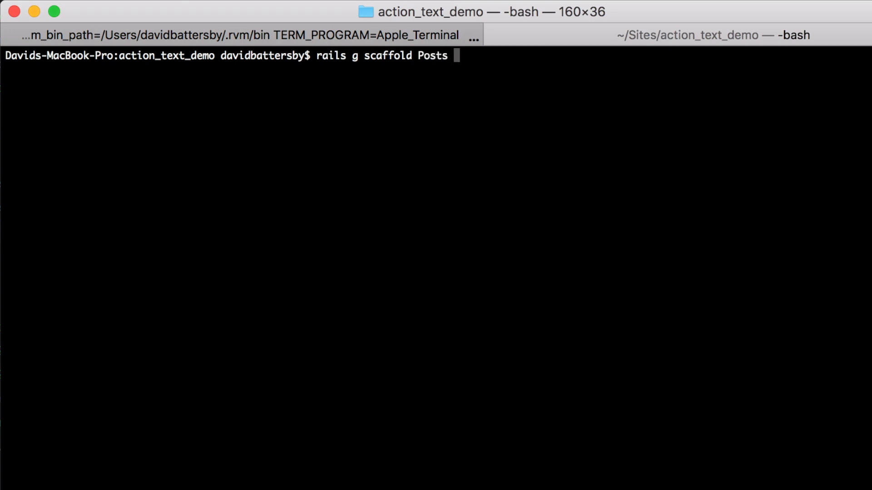
type("title:stri")
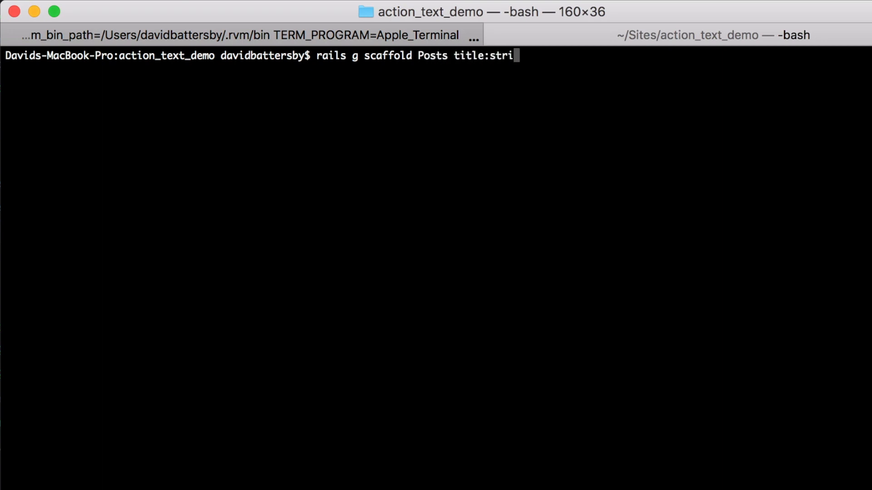
type("ng")
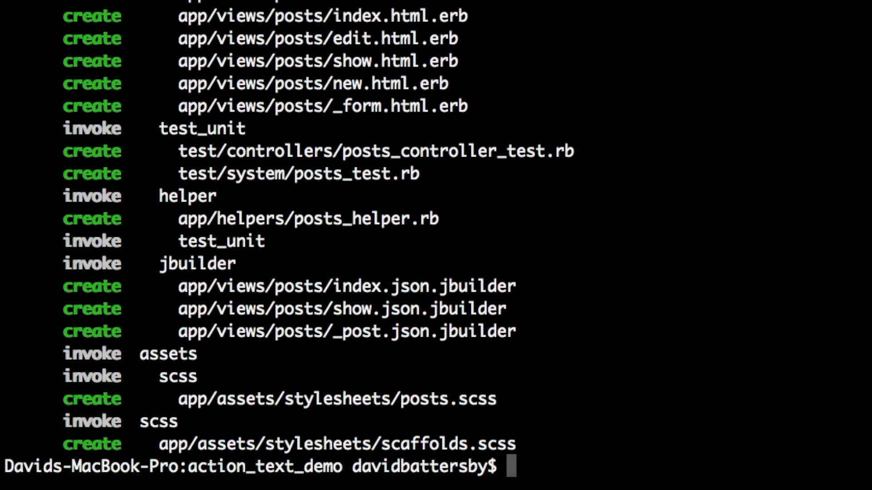
Step: Run `rails db:migrate` to create the posts table
type("rails db")
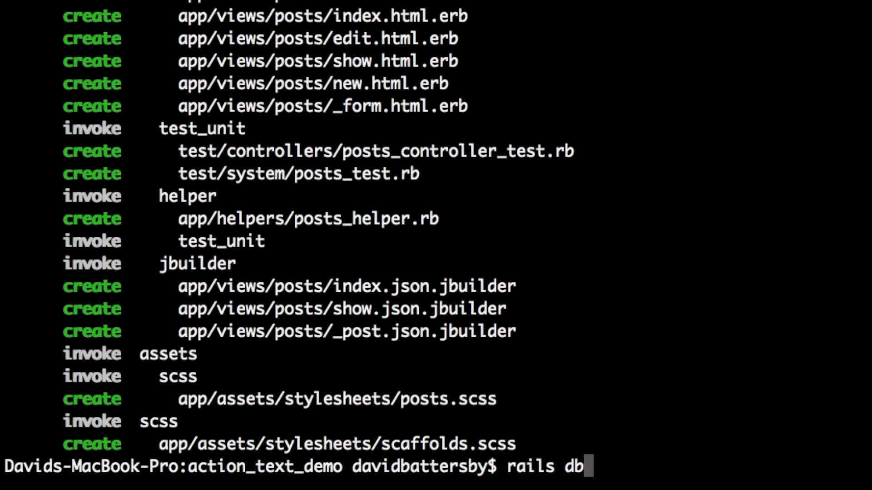
type(":migrate")
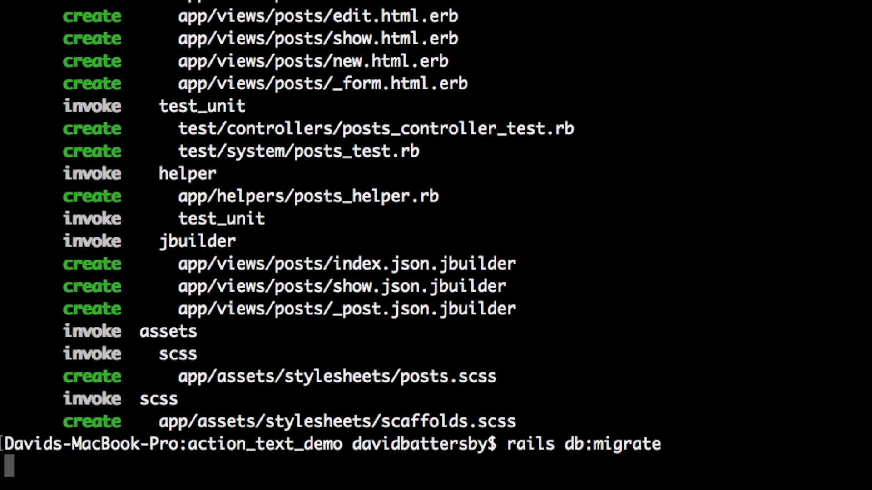
key("Return")
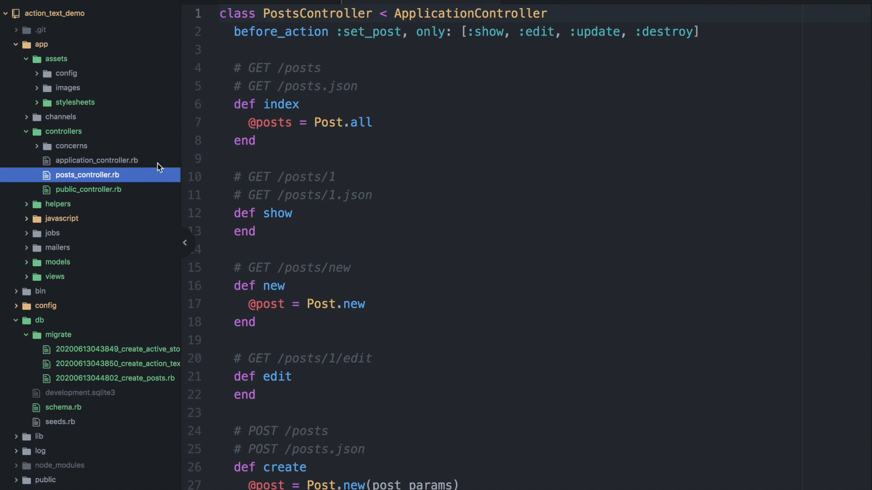
Step: Declare has_rich_text :content in app/models/post.rb, then start changing it toward :body
scroll("down", 3)
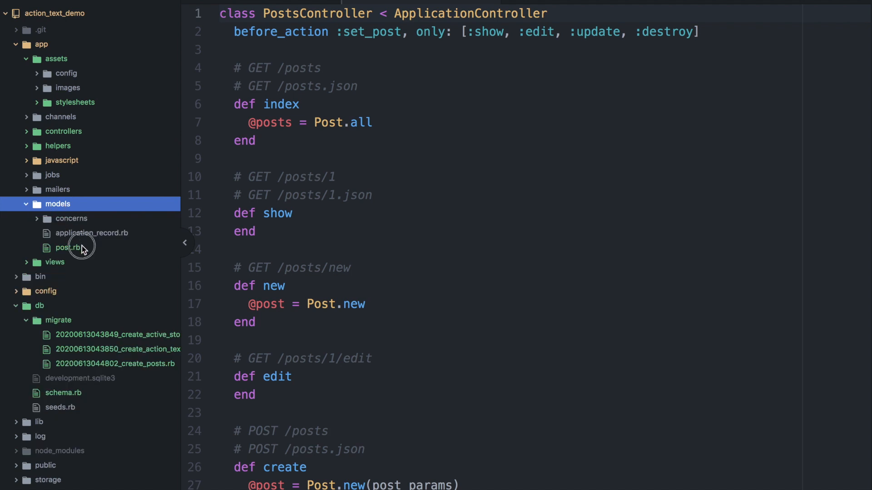
left_click(68, 247)
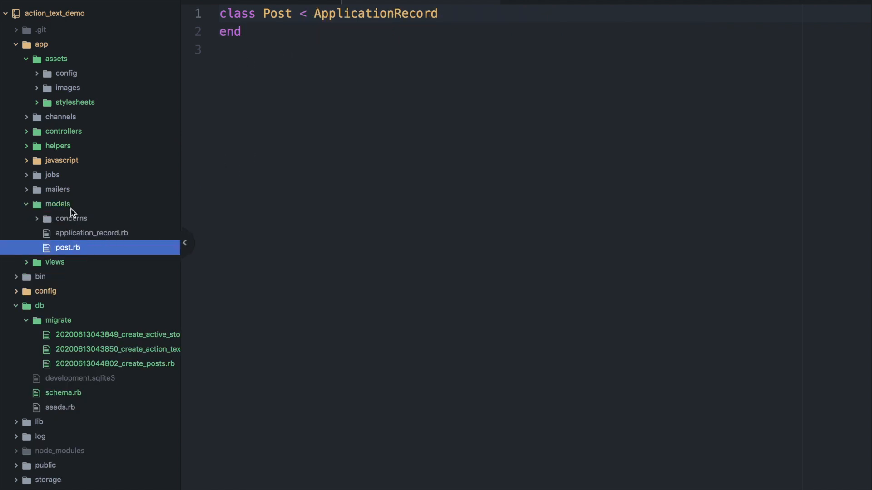
left_click(58, 319)
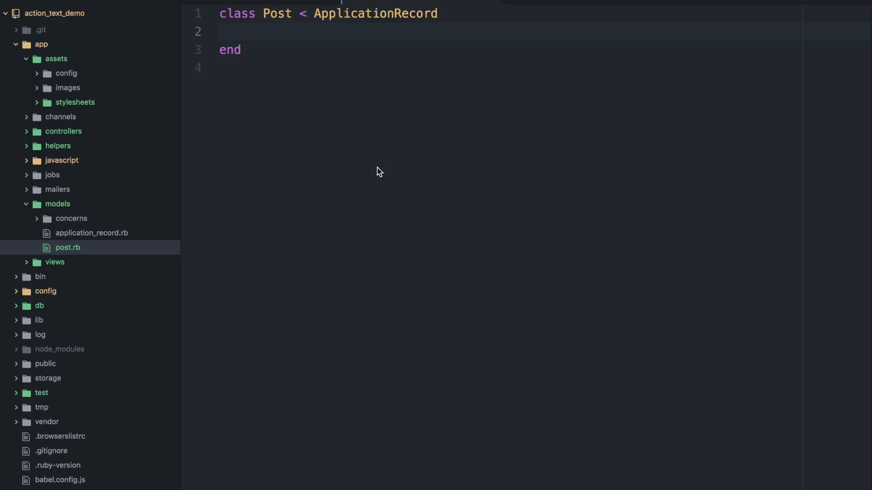
type("has_rich_text :content")
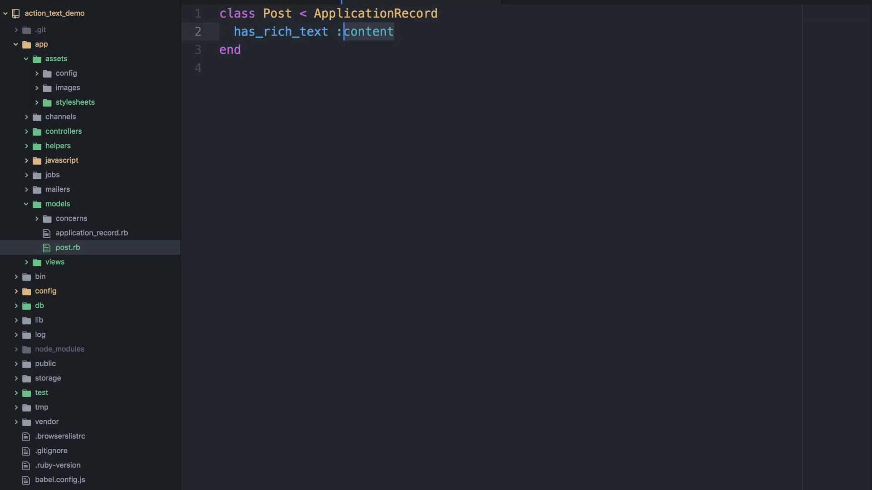
type("body")
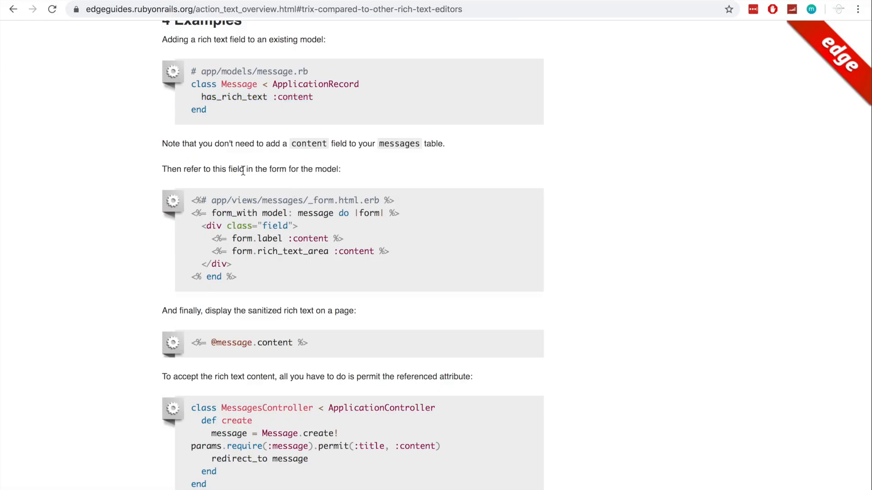
Step: Scroll the Action Text guide to the _form.html.erb example and select the rich_text_area snippet
scroll("down", 3)
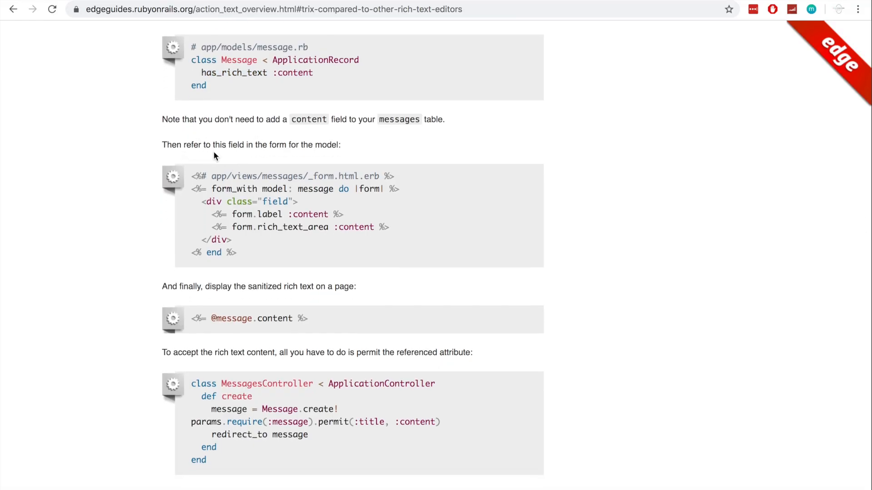
scroll("down", 3)
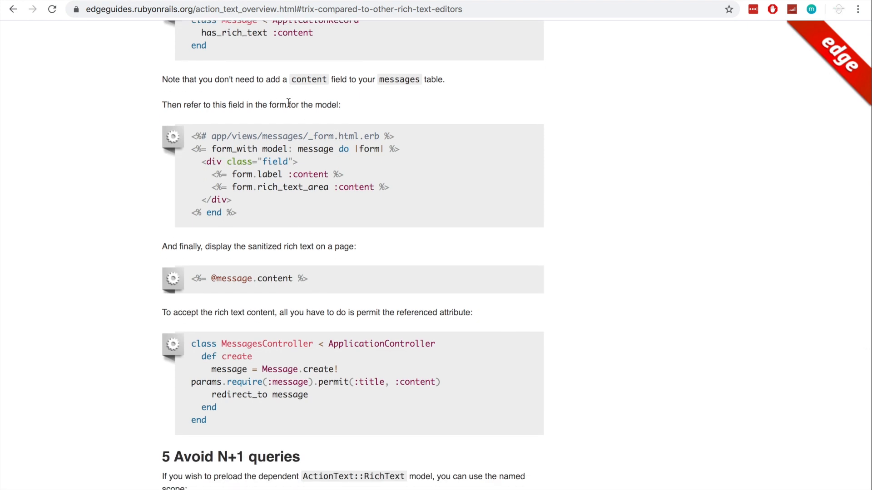
mouse_move(211, 187)
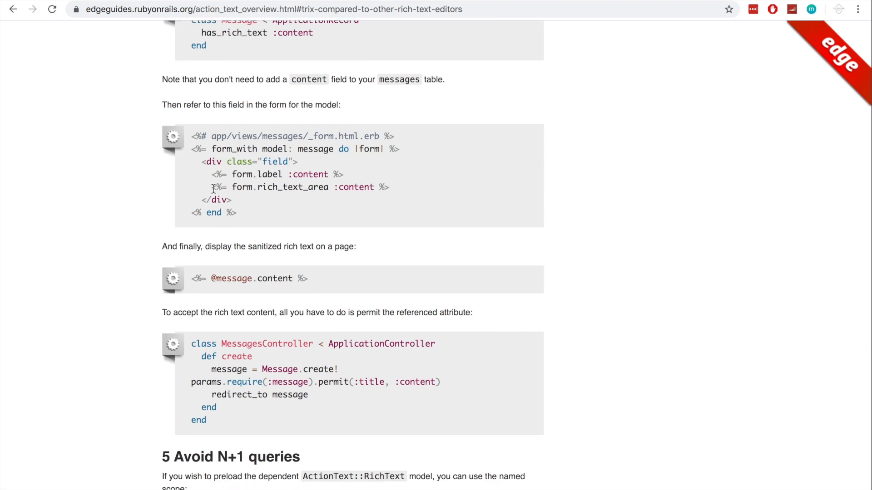
left_click_drag(210, 187, 366, 187)
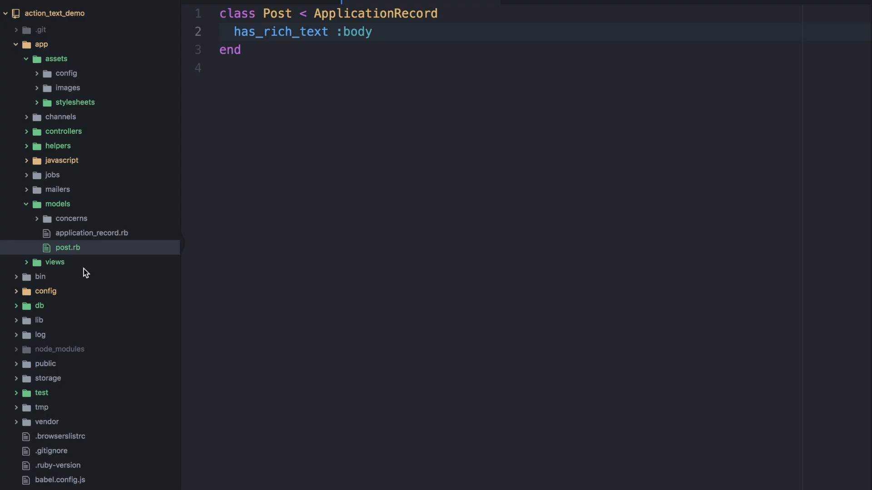
Step: In app/views/posts/_form.html.erb add a div field containing <%= form.rich_text_area :content %>
left_click(55, 261)
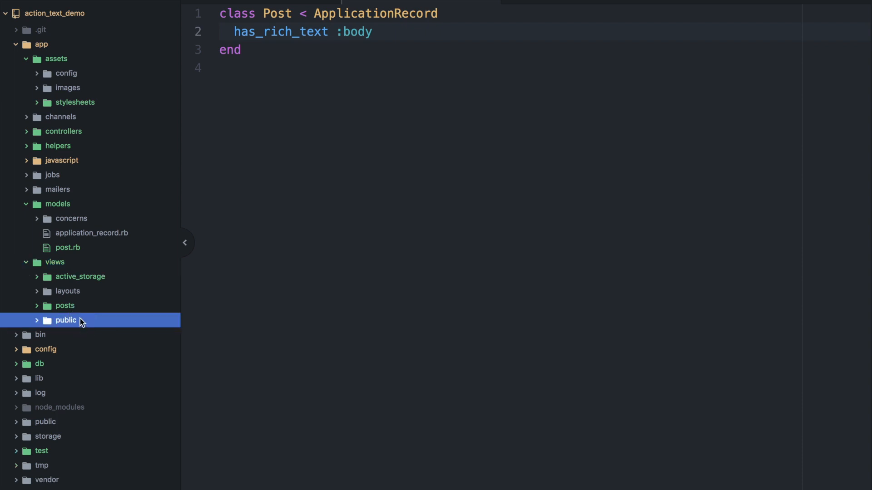
left_click(65, 305)
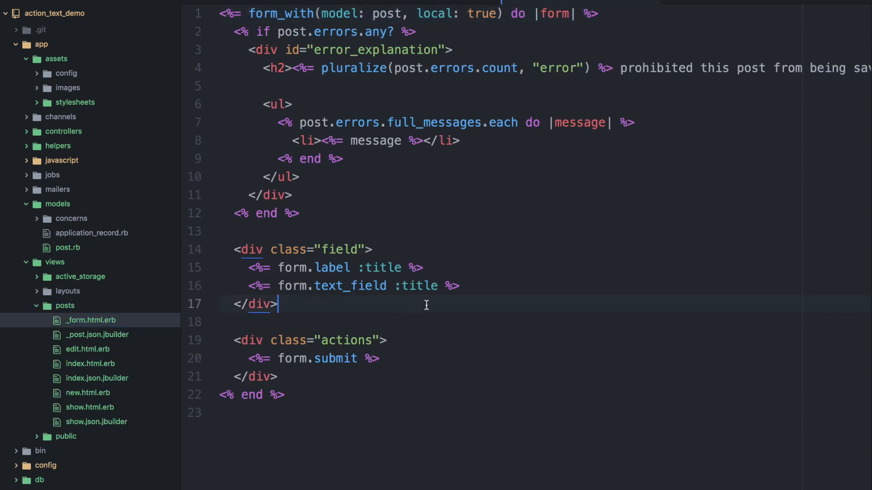
type("div")
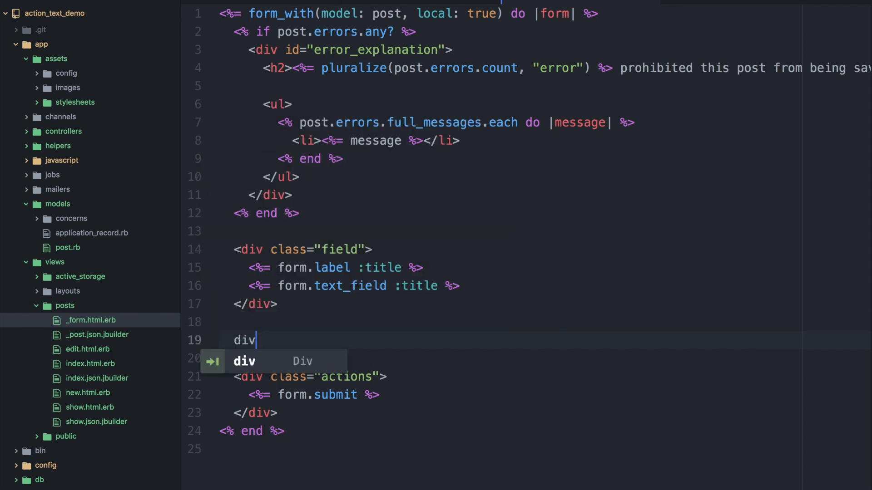
key("Tab")
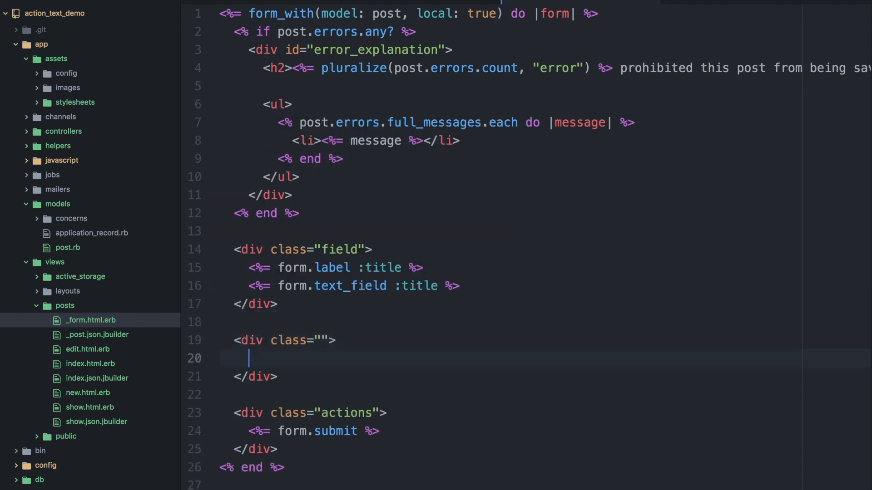
type("<%= form.rich_text_area :content %>")
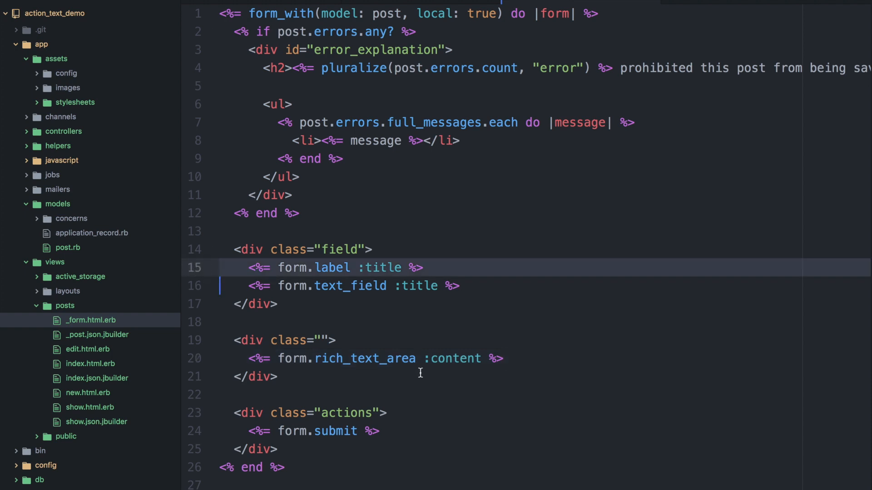
Step: Add a form.label line to the new field and change its attribute from :title to :body
type("<%= form.label :title %>")
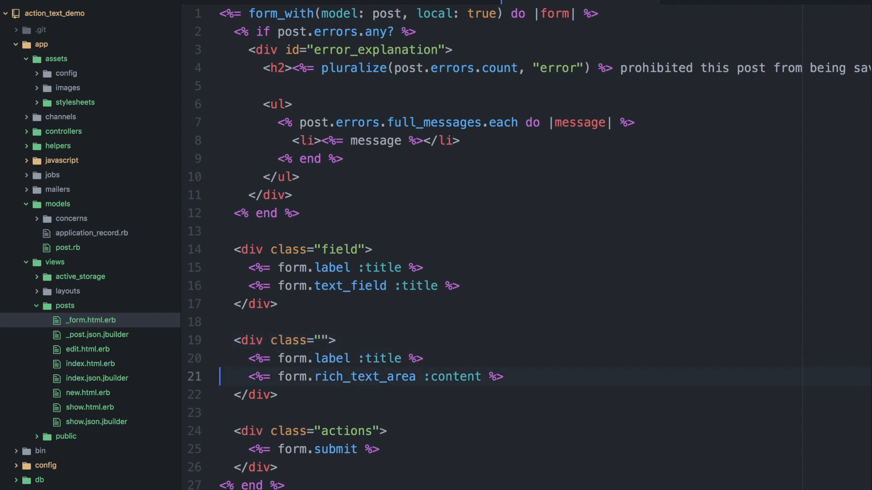
double_click(383, 358)
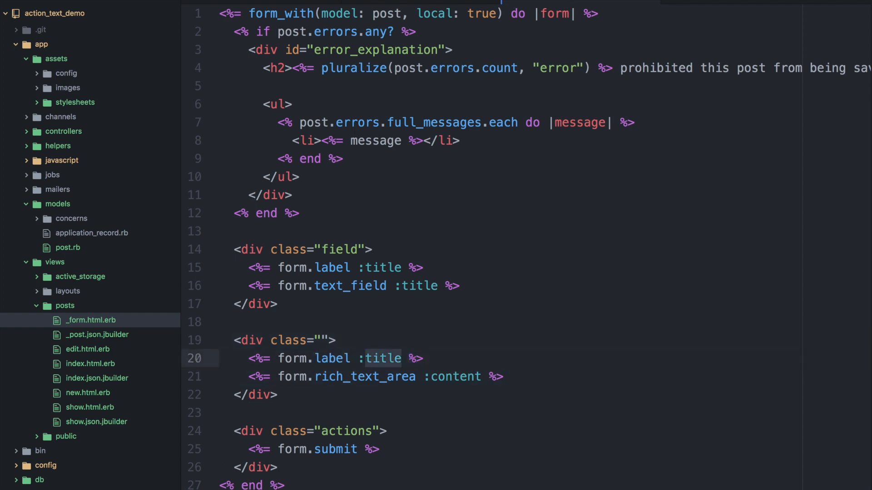
type(":body")
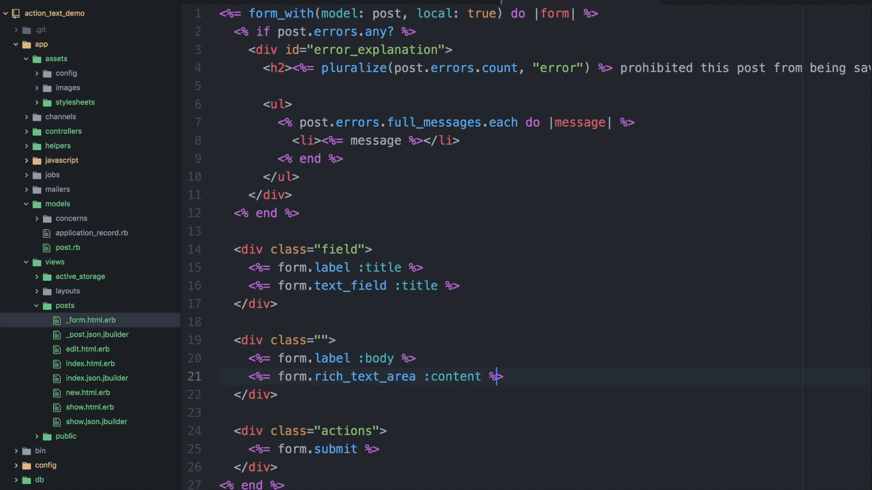
type(":body")
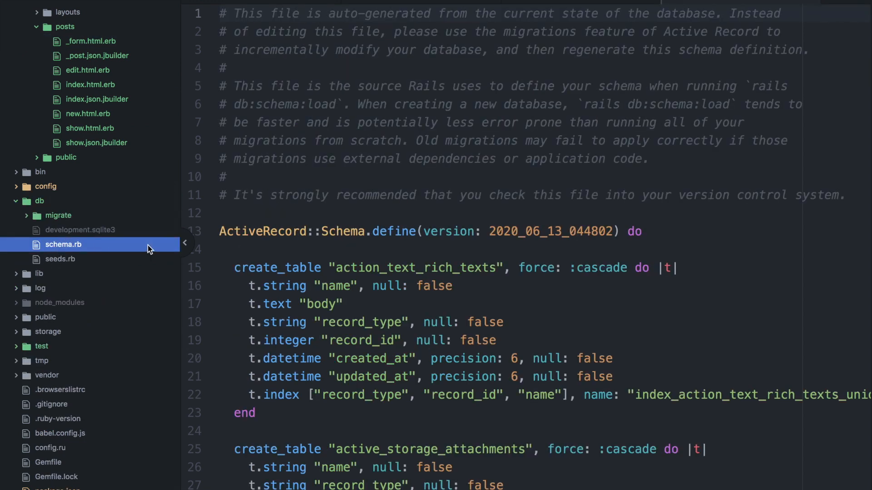
Step: Look over the action_text_rich_texts table in db/schema.rb, then return to _form.html.erb
scroll("down", 3)
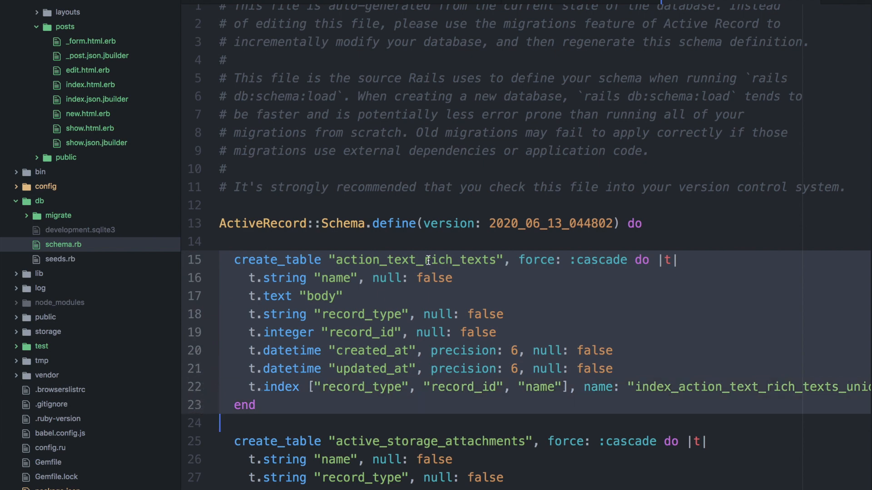
mouse_move(614, 172)
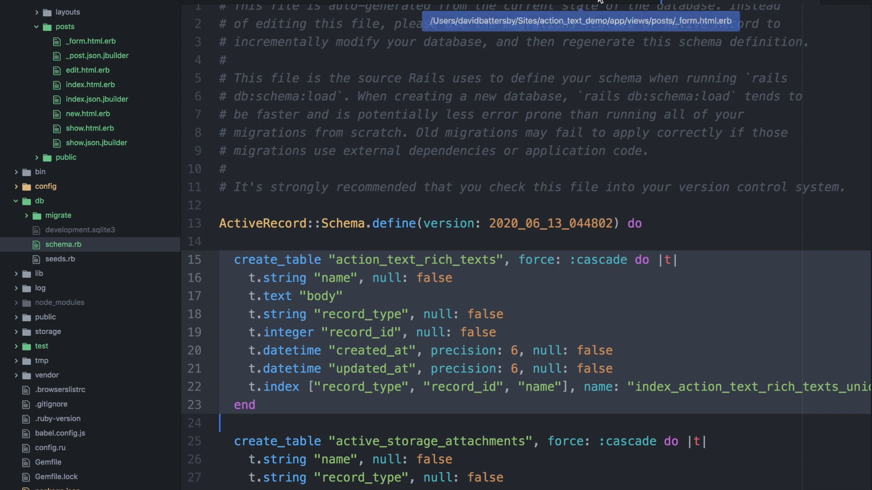
left_click(79, 42)
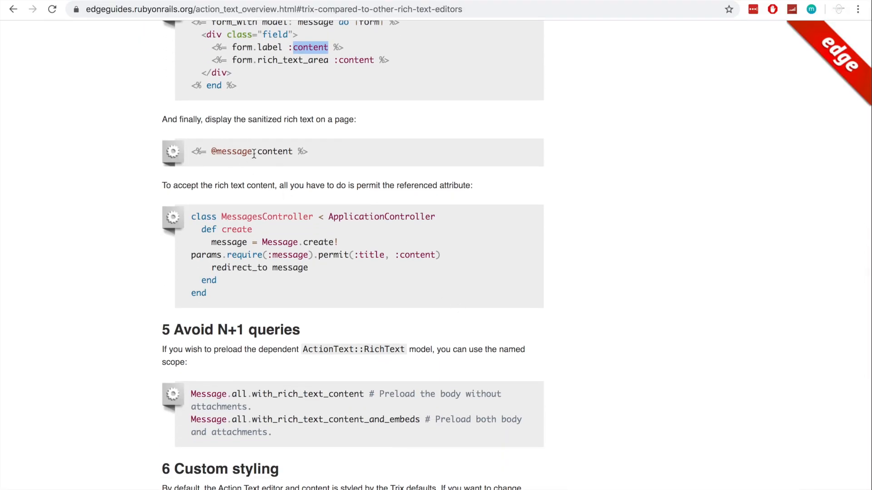
double_click(275, 152)
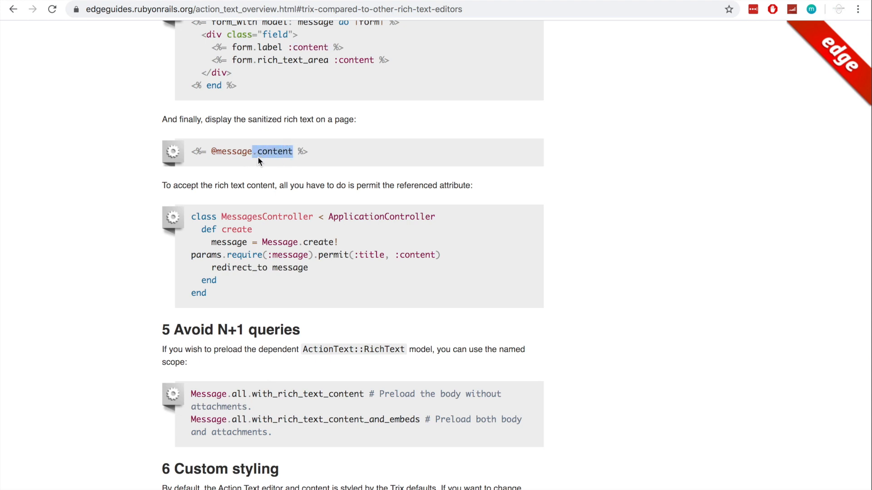
mouse_move(247, 173)
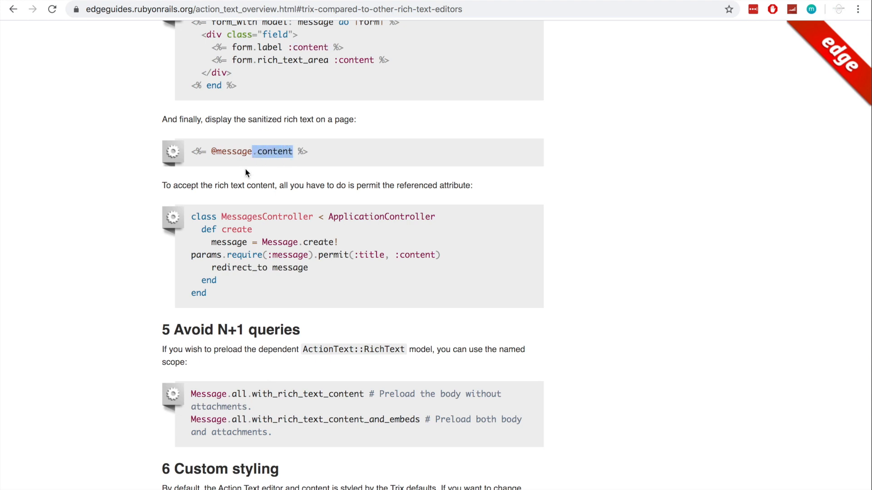
mouse_move(304, 202)
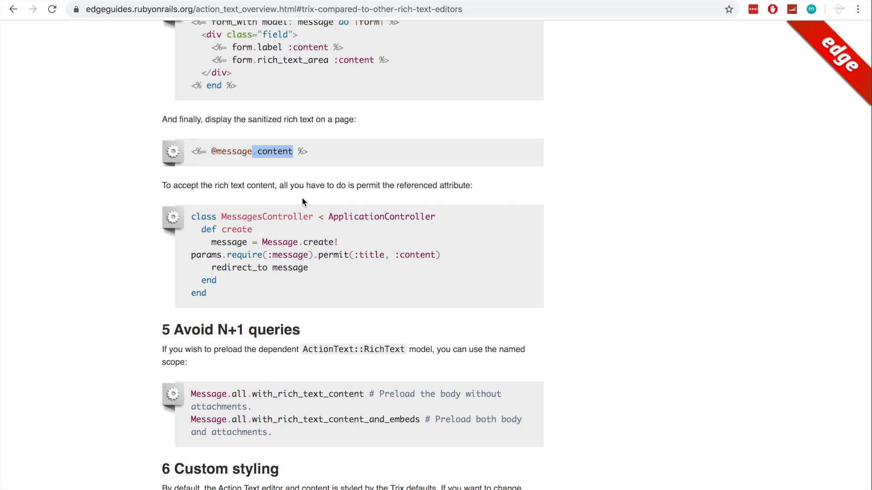
scroll("down", 3)
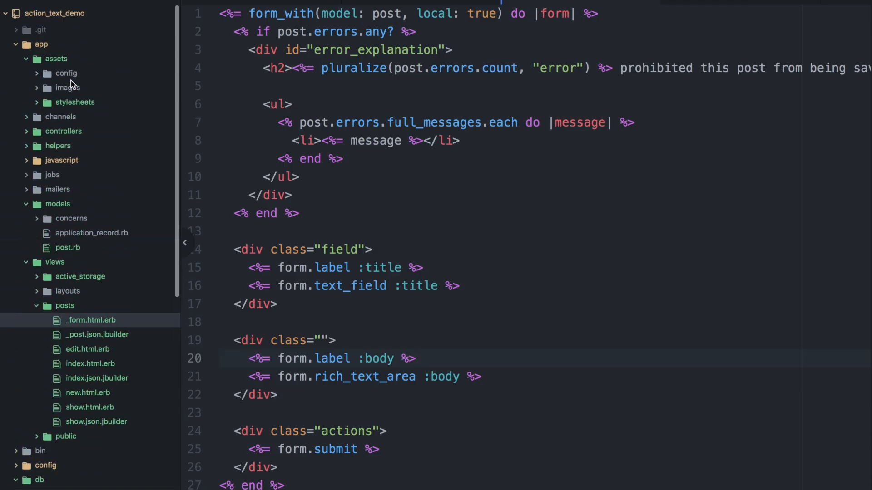
Step: In posts_controller.rb change post_params to permit(:title, :body)
left_click(63, 131)
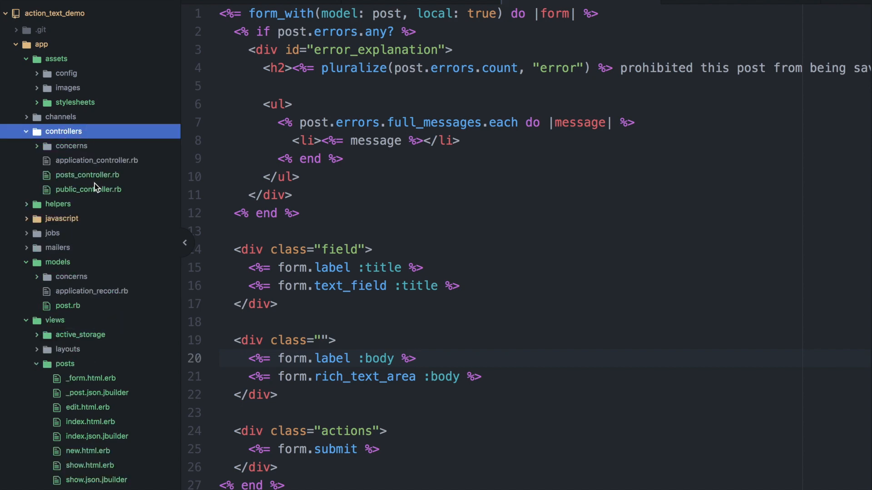
left_click(87, 175)
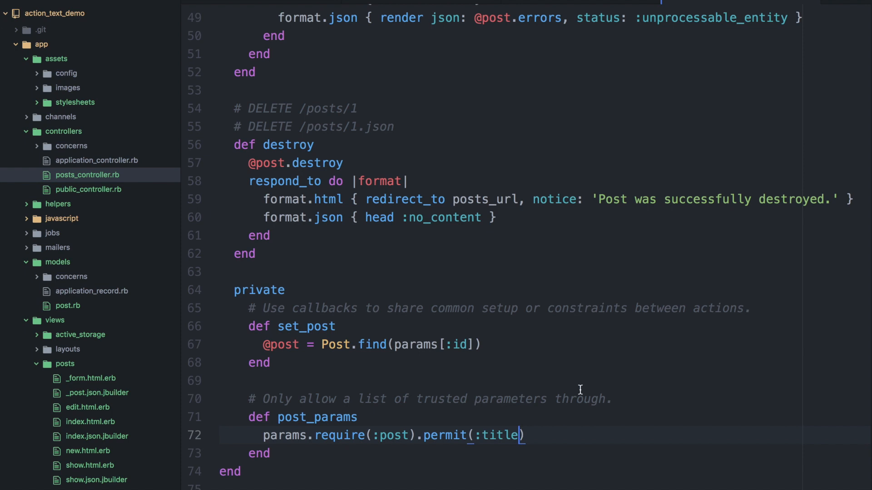
type(", :b")
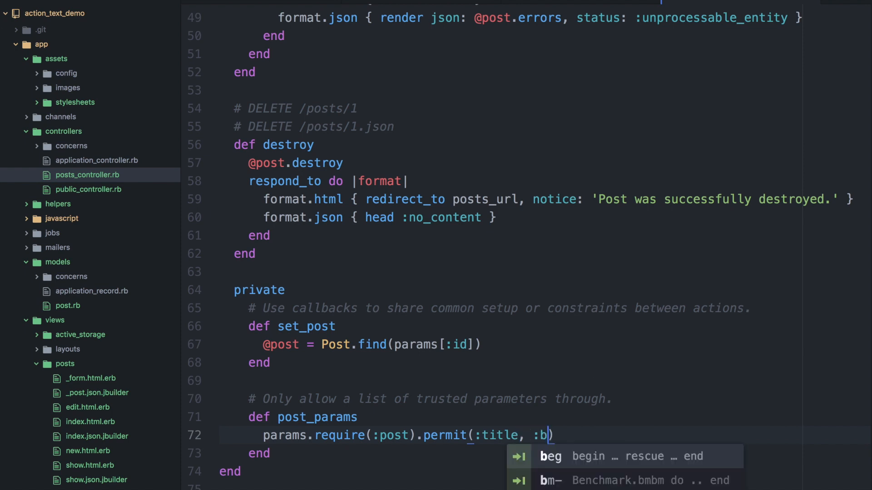
type("ody")
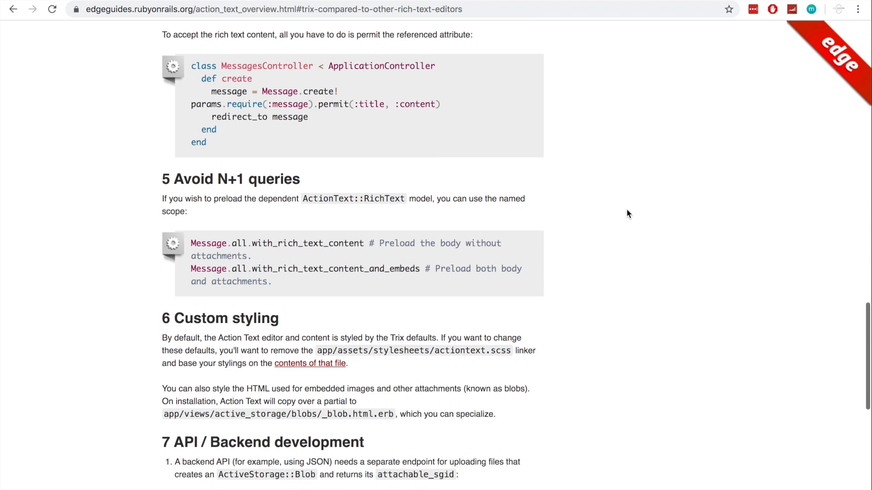
Step: Scroll the guide to the Avoid N+1 queries and Custom styling sections and select with_rich_text_content
scroll("down", 3)
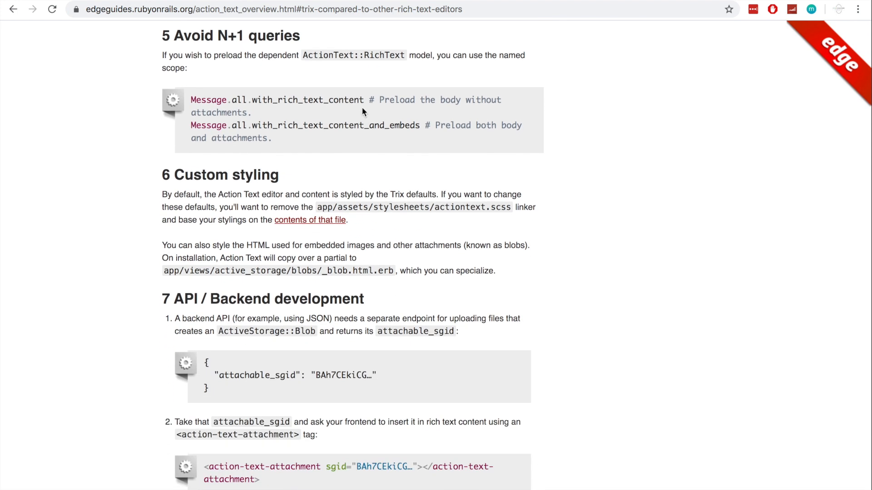
mouse_move(254, 99)
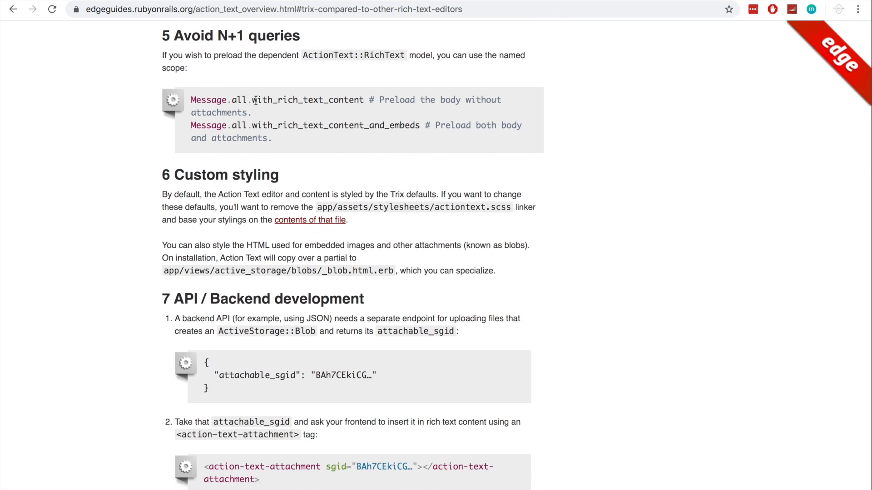
double_click(309, 100)
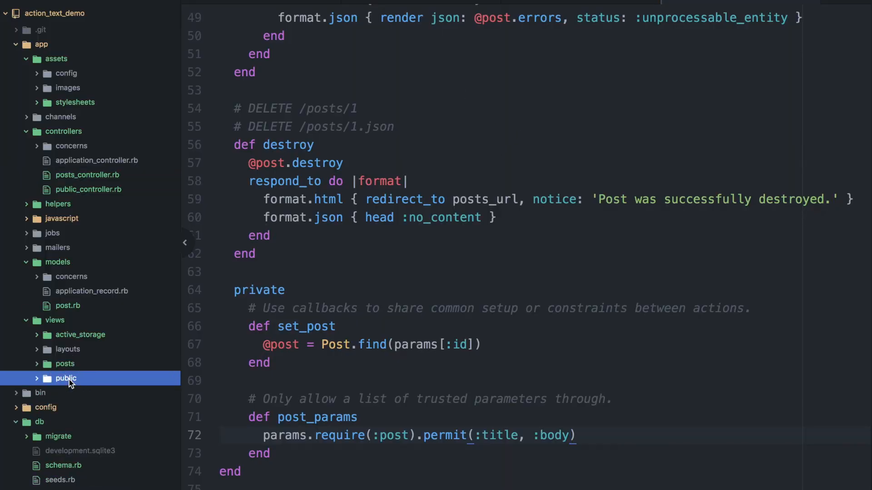
Step: Replace home.html.erb's contents with <%= link_to "Posts", posts_path %>
left_click(66, 377)
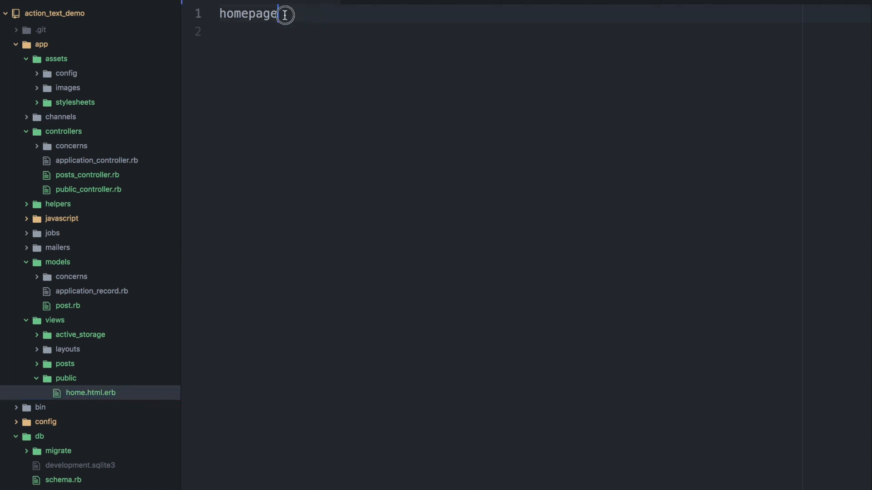
type("<")
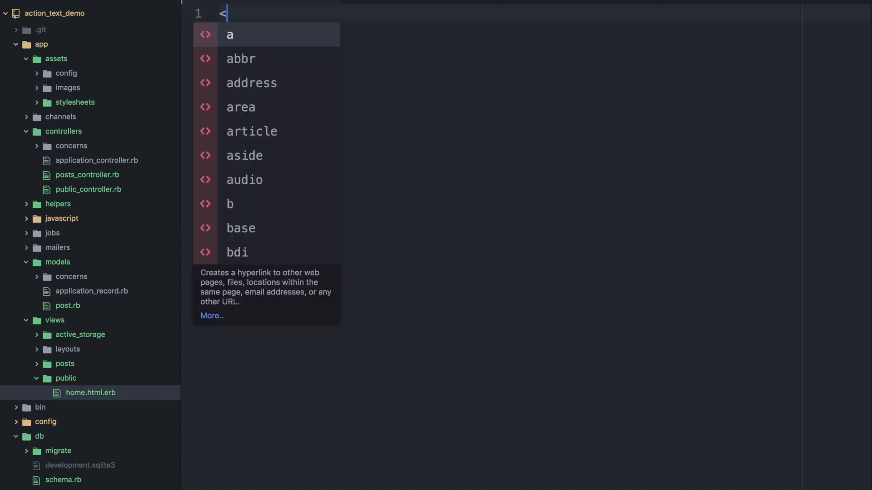
type("%= link_to \"Po")
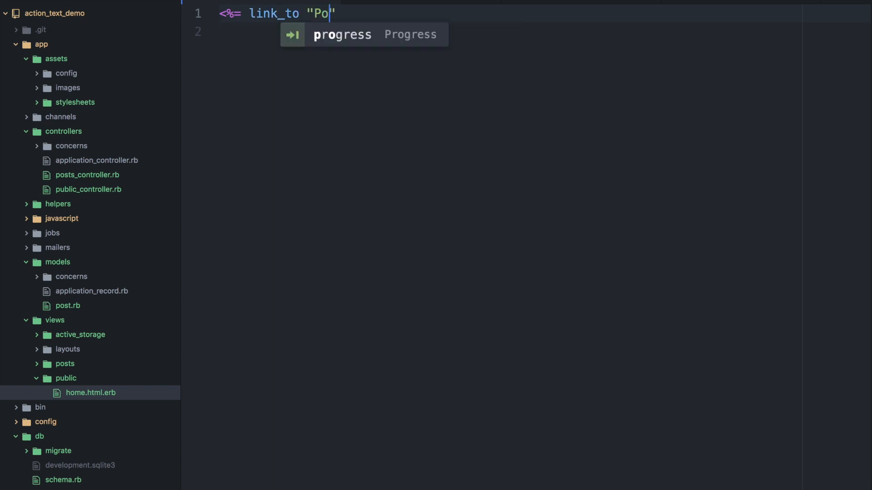
type("sts\",")
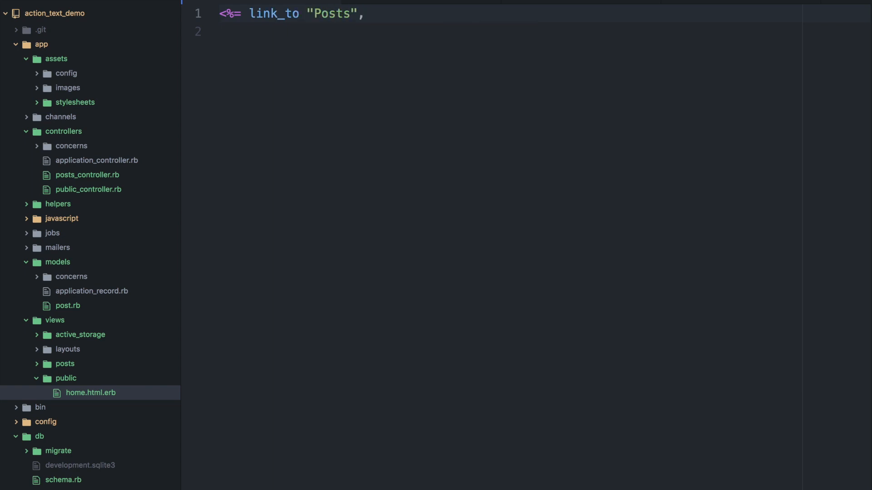
type("posts_path")
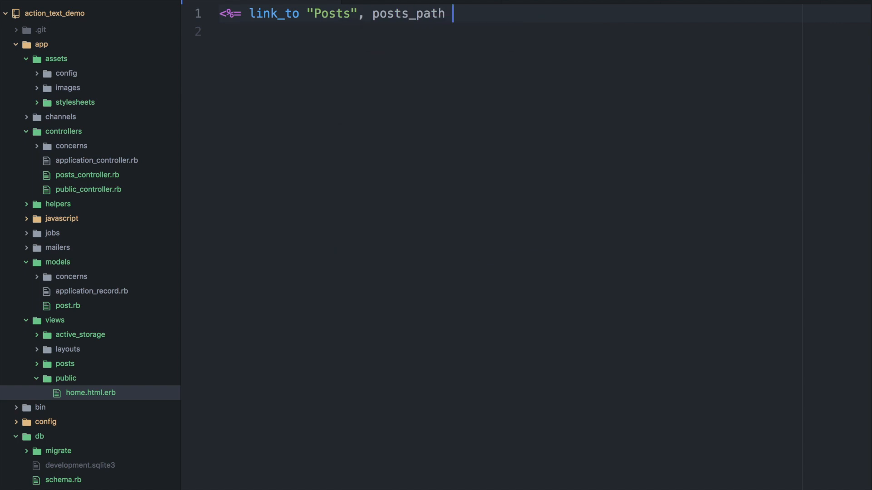
type("%>")
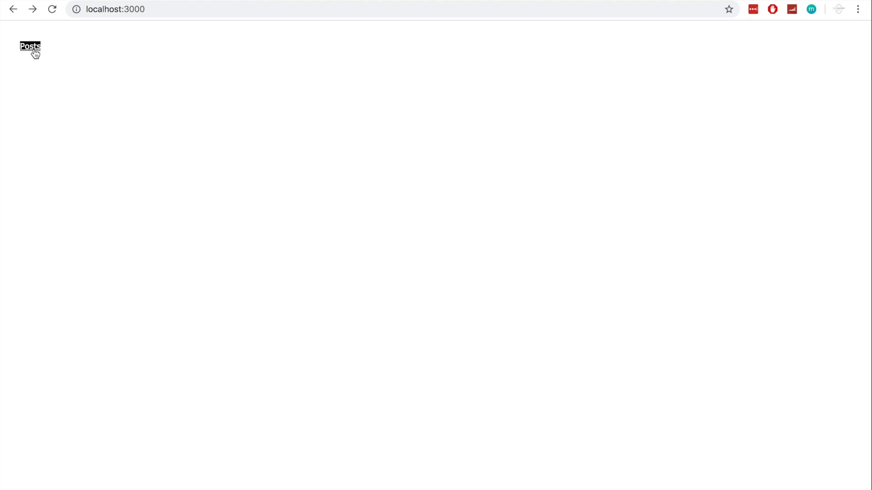
Step: Open a new post from the Posts index and write two opening sentences about using Action Text in the body
left_click(30, 47)
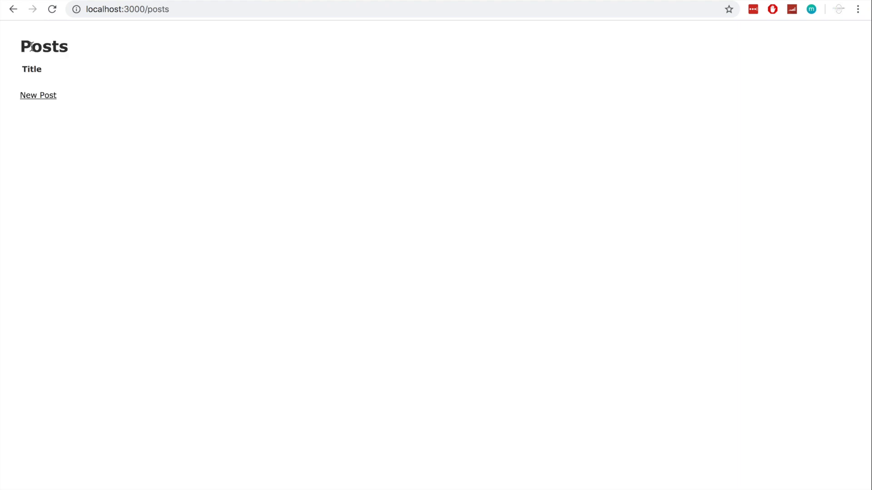
left_click(38, 95)
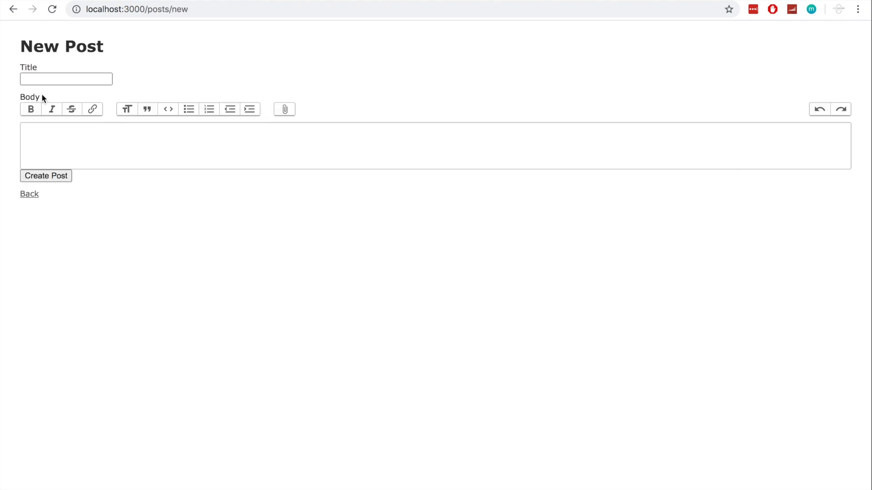
mouse_move(52, 110)
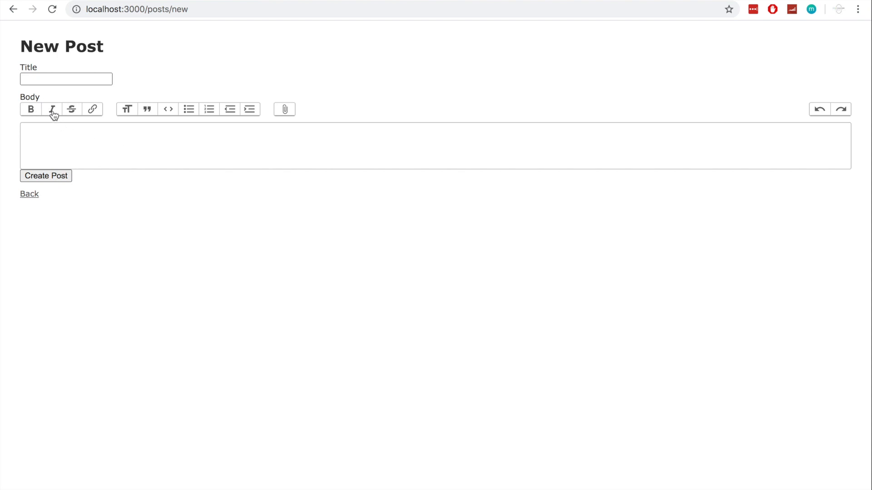
mouse_move(72, 111)
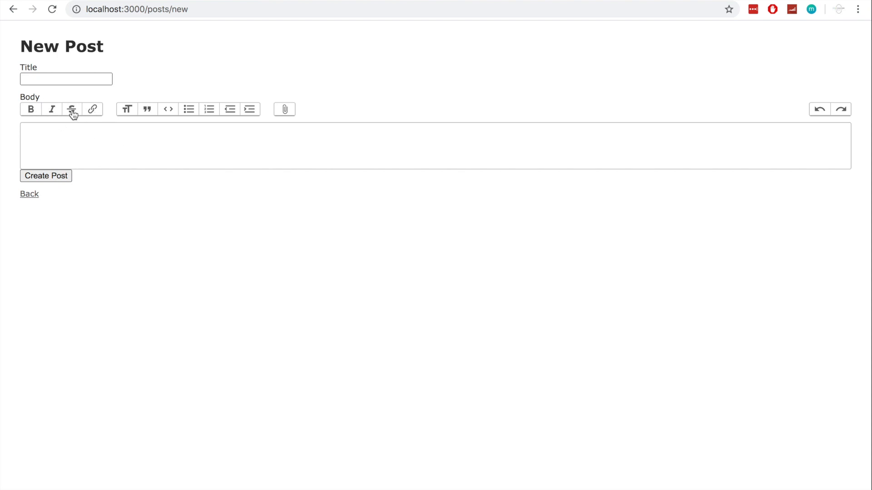
mouse_move(127, 109)
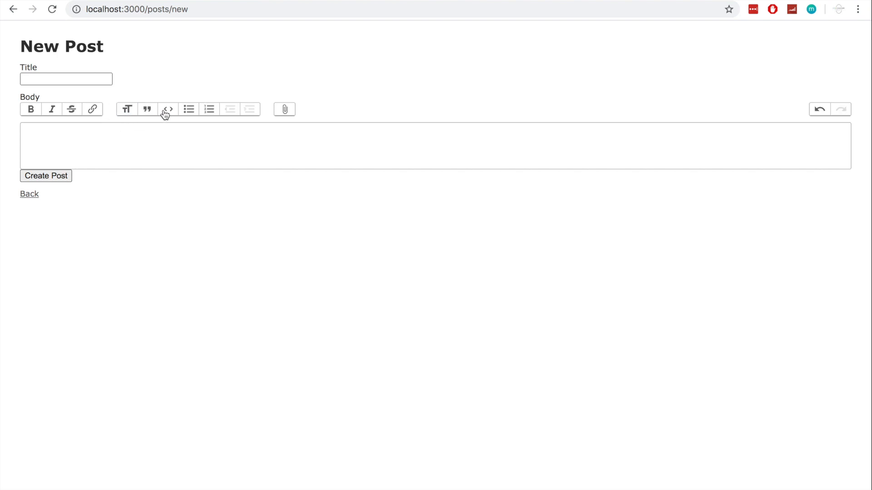
mouse_move(140, 142)
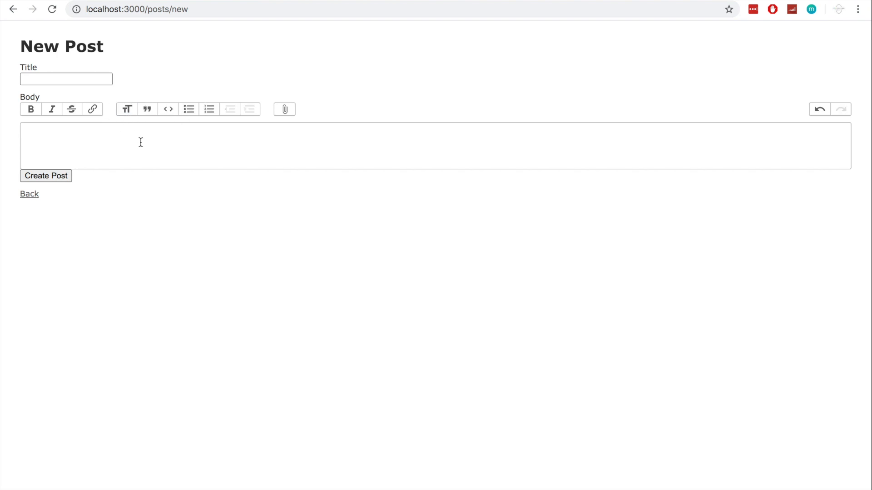
type("This is a test post.")
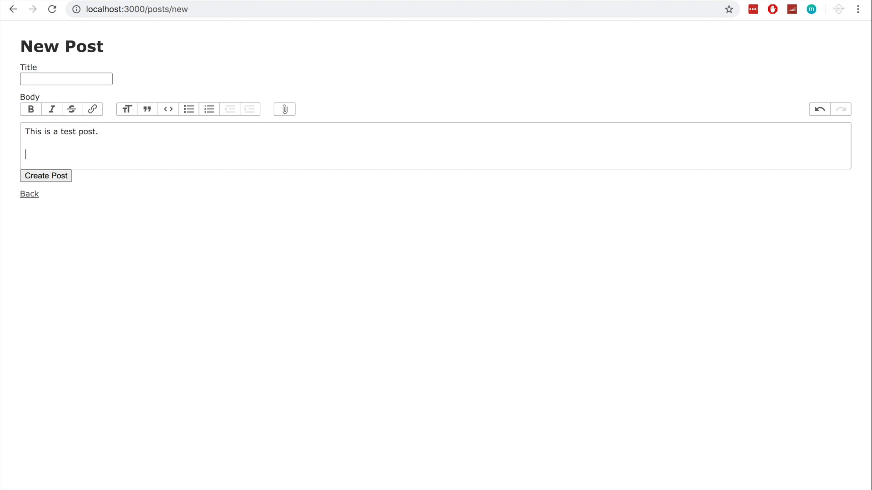
type("We are using")
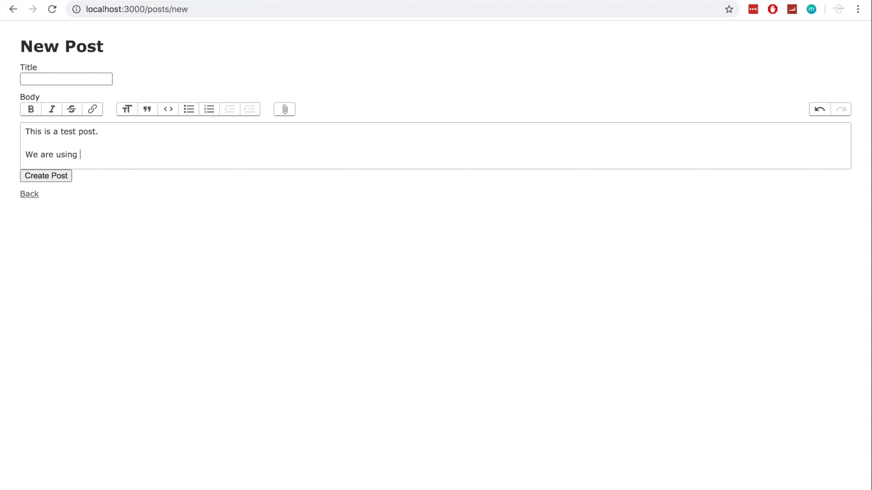
type("Action Te")
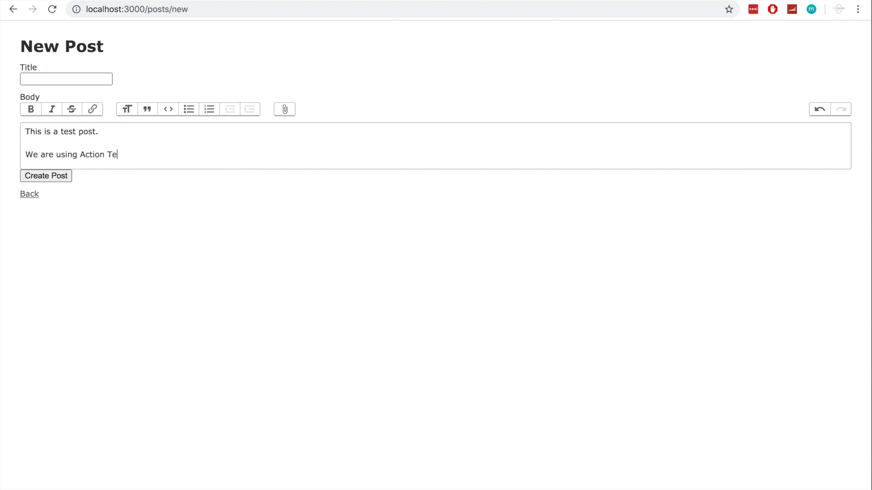
type("xt to create thi")
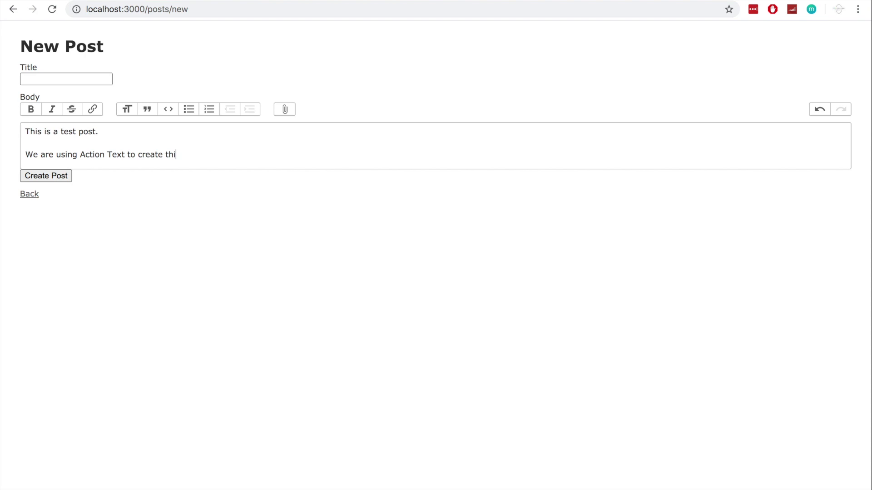
type("s blog post.")
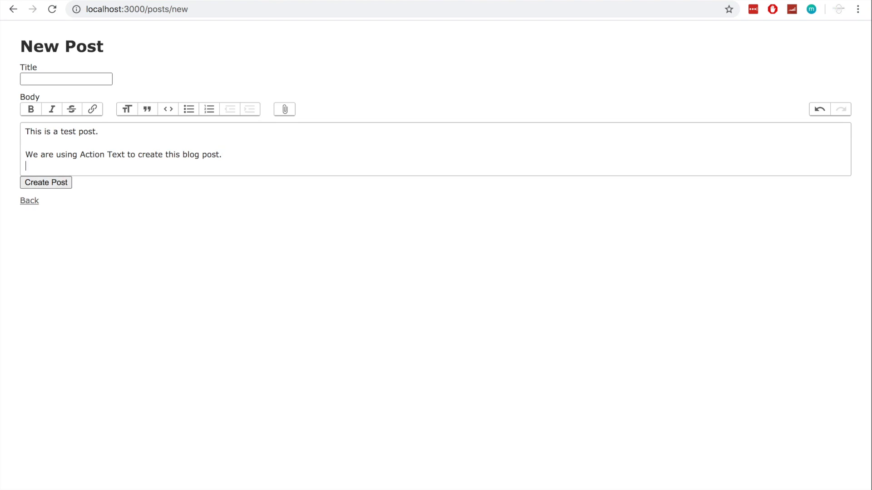
Step: Add a three-item numbered list to the body and end the list
left_click(209, 109)
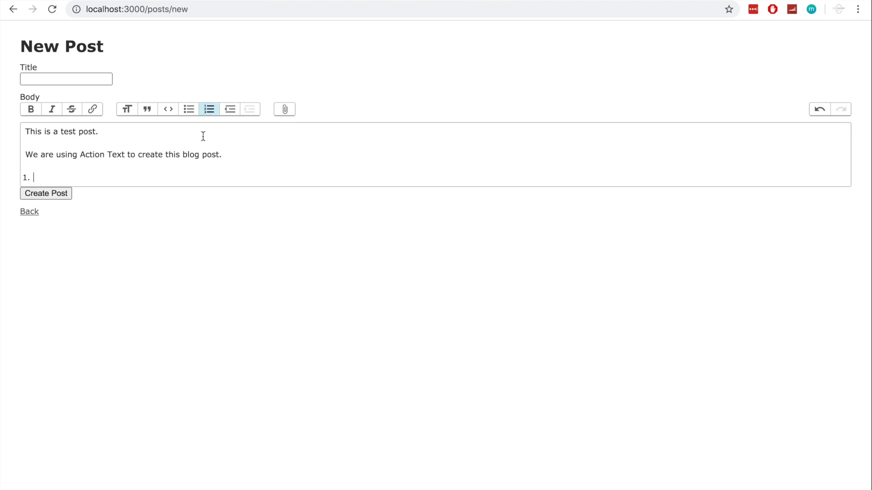
type("test list item 1")
type("anot")
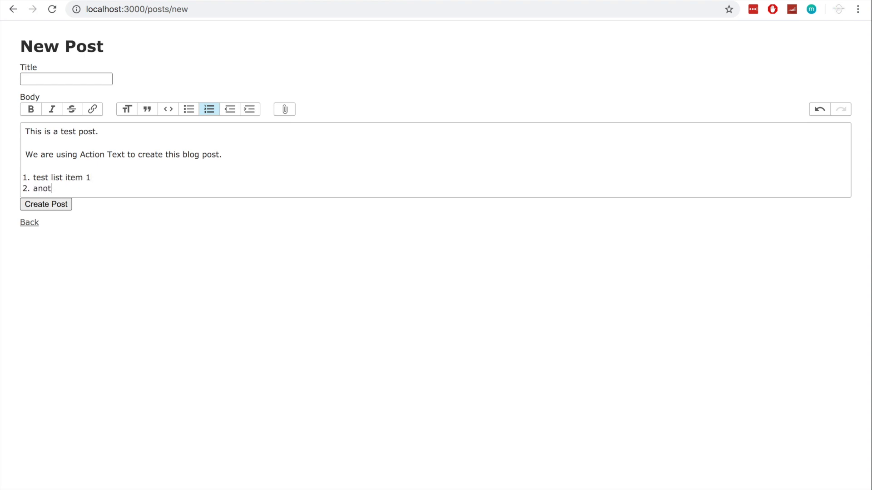
type("her list item")
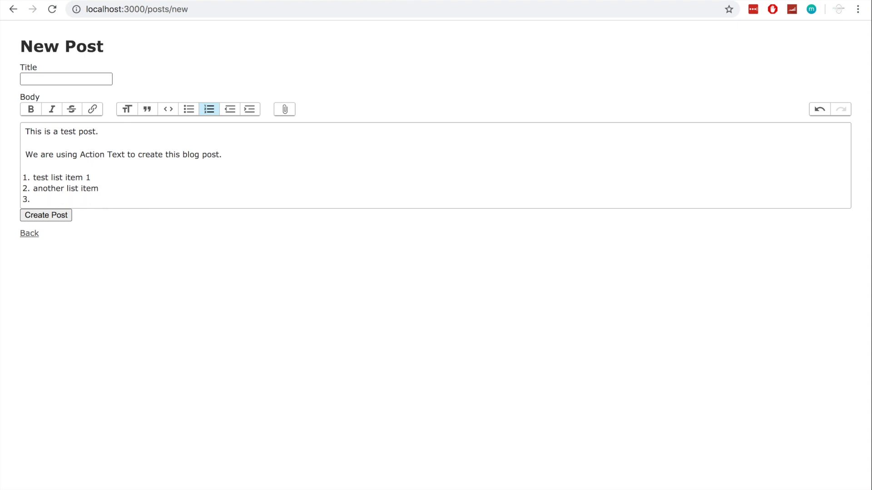
type("a third item")
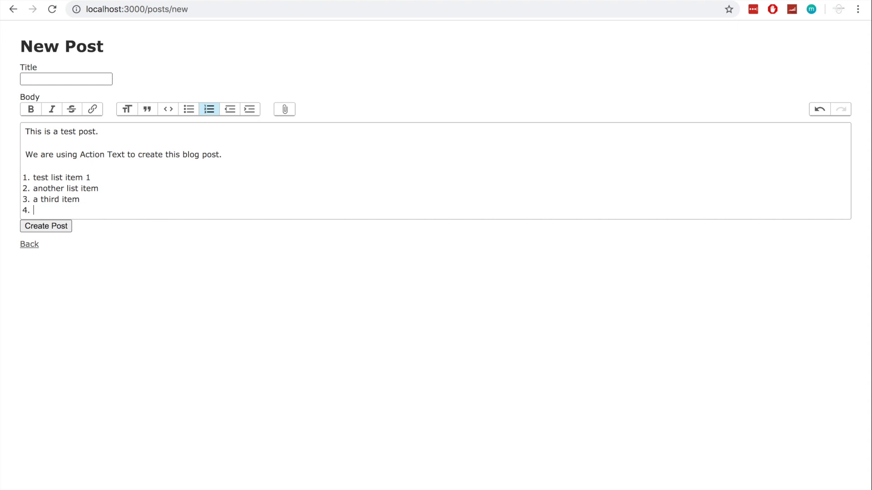
key("Backspace")
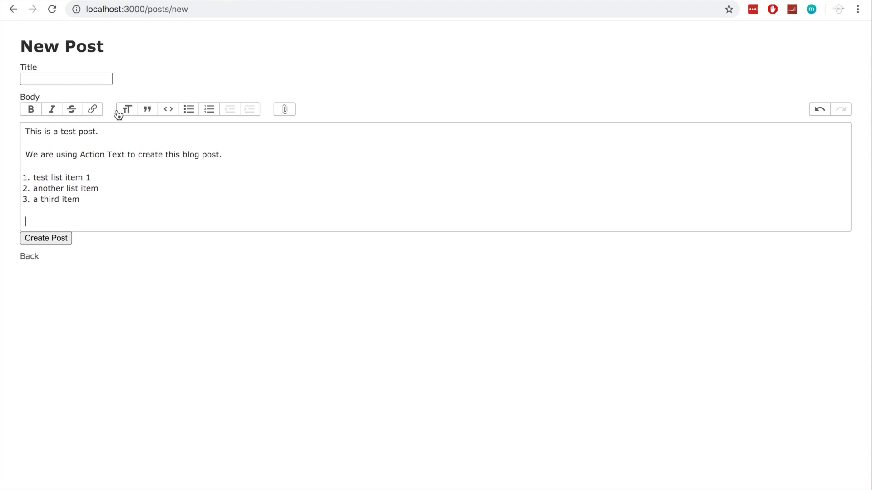
Step: Add a heading line reading 'This is a heading' to the post body
left_click(127, 109)
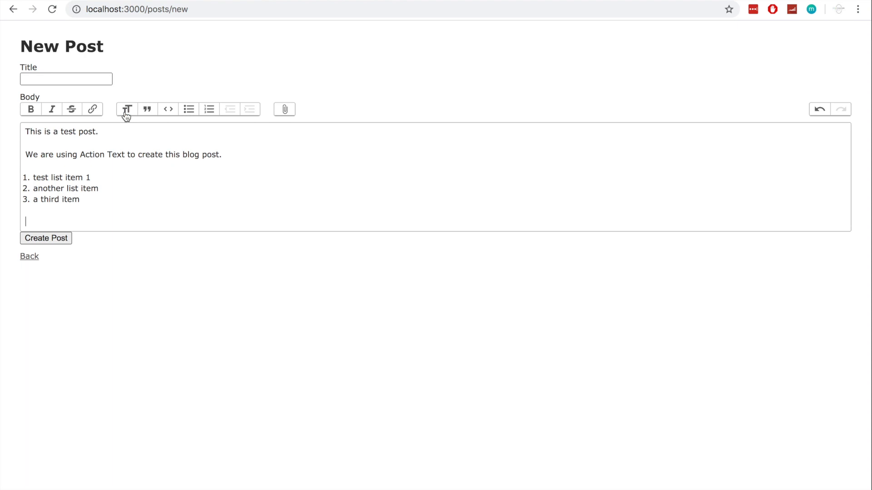
mouse_move(78, 222)
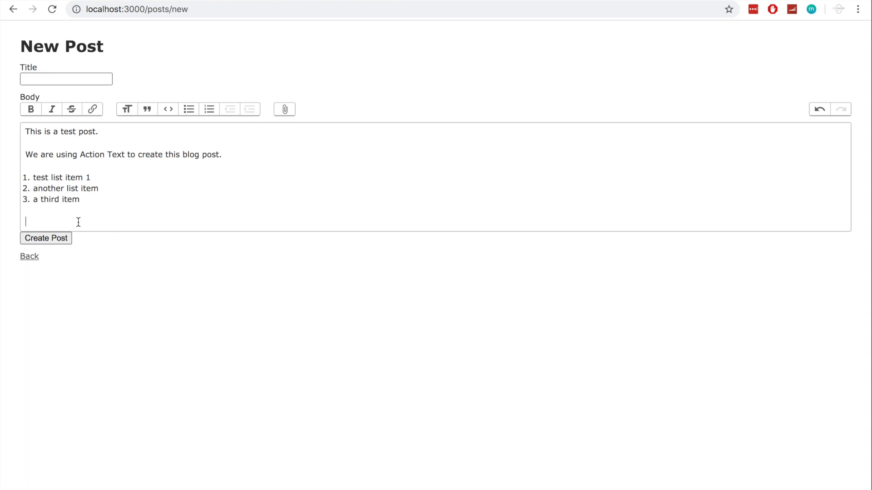
type("Th")
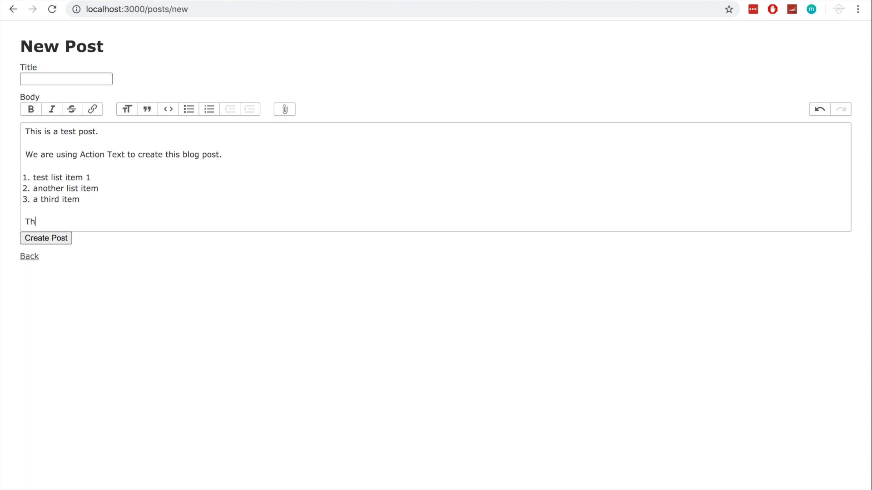
type("is.")
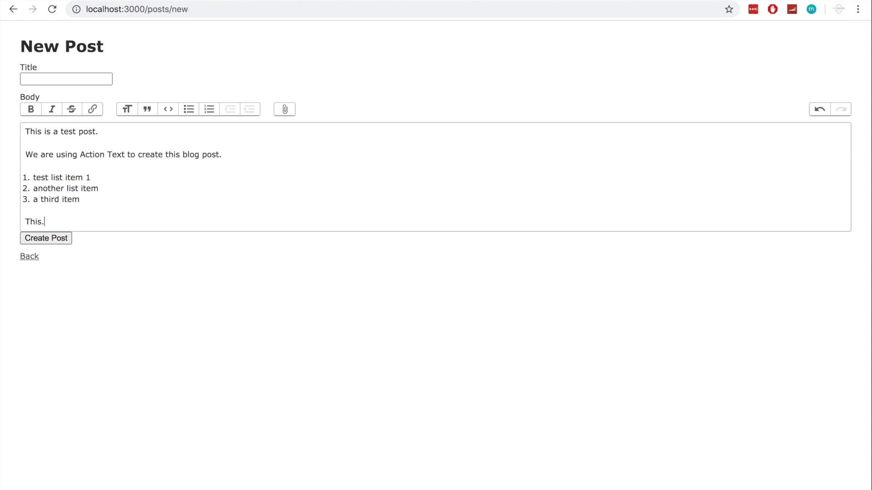
type("is a t")
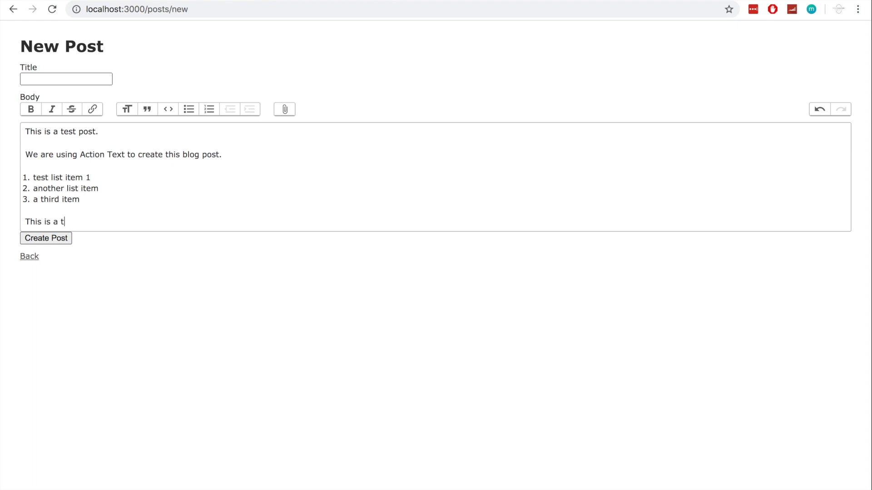
type("heading")
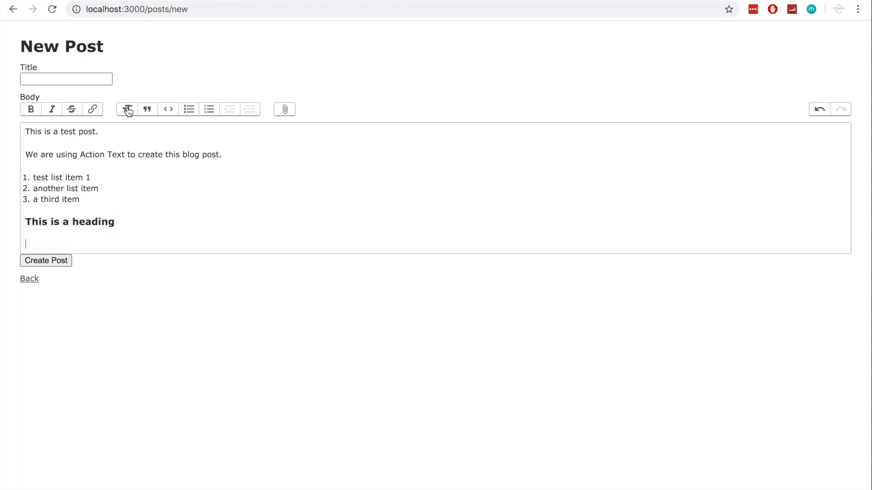
mouse_move(211, 113)
type("basic list")
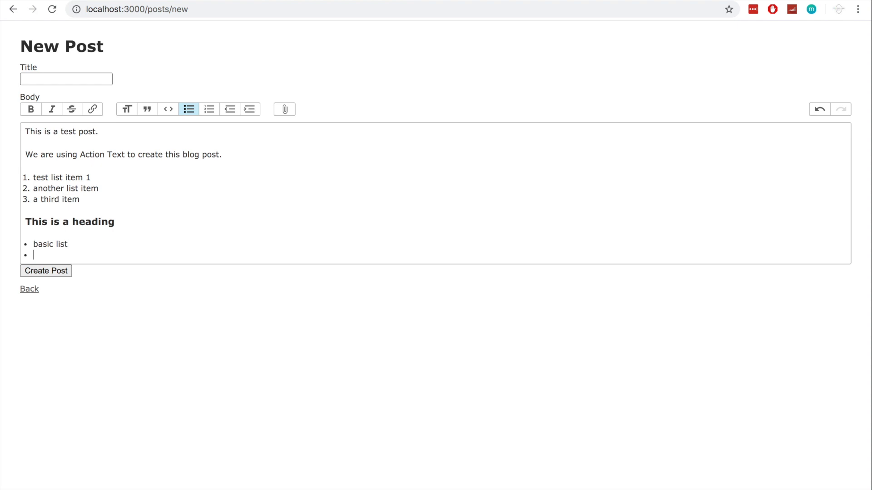
Step: Finish a two-item bulleted list and write a sentence mentioning bold text and italic text
type("second lis item")
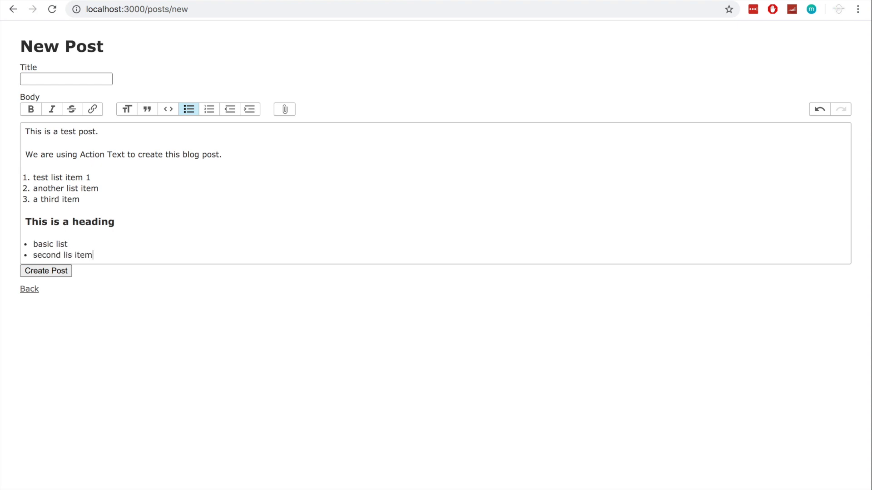
key("Enter")
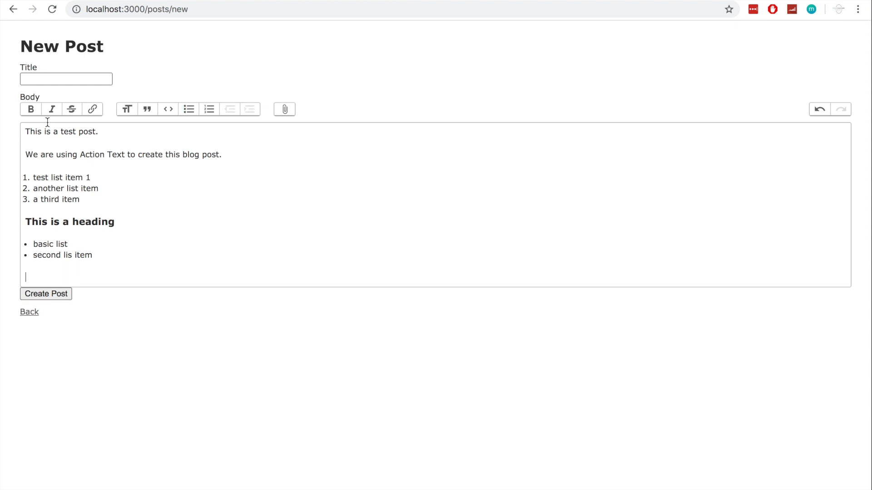
type("This is s")
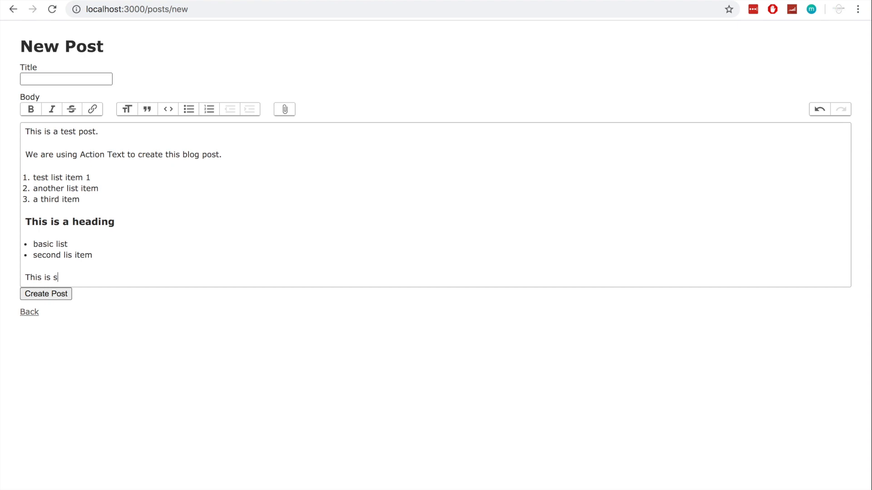
type("ome bold text")
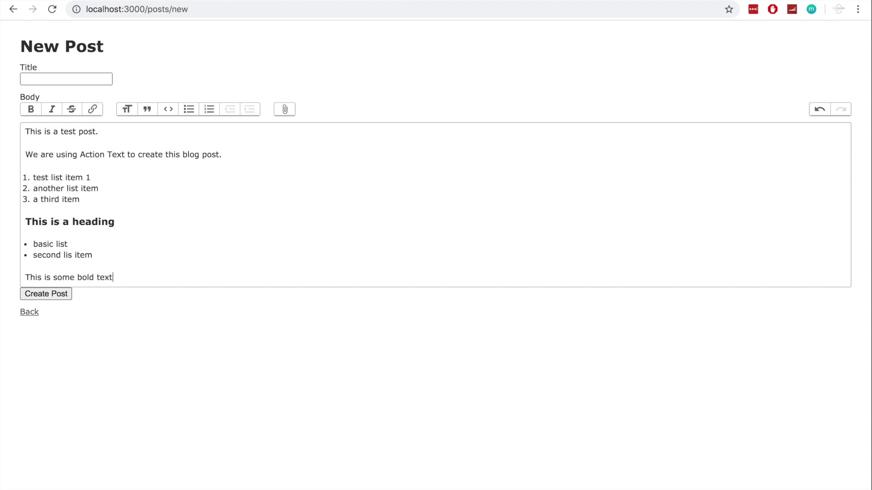
type(", and some i")
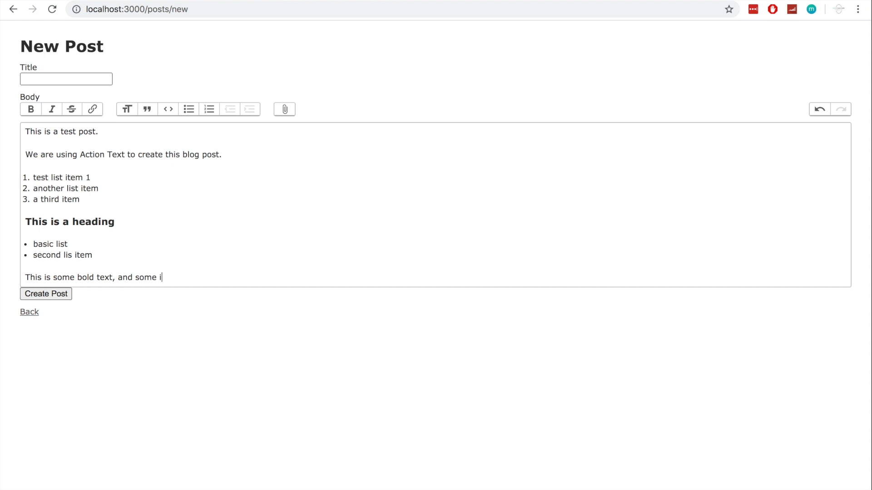
type("talic text")
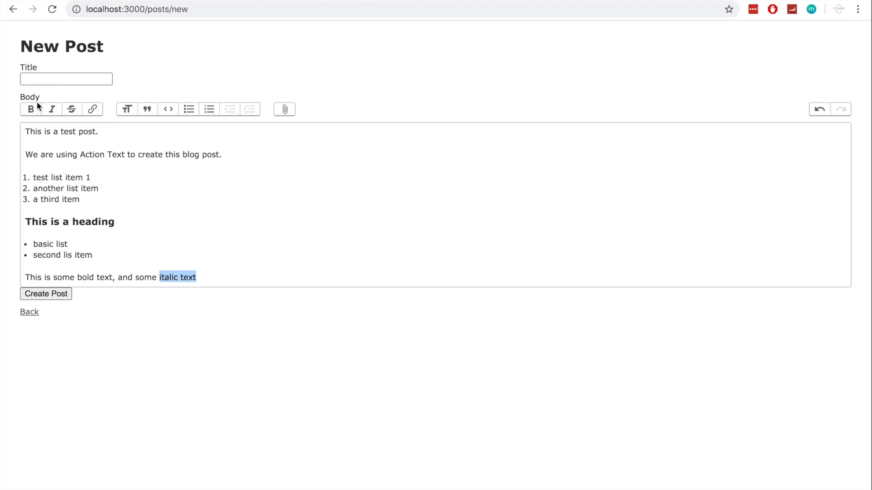
Step: Format the bold text, title the post 'Dummy post' and save it successfully
double_click(105, 278)
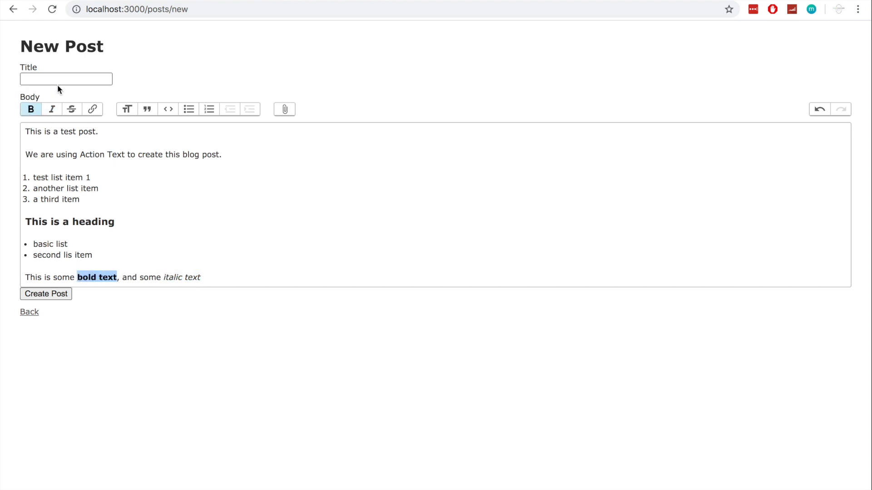
type("Dummy")
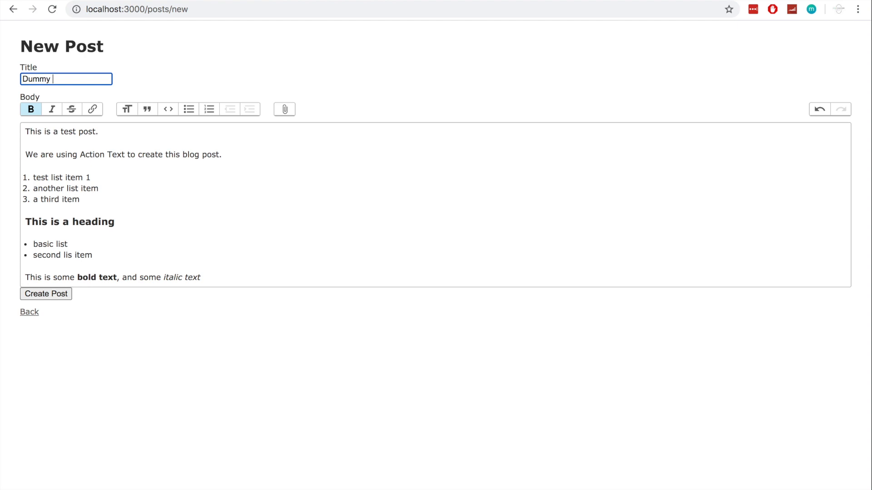
type("post")
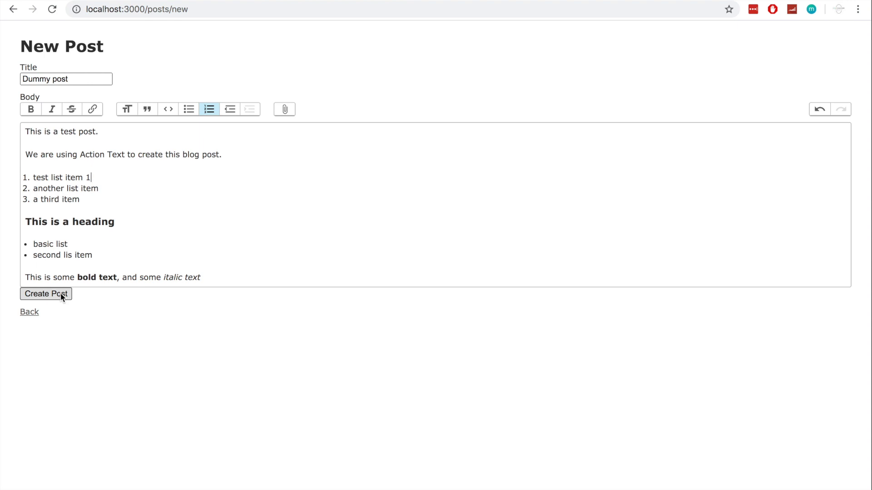
left_click(48, 294)
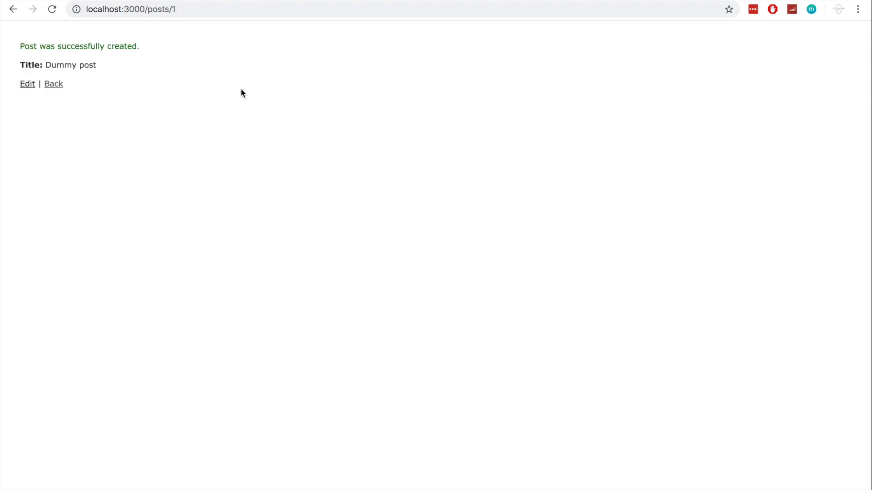
mouse_move(30, 66)
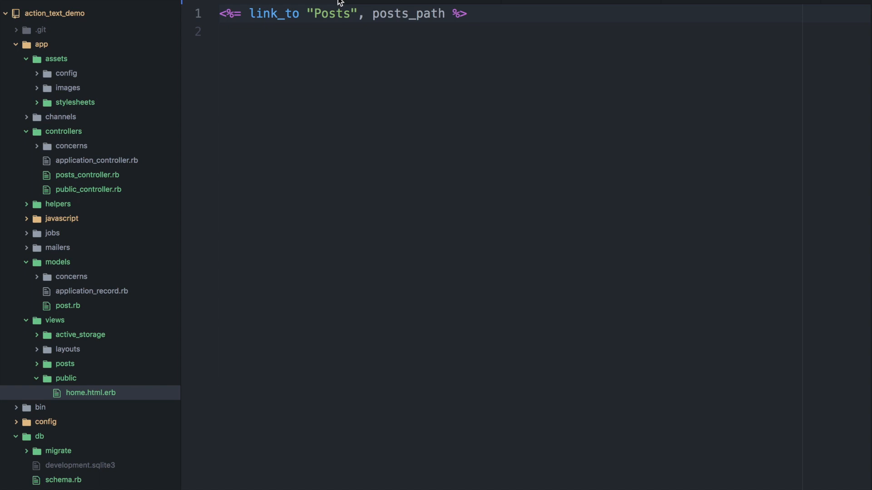
Step: Bring up the post show view template from the posts views folder
left_click(67, 305)
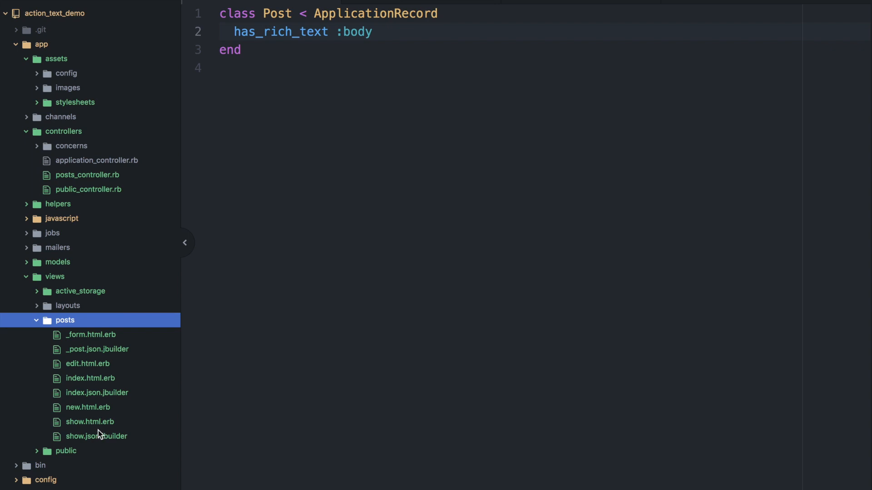
left_click(90, 421)
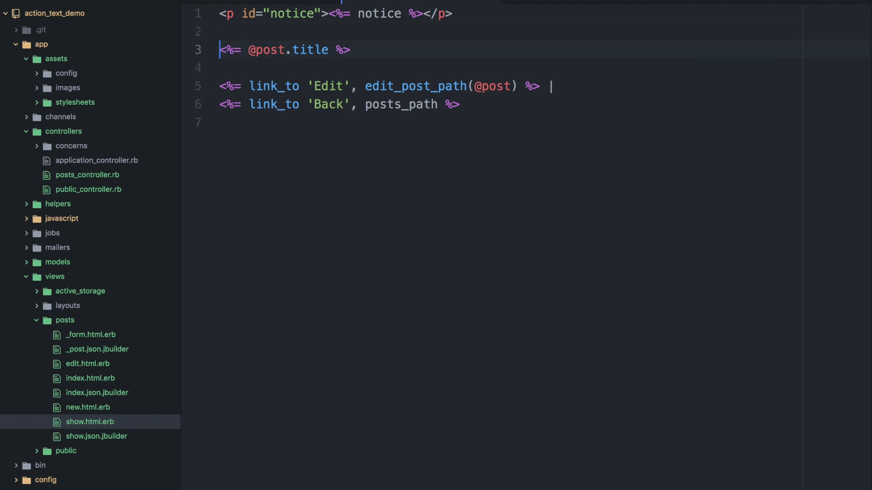
type("h2")
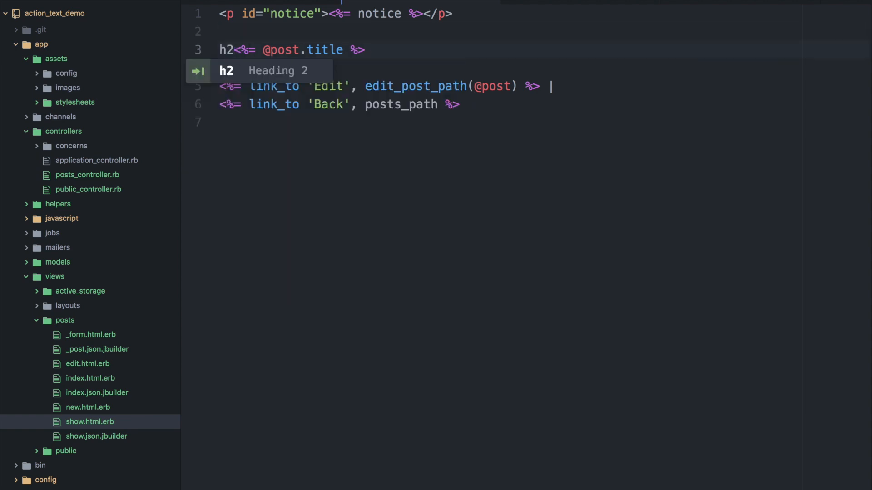
key("Tab")
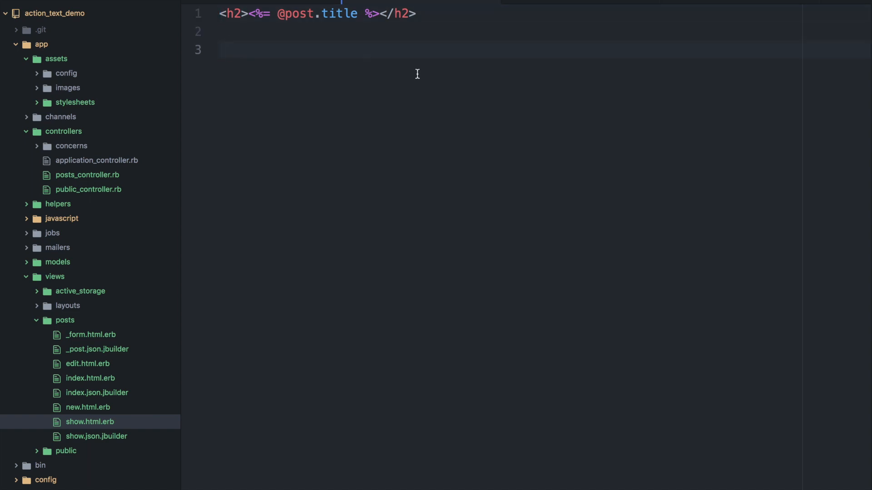
type("<%=")
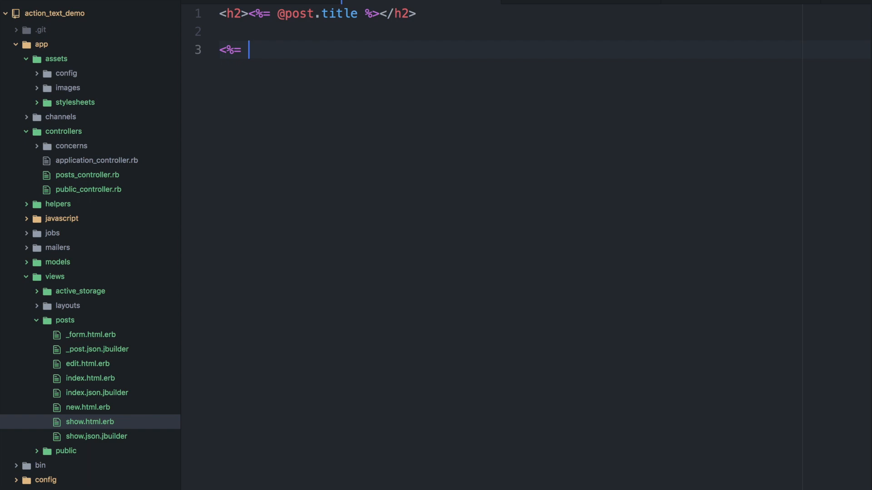
type("@post.bod")
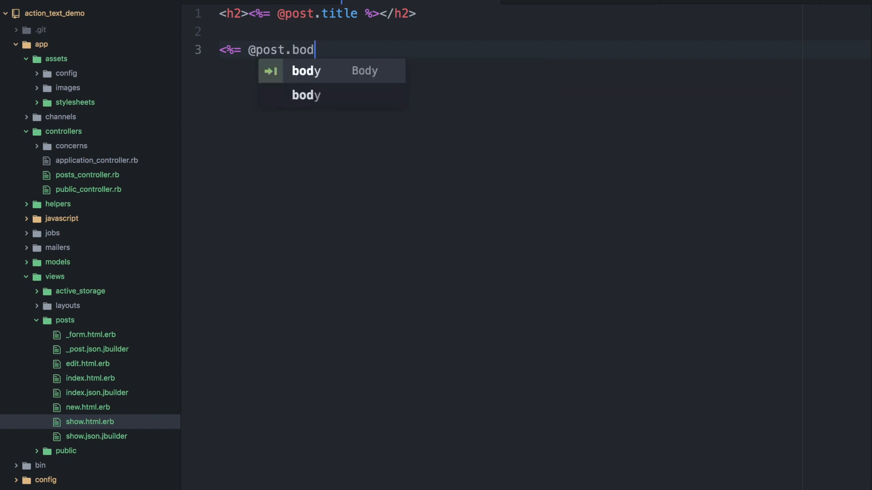
key("Tab")
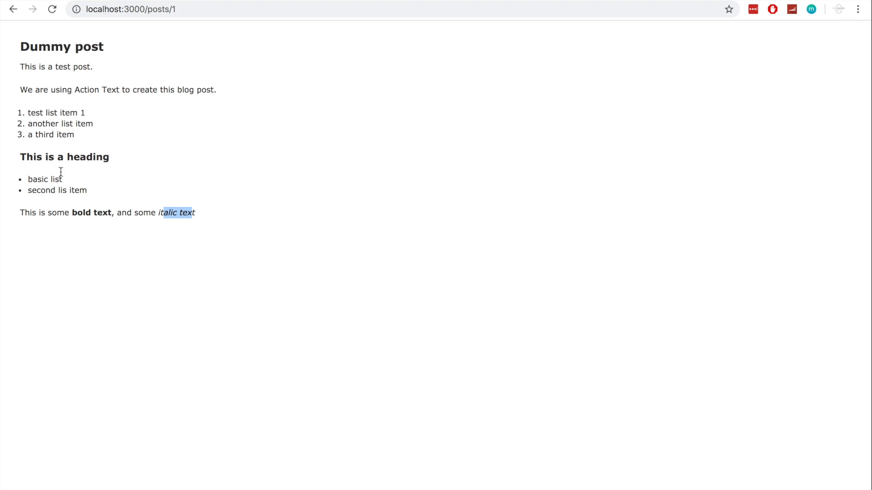
right_click(81, 157)
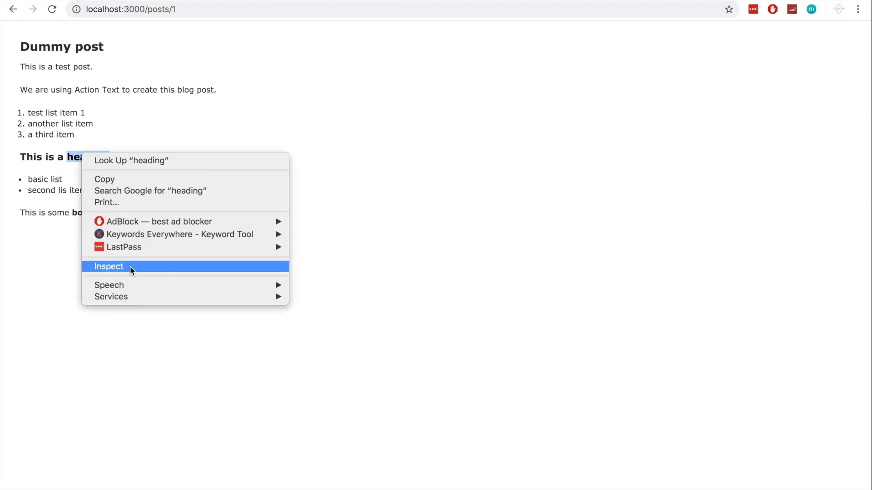
left_click(109, 267)
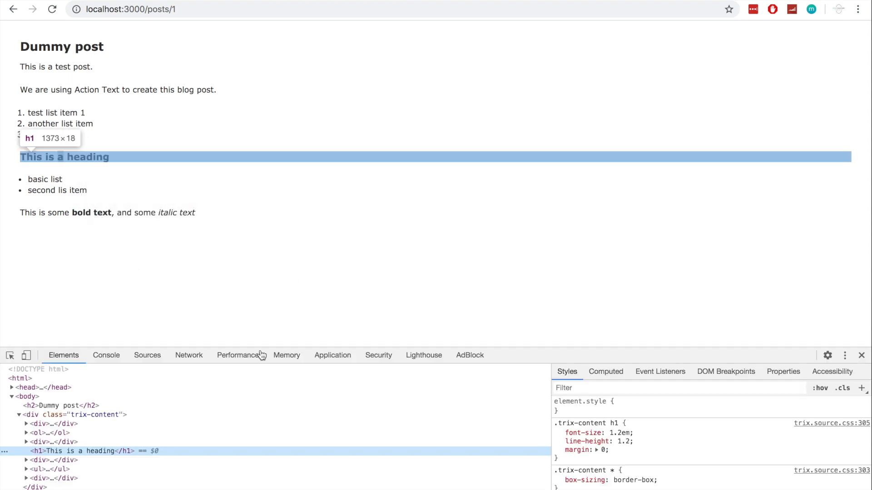
mouse_move(52, 457)
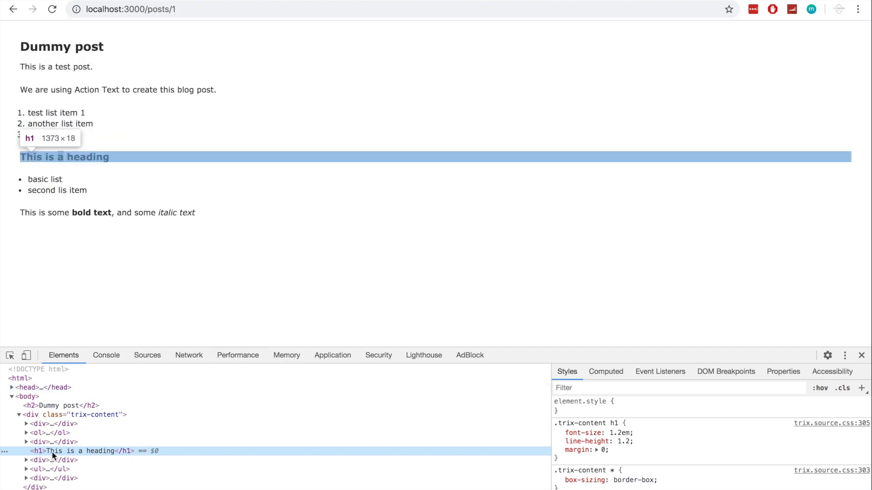
mouse_move(110, 454)
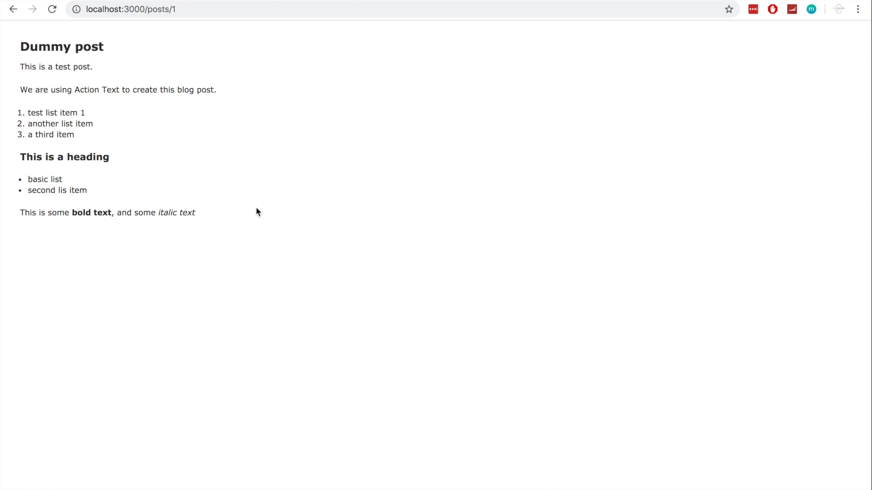
mouse_move(290, 214)
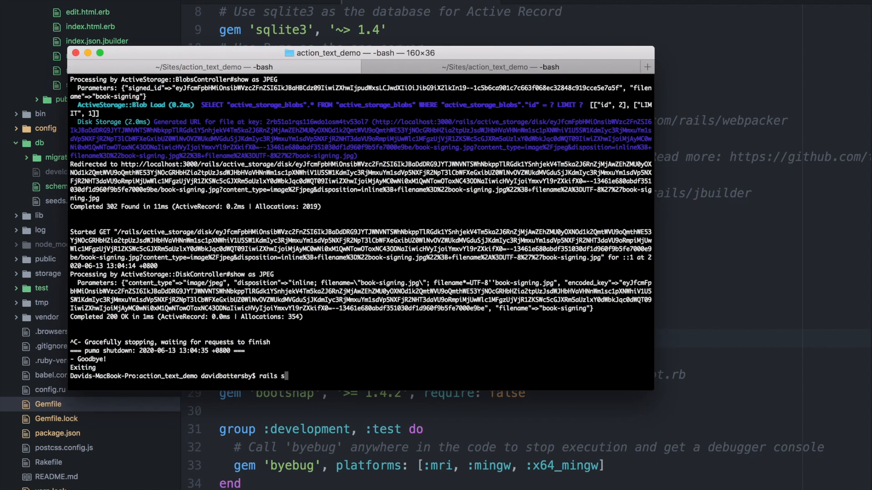
Step: Run bundle install and restart the Rails server with rails s
type("bundle install")
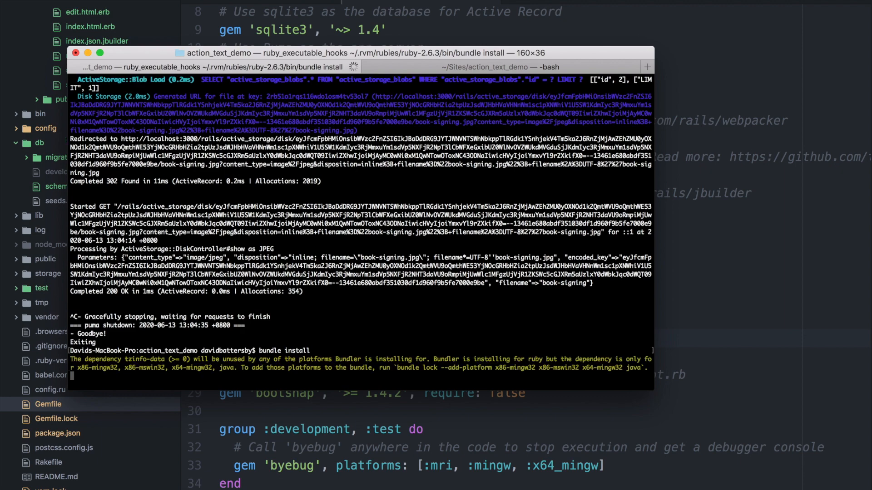
type("rails s")
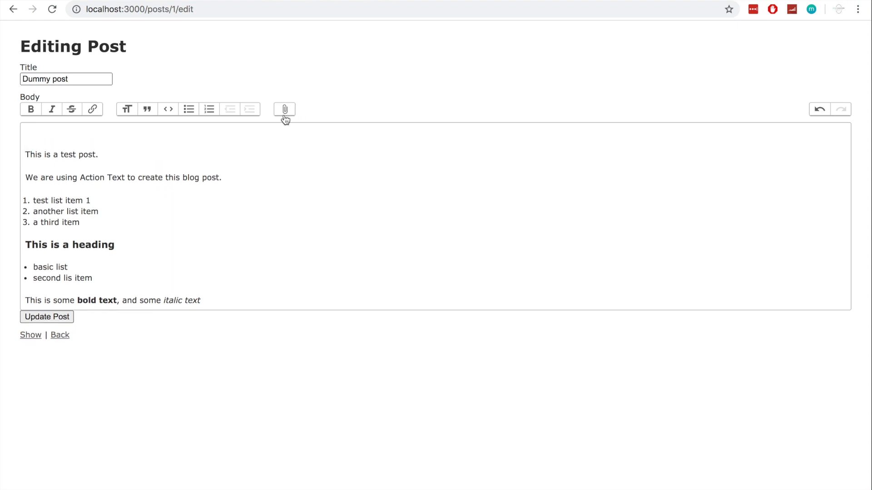
Step: Attach book-signing.jpg at the top of the Dummy post body
left_click(283, 109)
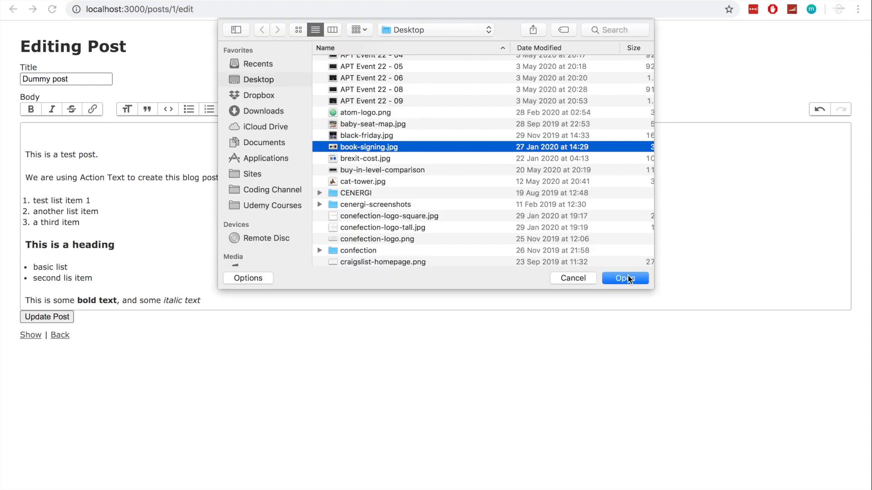
left_click(625, 279)
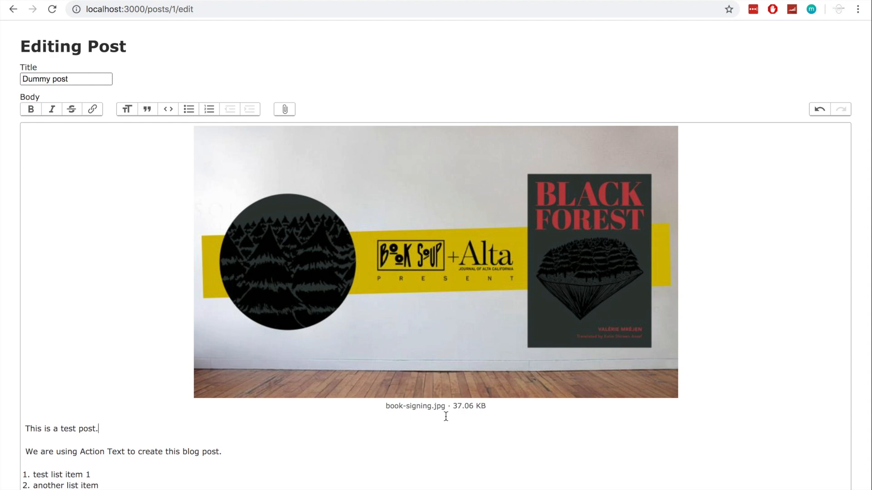
scroll("down", 3)
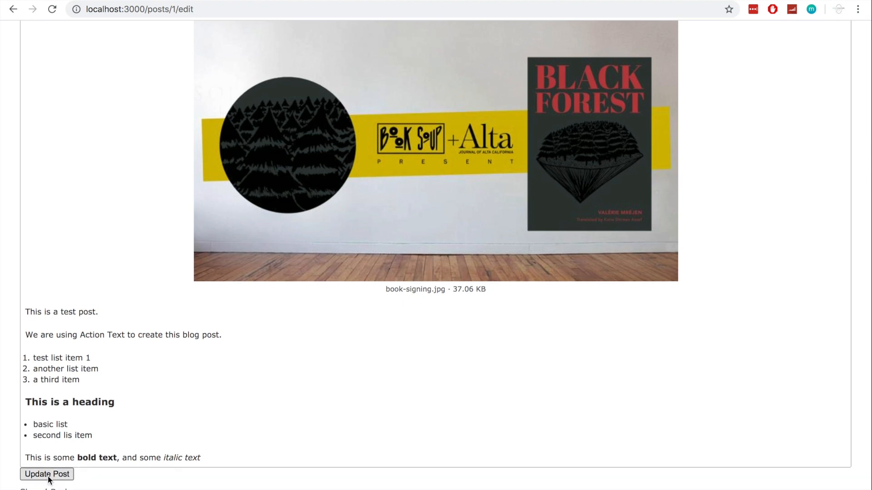
Step: Update the post and view the saved Dummy post with its new image
left_click(47, 487)
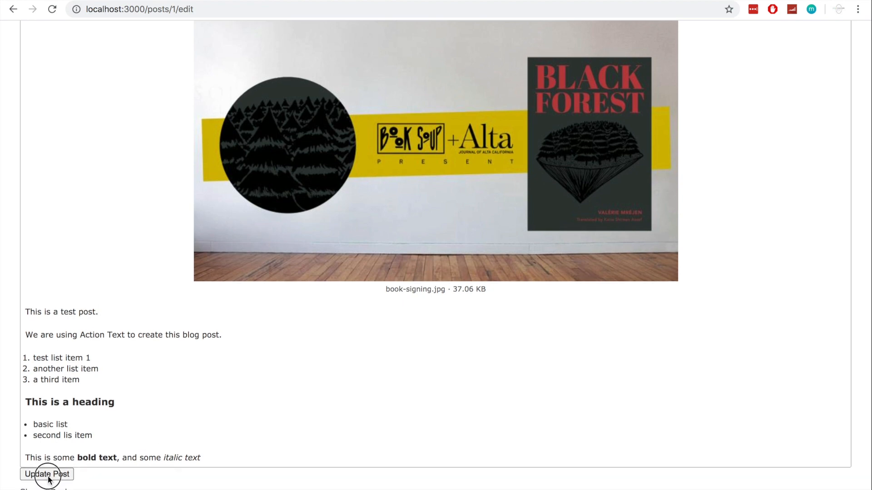
left_click(44, 474)
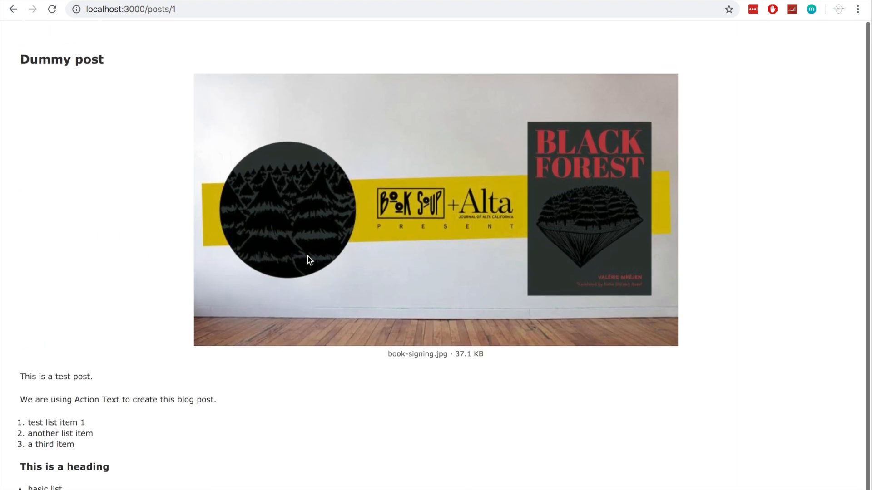
scroll("down", 3)
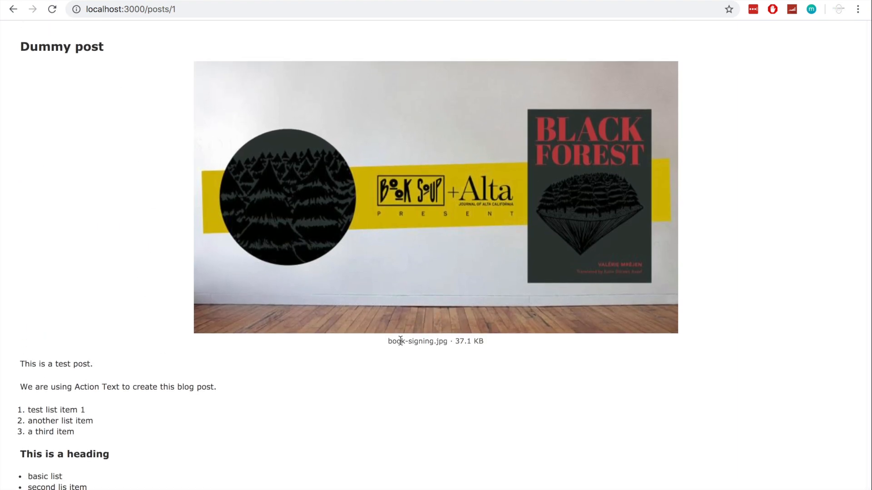
mouse_move(273, 351)
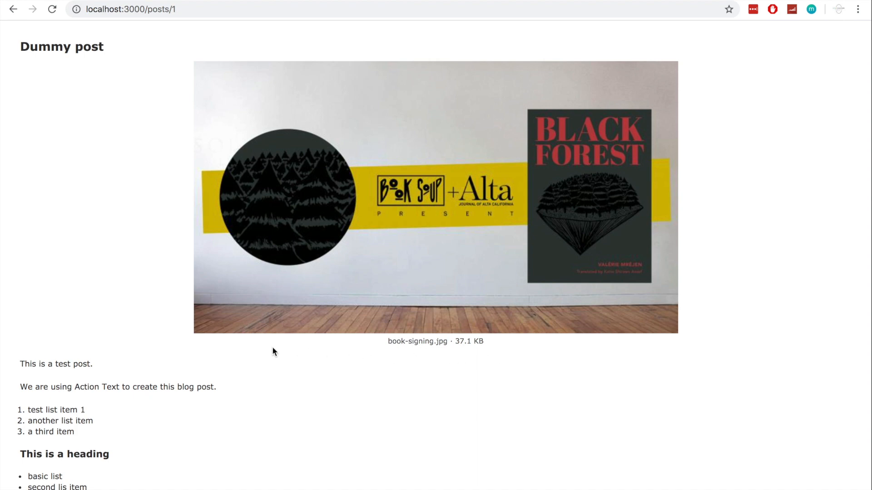
mouse_move(138, 183)
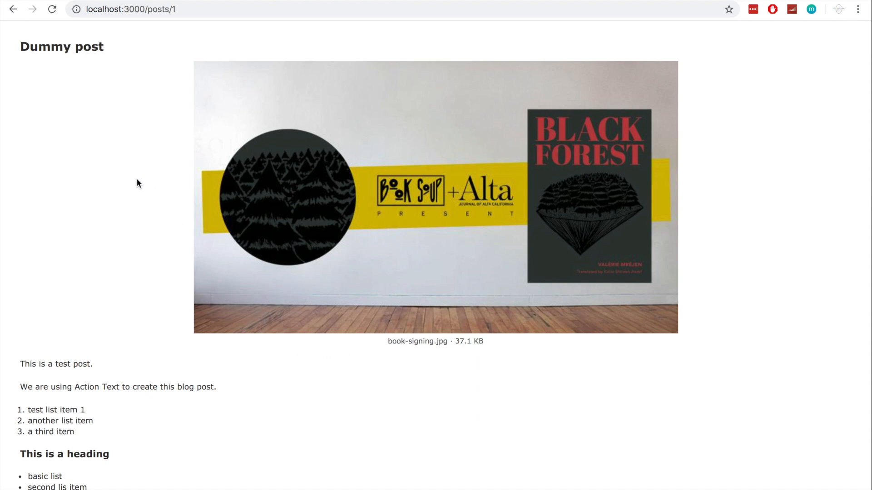
mouse_move(472, 157)
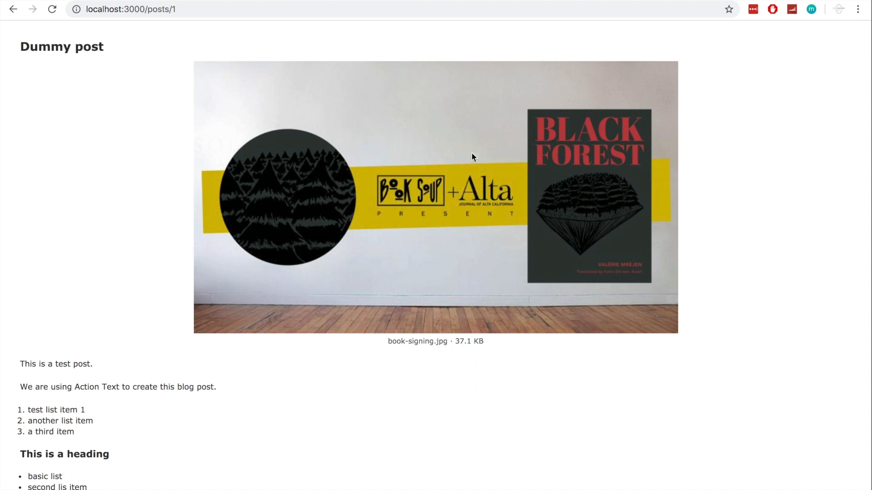
mouse_move(578, 214)
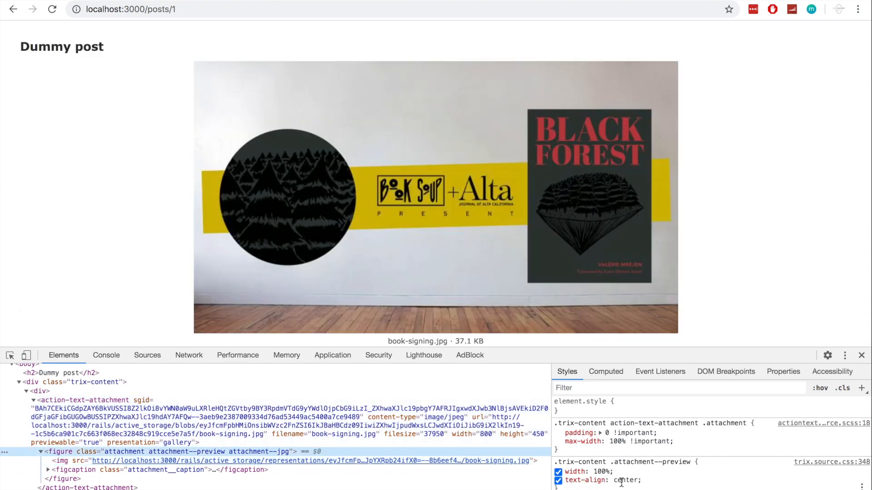
mouse_move(59, 452)
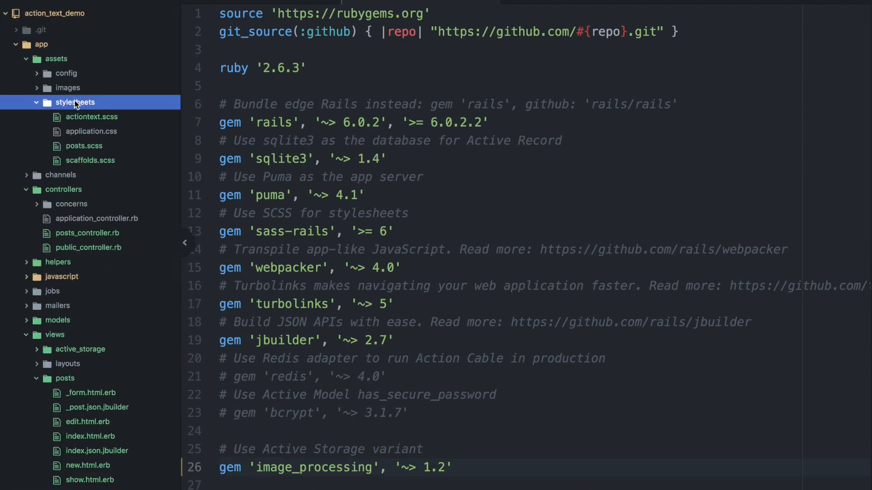
Step: Look through actiontext.scss and its Trix attachment gallery style overrides
left_click(91, 116)
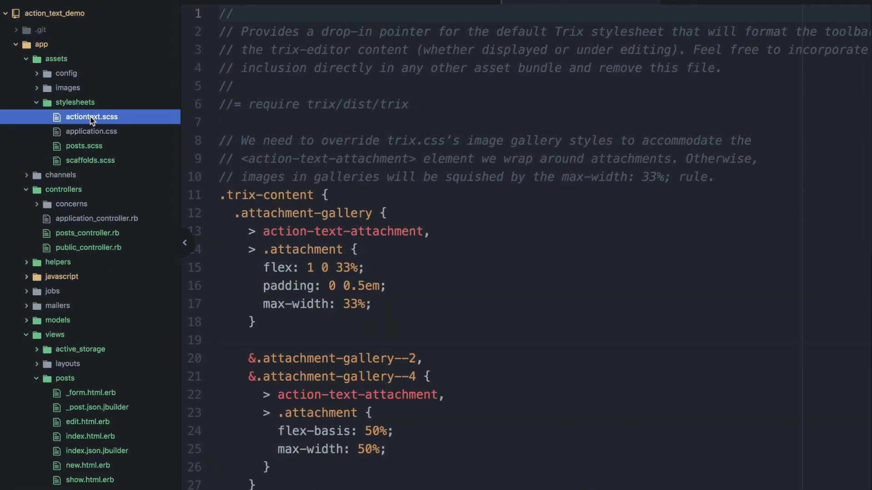
scroll("down", 3)
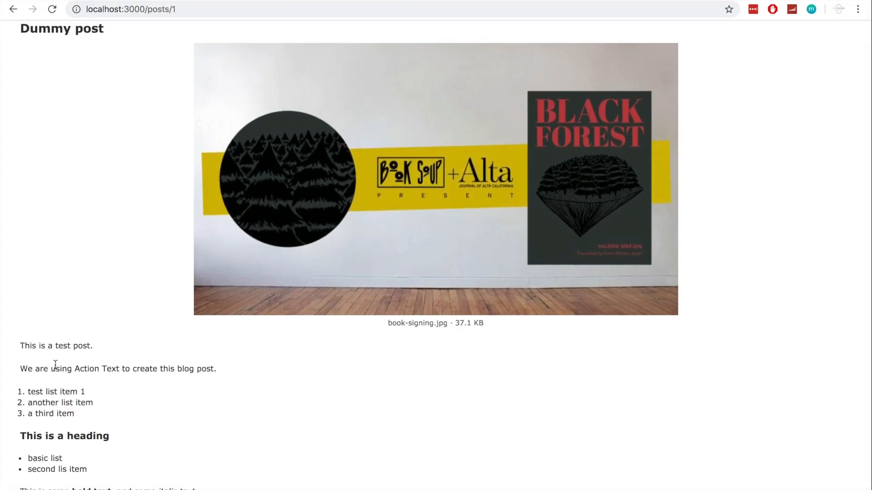
scroll("up", 3)
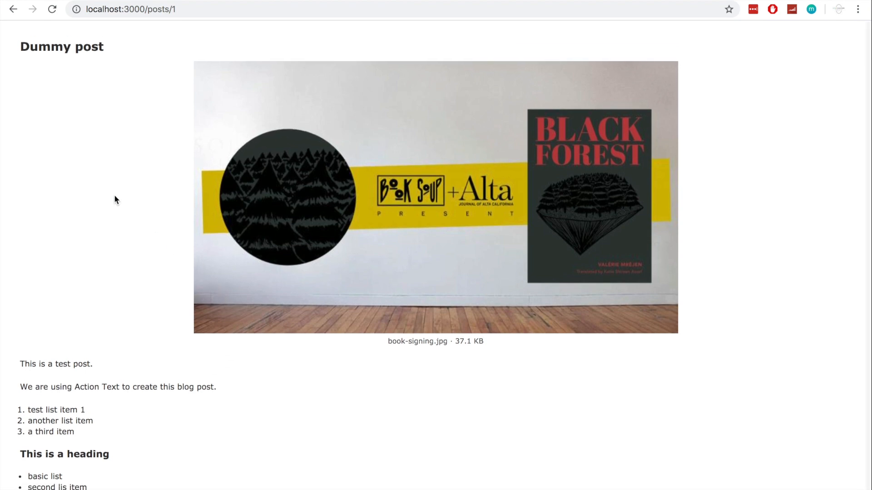
mouse_move(101, 143)
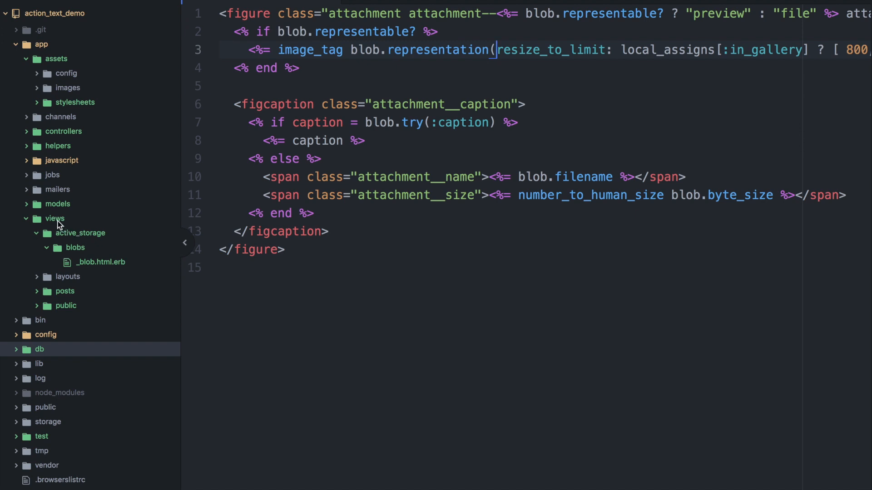
mouse_move(82, 253)
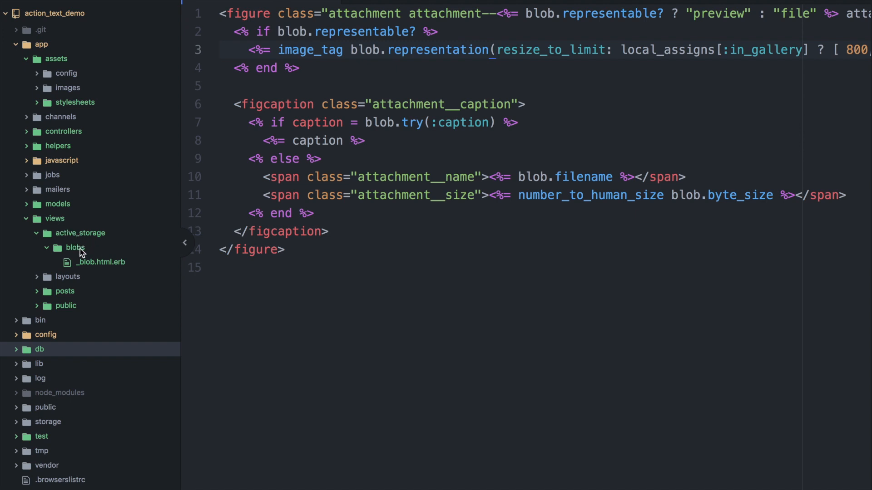
left_click(498, 50)
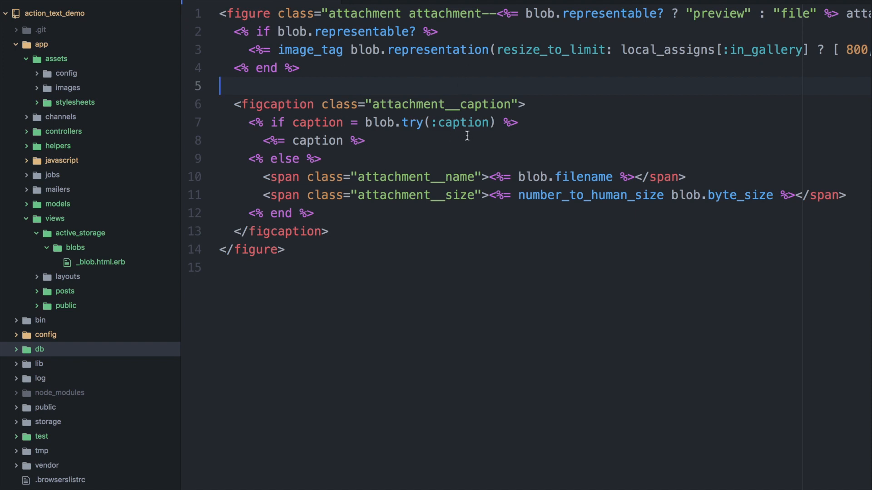
mouse_move(448, 83)
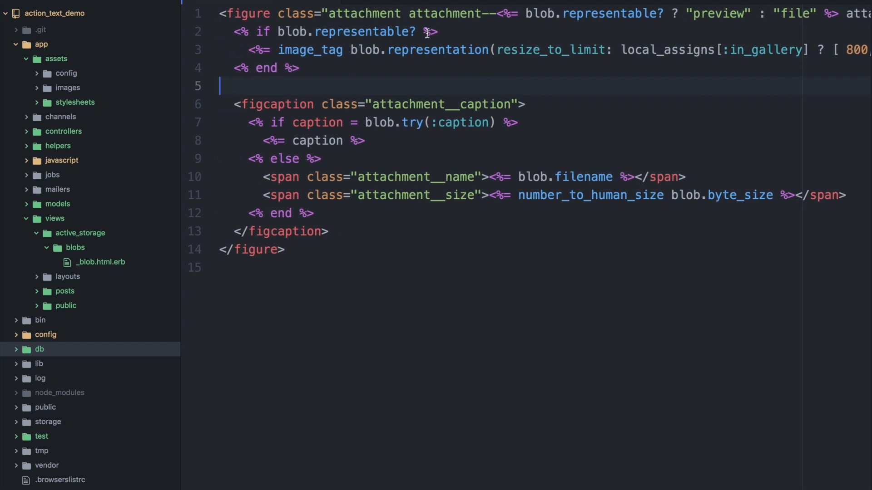
scroll("right", 3)
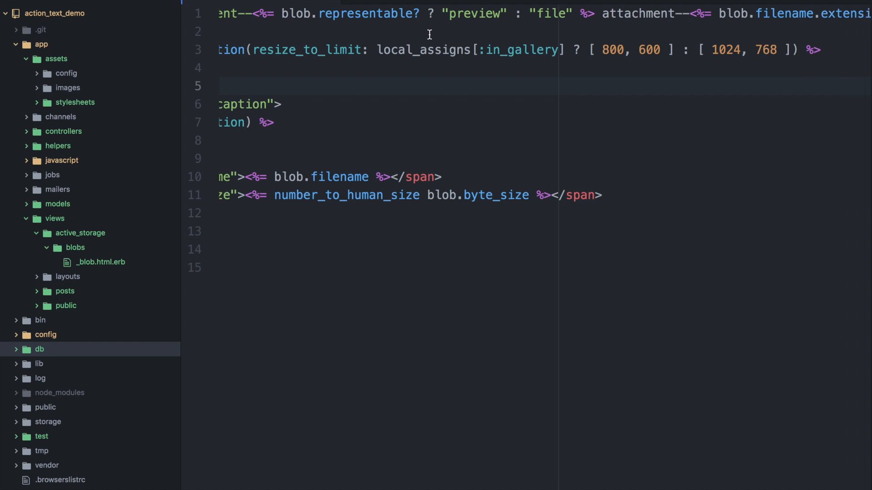
double_click(363, 14)
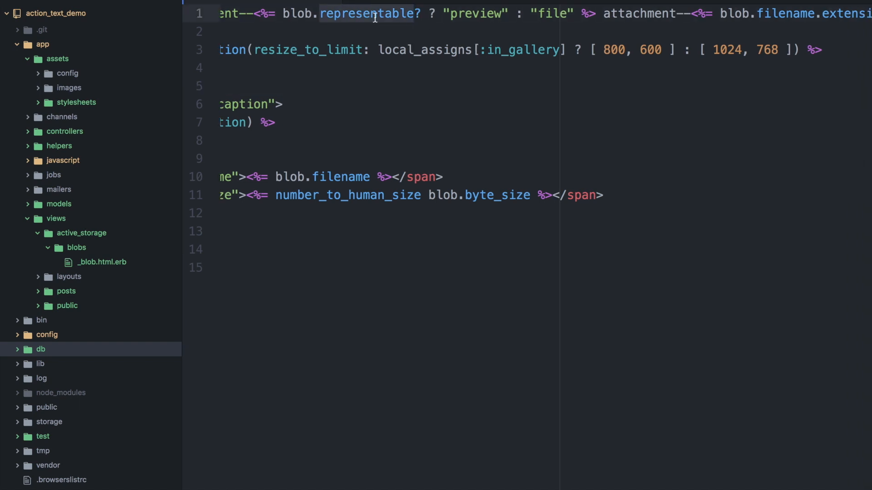
double_click(367, 15)
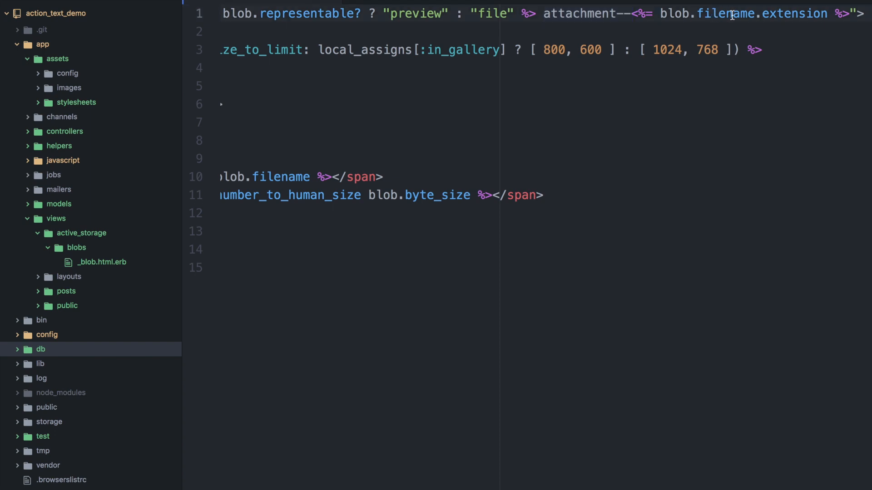
scroll("left", 3)
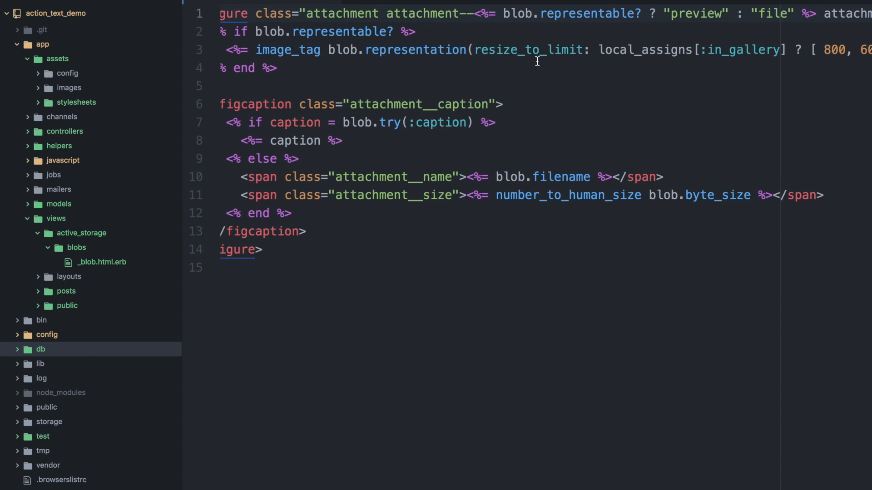
double_click(529, 50)
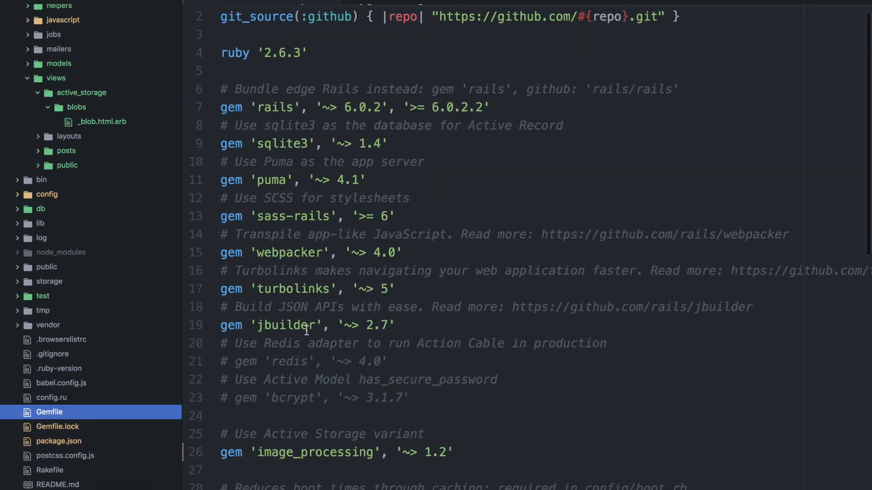
scroll("down", 3)
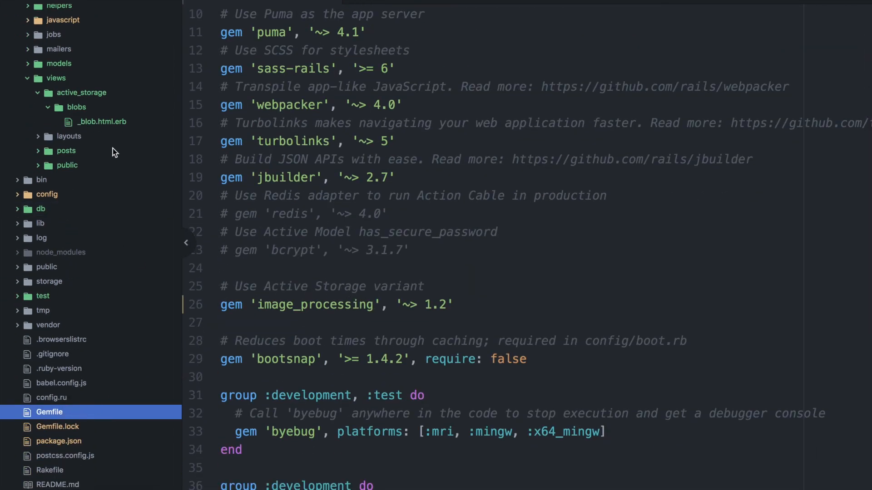
left_click(102, 122)
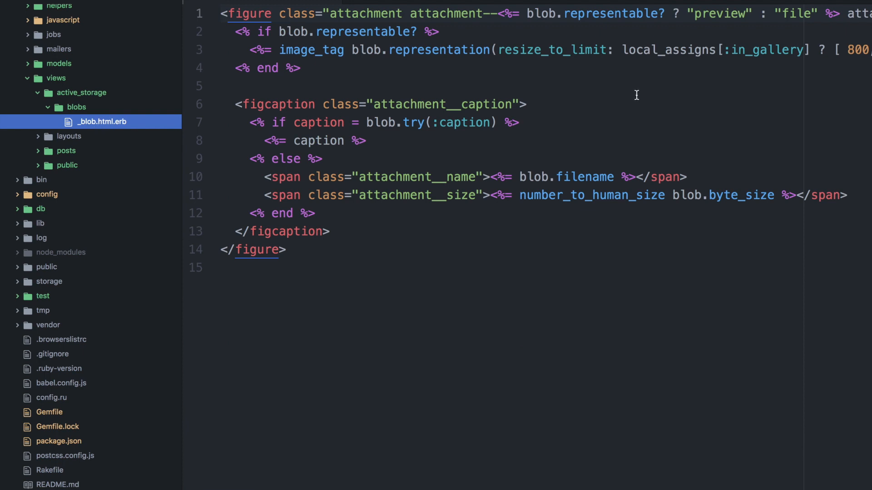
double_click(552, 50)
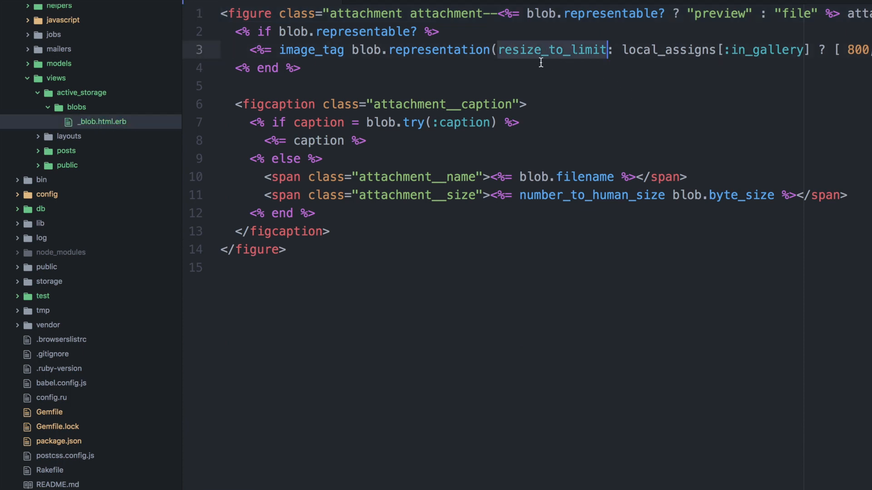
scroll("right", 3)
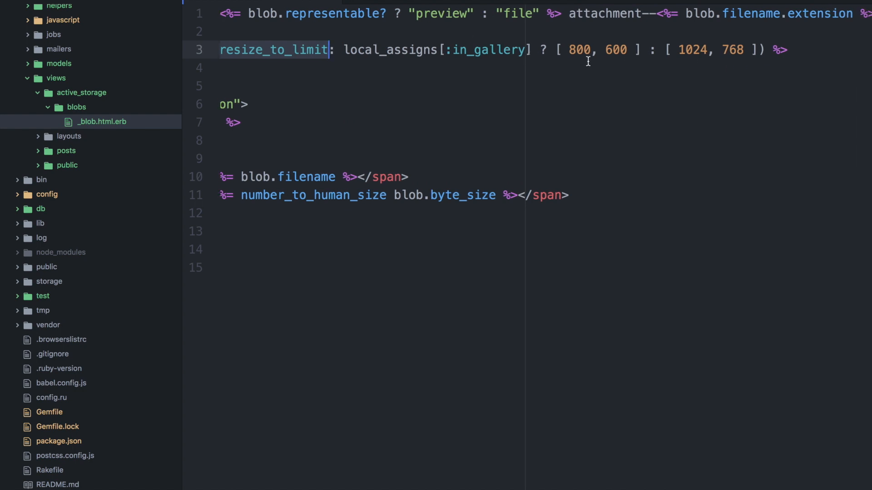
scroll("right", 3)
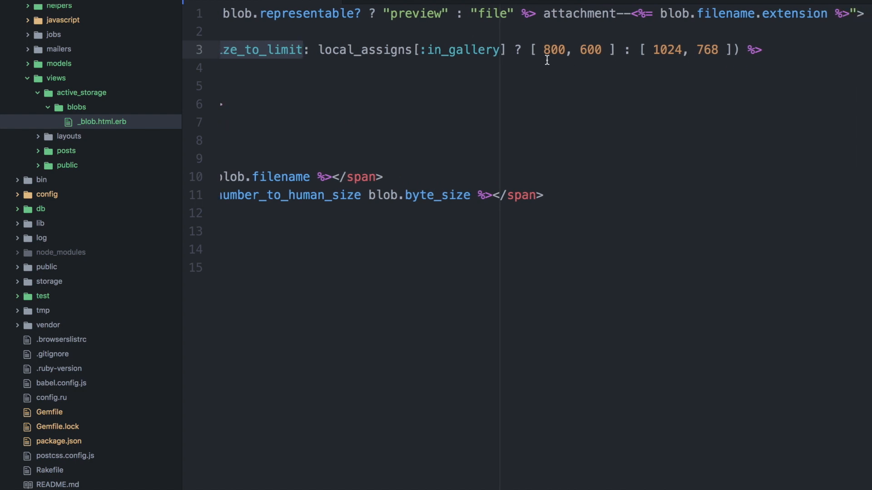
left_click(444, 50)
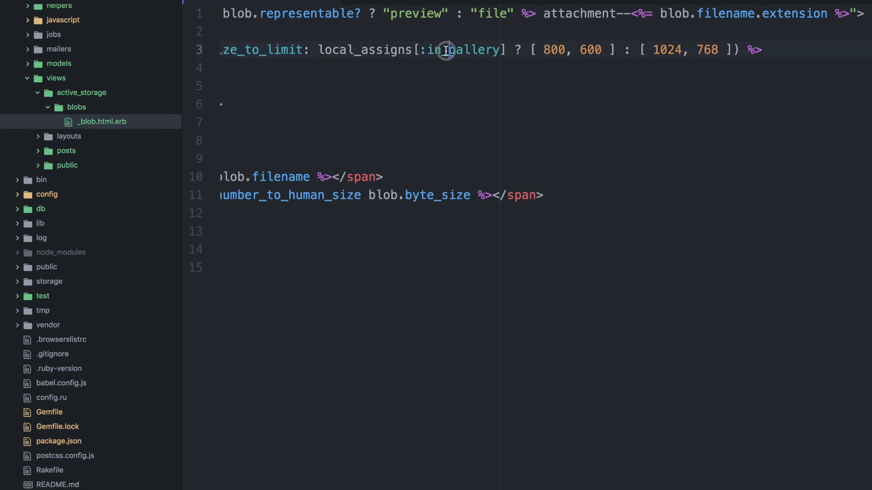
double_click(459, 50)
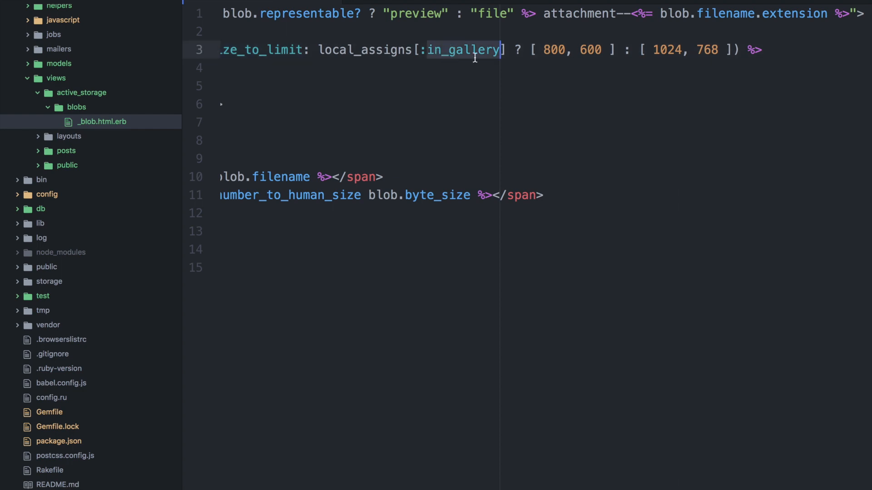
mouse_move(574, 63)
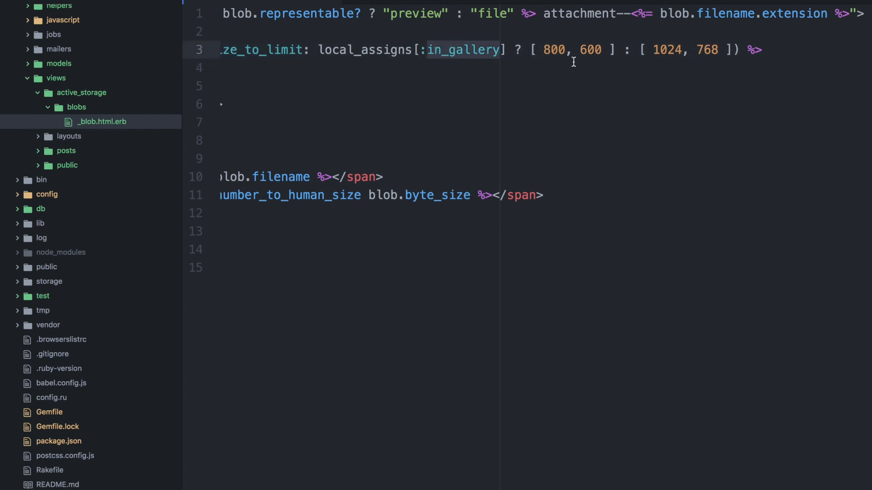
left_click(498, 49)
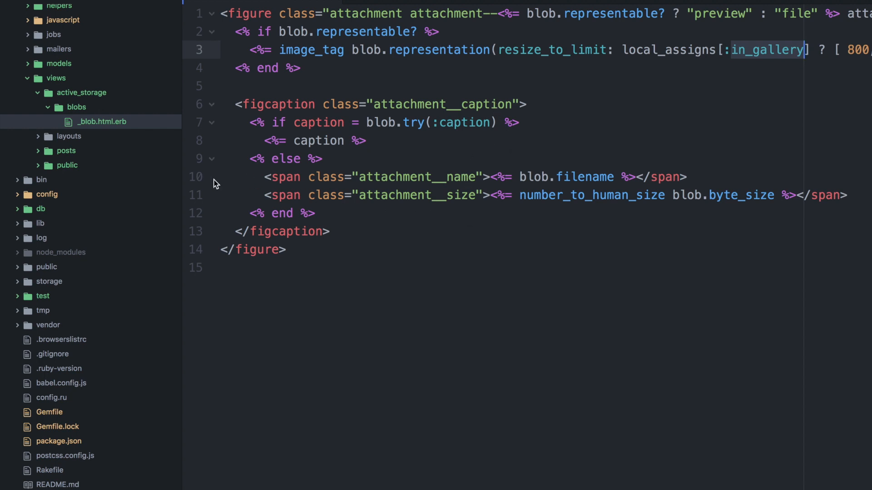
mouse_move(427, 121)
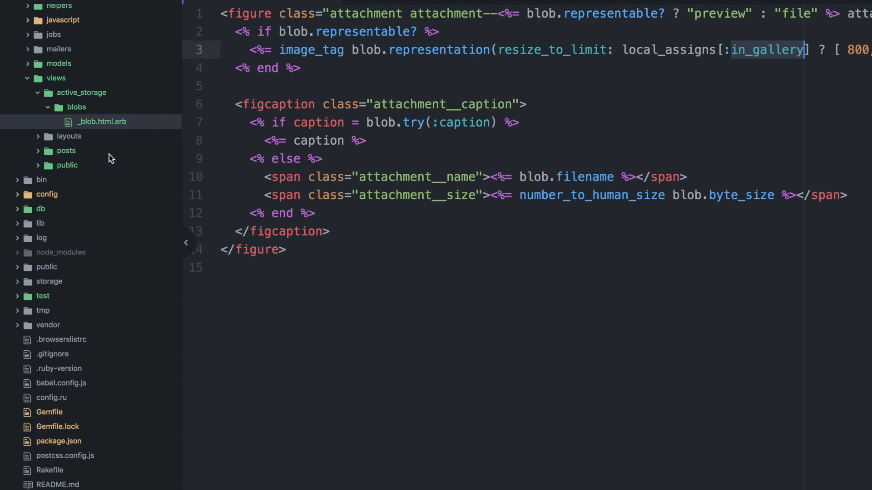
left_click(65, 151)
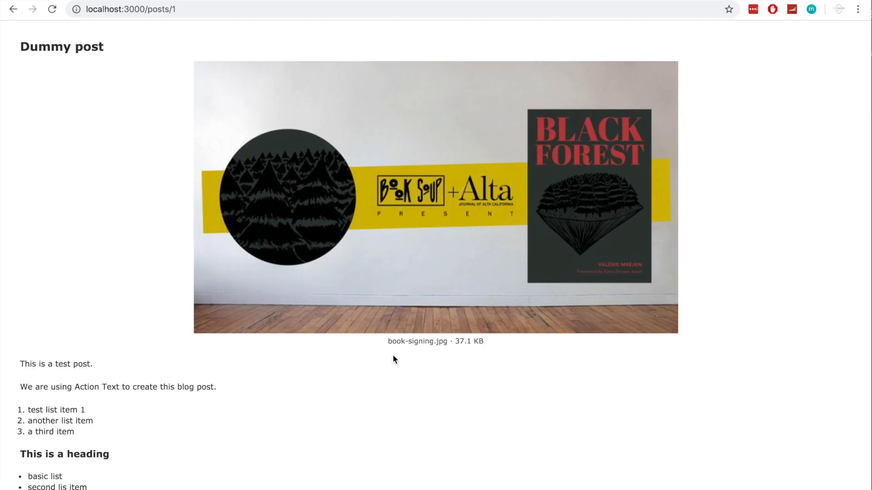
mouse_move(389, 343)
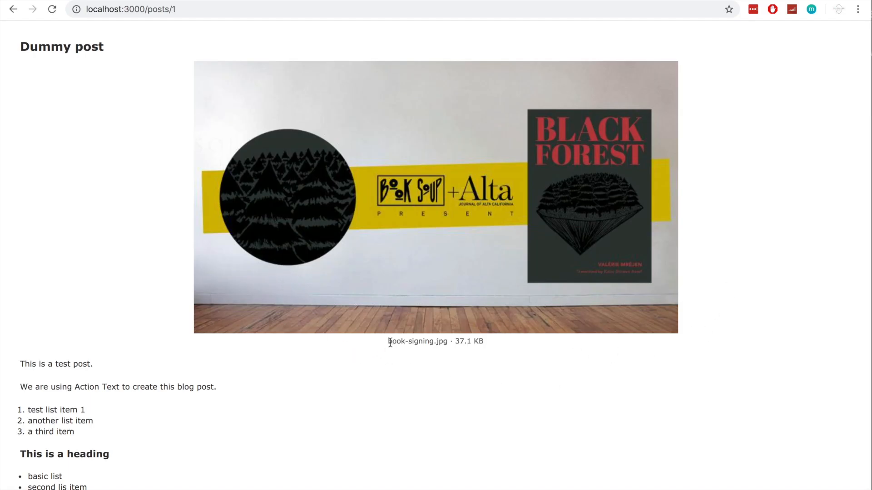
Step: Highlight the book-signing.jpg filename caption still shown under the post image
double_click(408, 341)
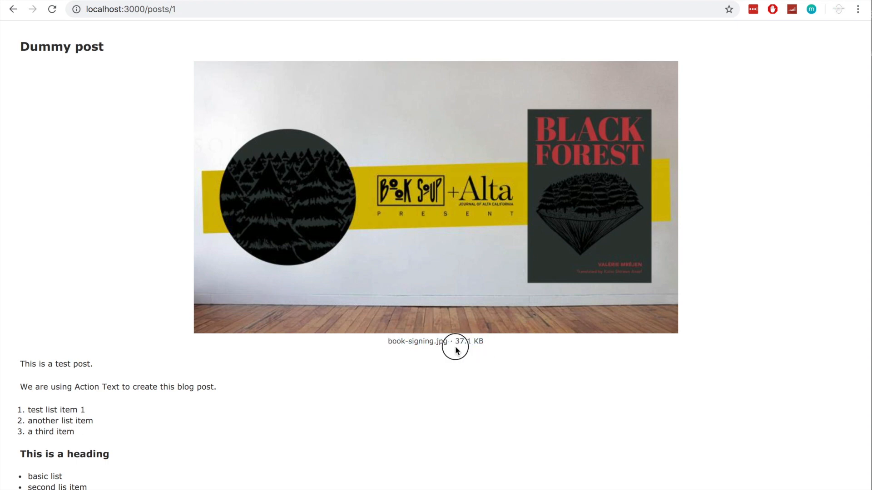
mouse_move(425, 206)
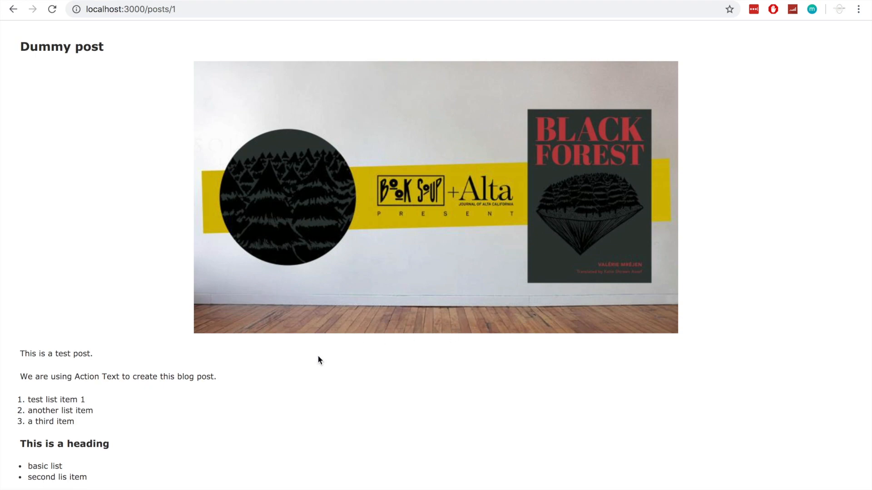
mouse_move(458, 351)
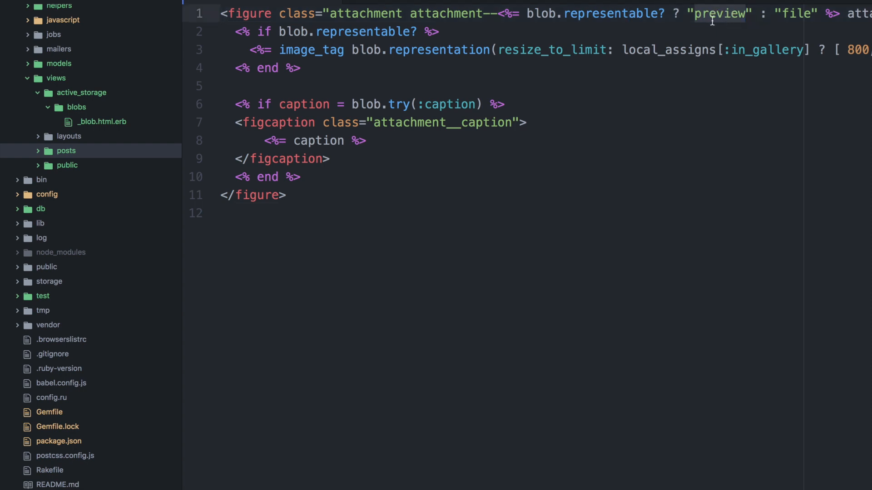
Step: Change the figure class from "preview" to "img" in _blob.html.erb so the image is no longer centred
type("img")
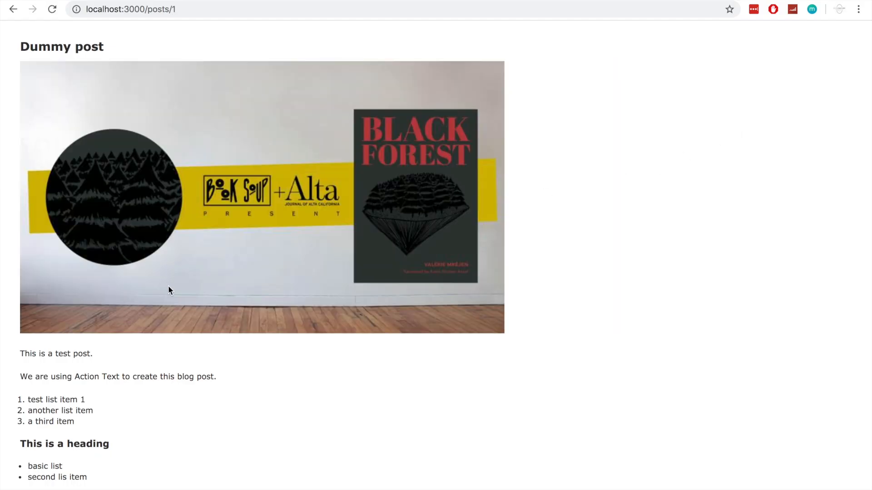
mouse_move(379, 143)
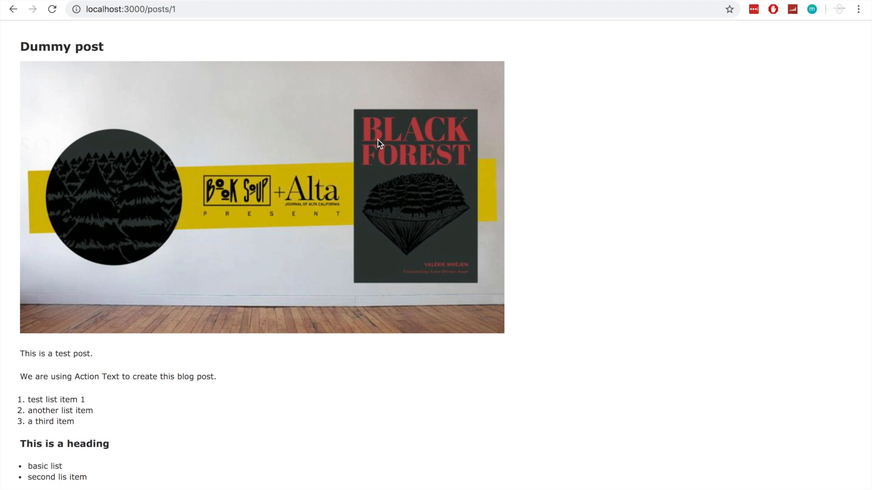
mouse_move(356, 219)
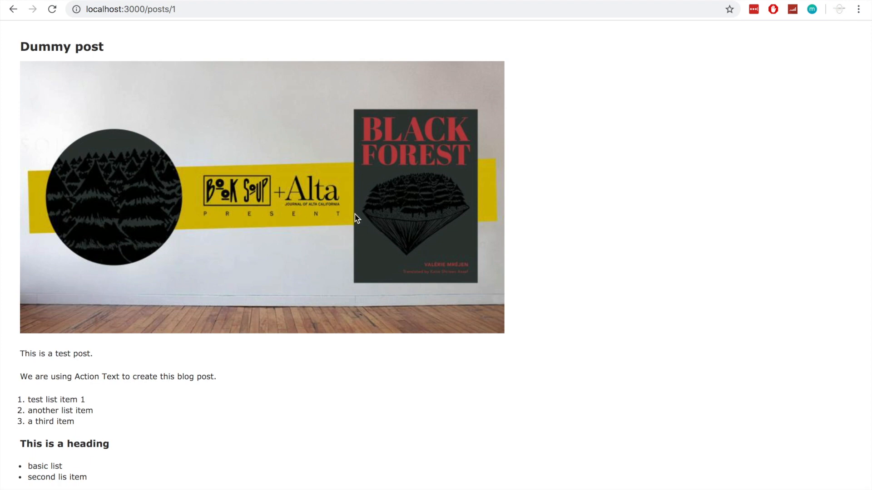
mouse_move(550, 175)
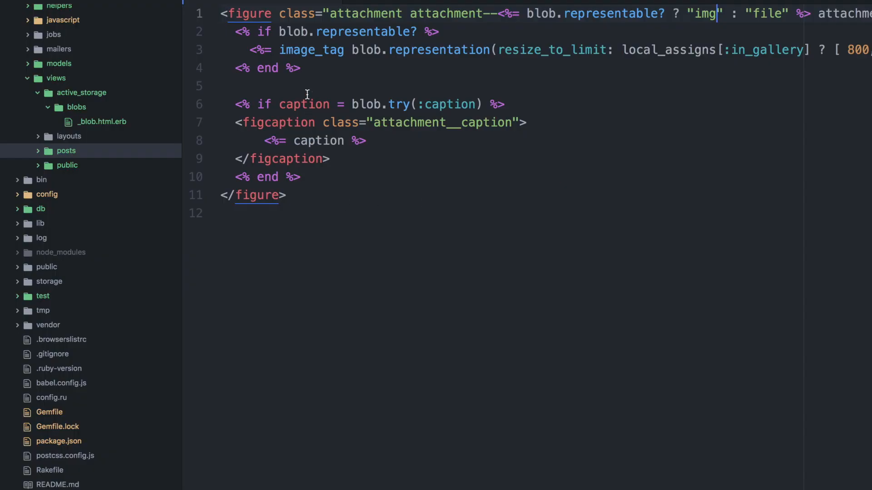
scroll("right", 3)
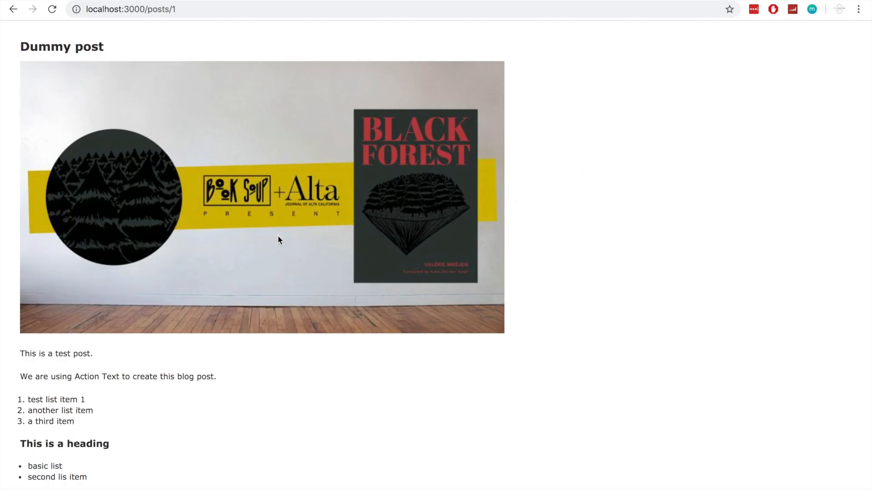
mouse_move(303, 373)
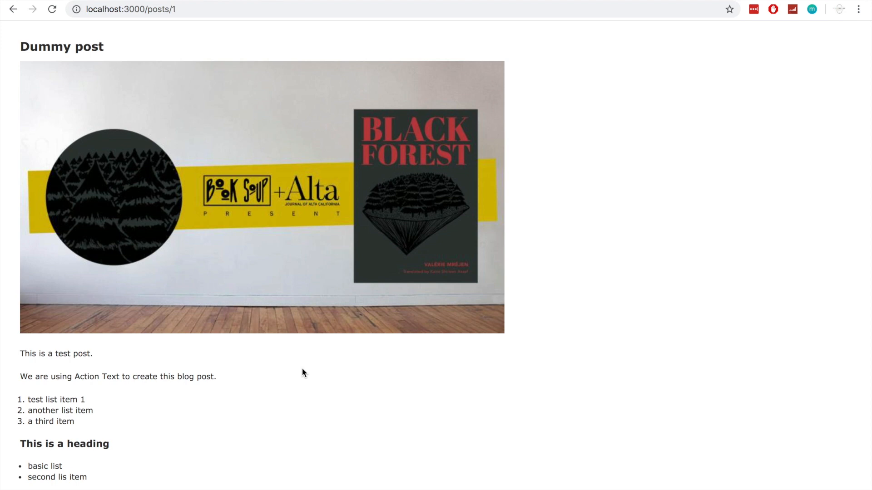